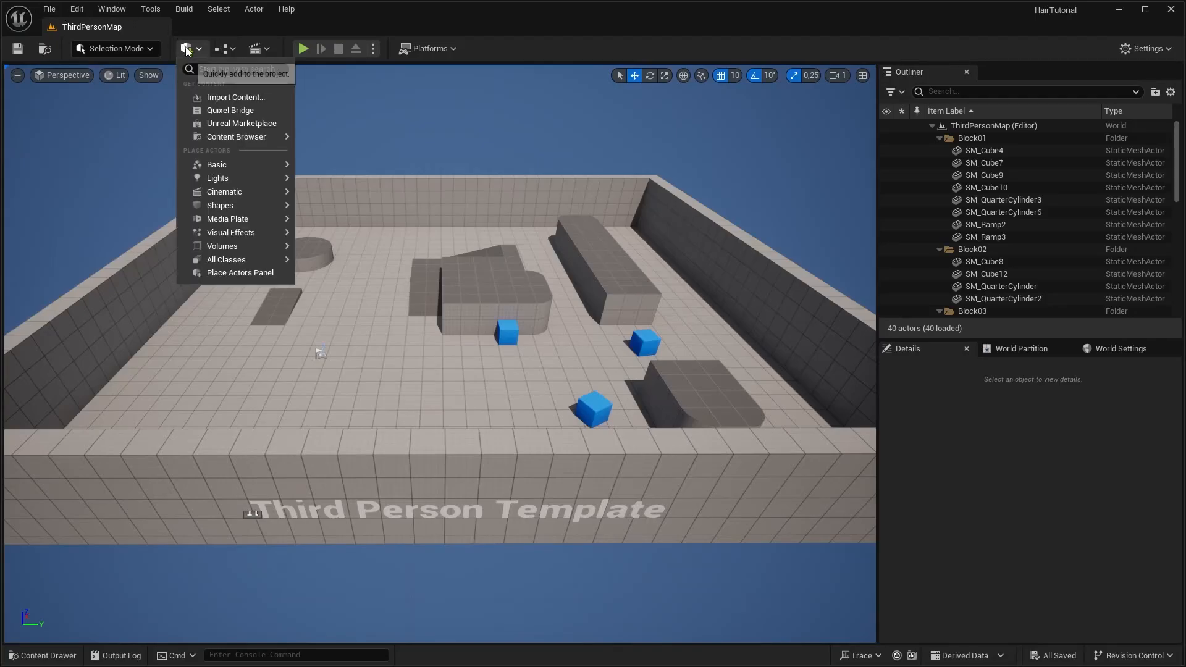
Step: Download the Danielle MetaHuman preset from Quixel Bridge and add it to the project
click(230, 110)
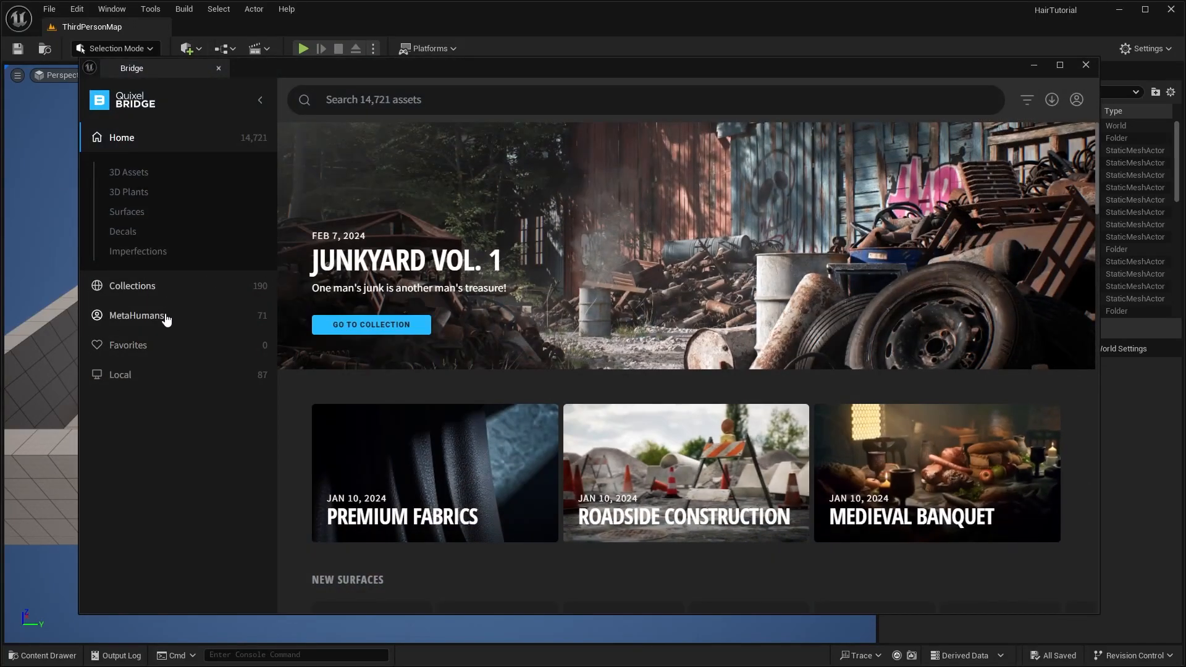
click(137, 315)
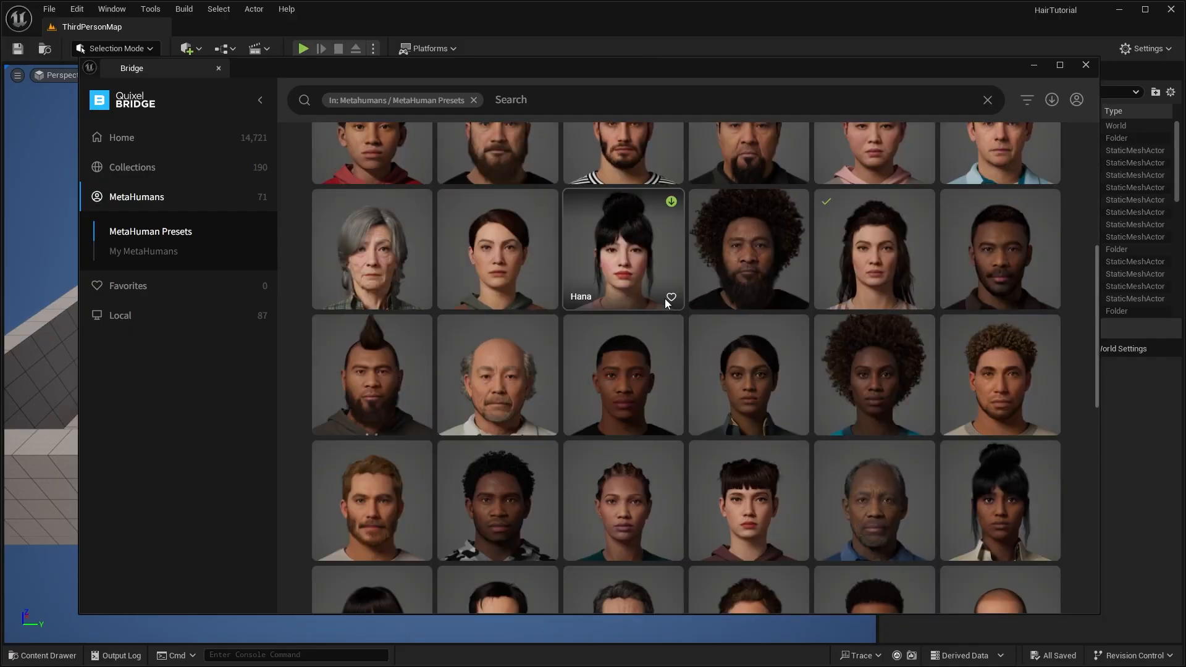
scroll(down, 3)
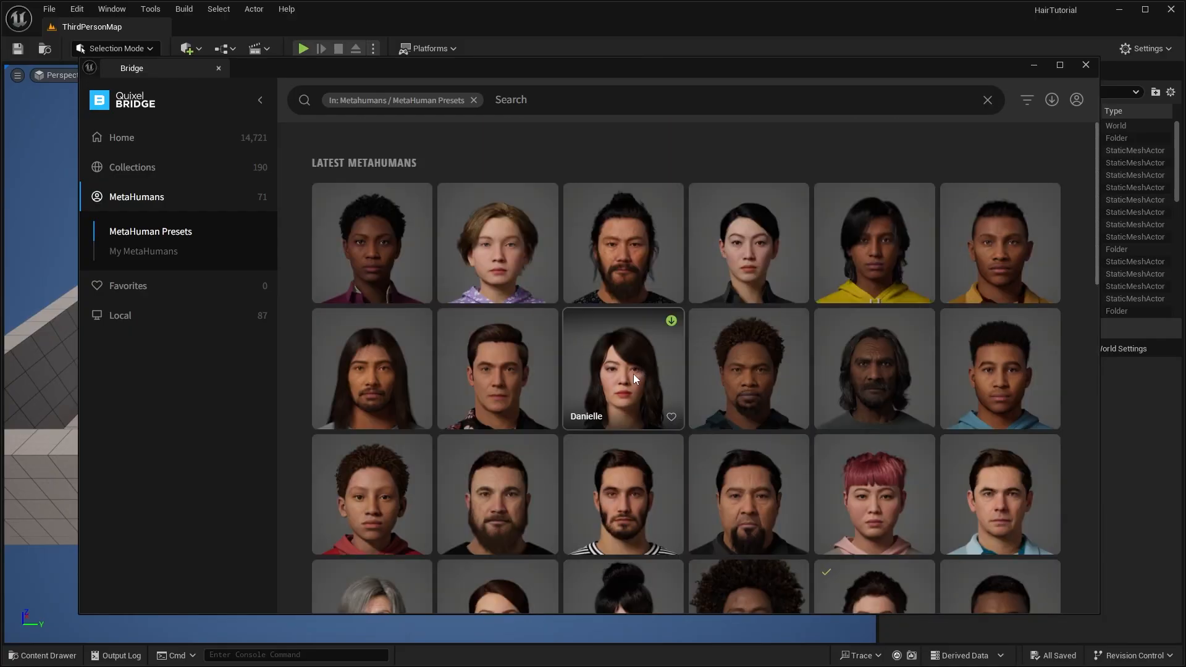
click(623, 369)
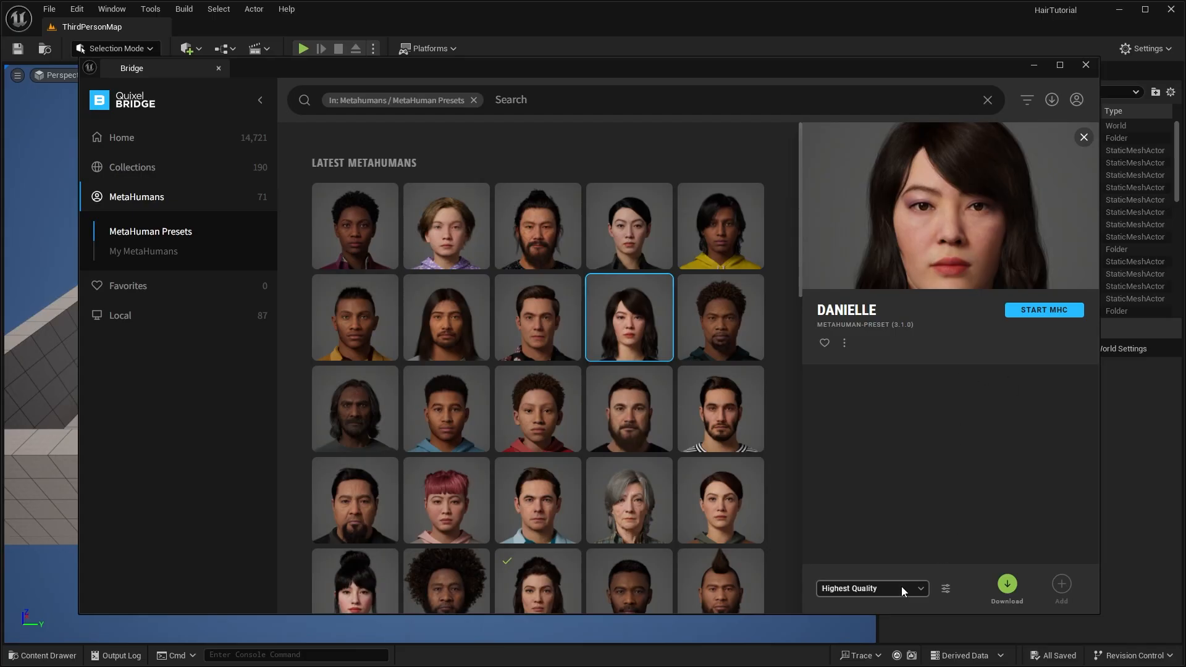
click(1007, 586)
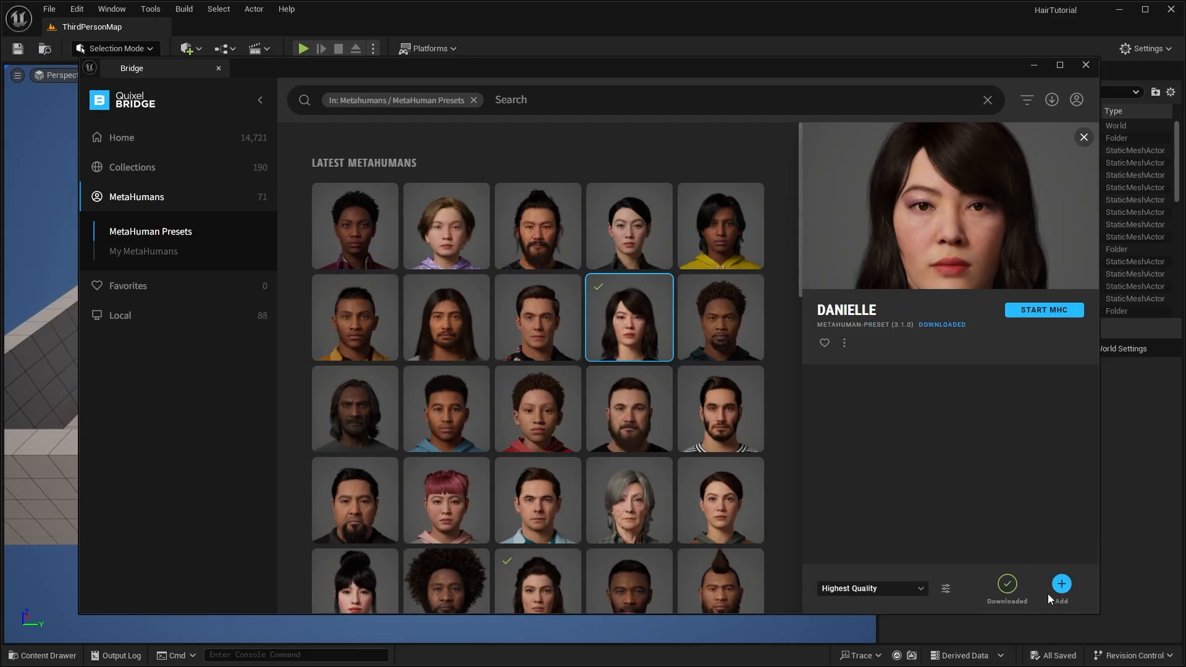
click(1061, 583)
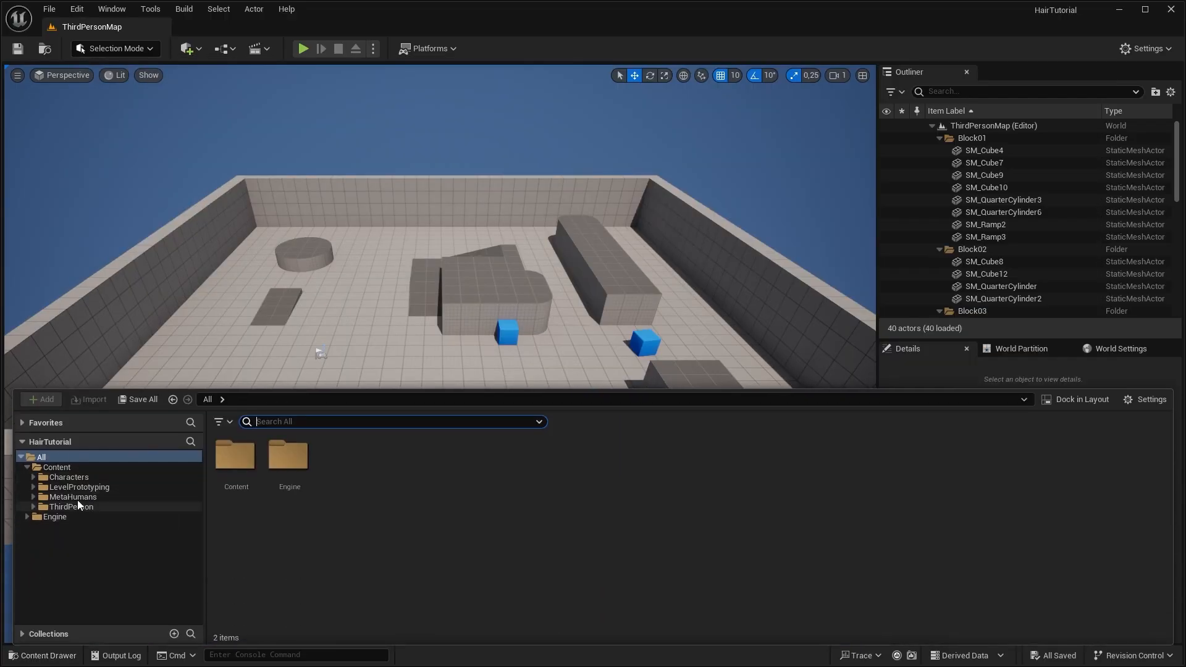
Step: Open the Hair_M_BobCurly_Cards attribute atlas texture and view only its red channel
double_click(73, 497)
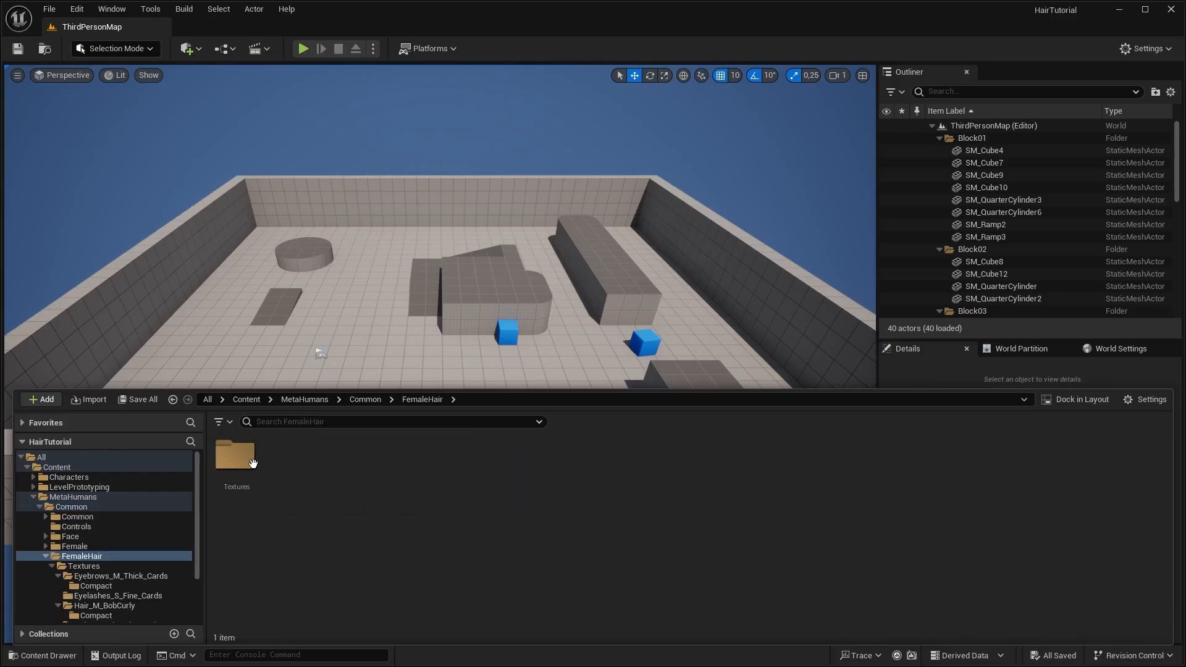
double_click(235, 455)
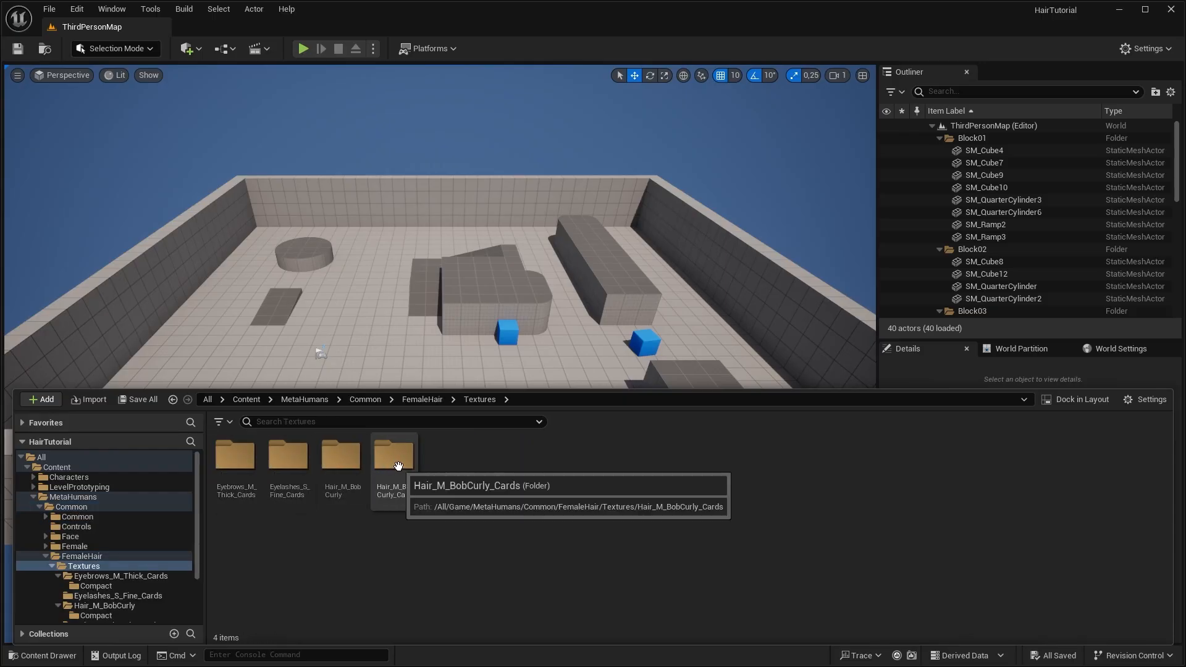
double_click(393, 456)
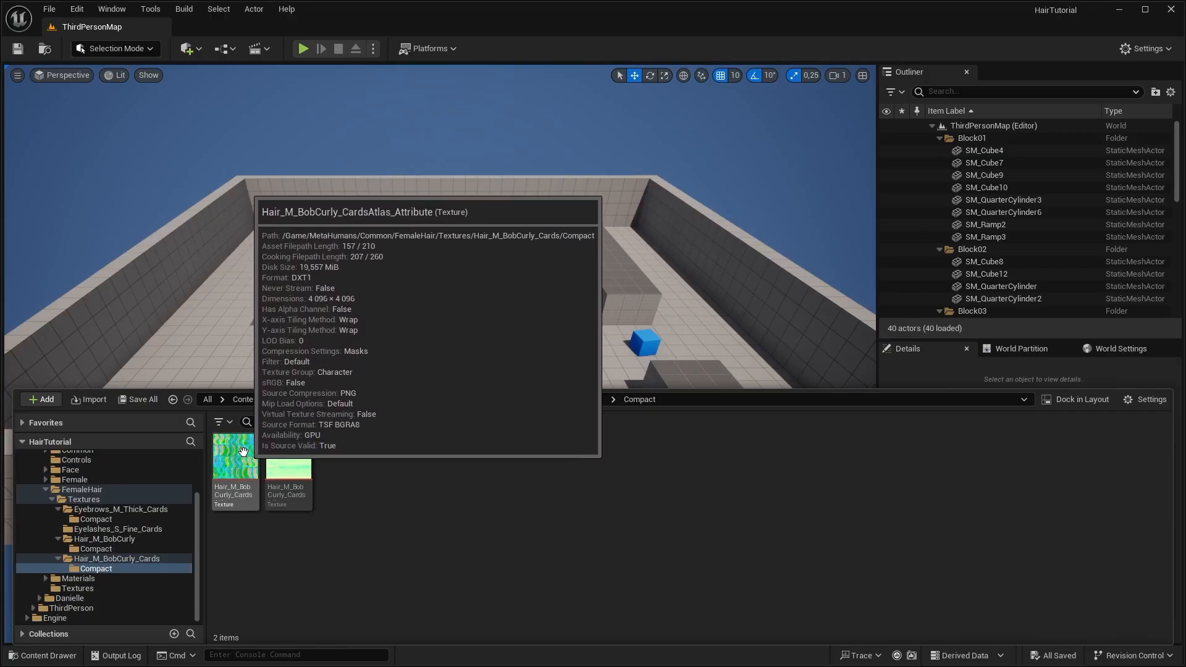
double_click(233, 467)
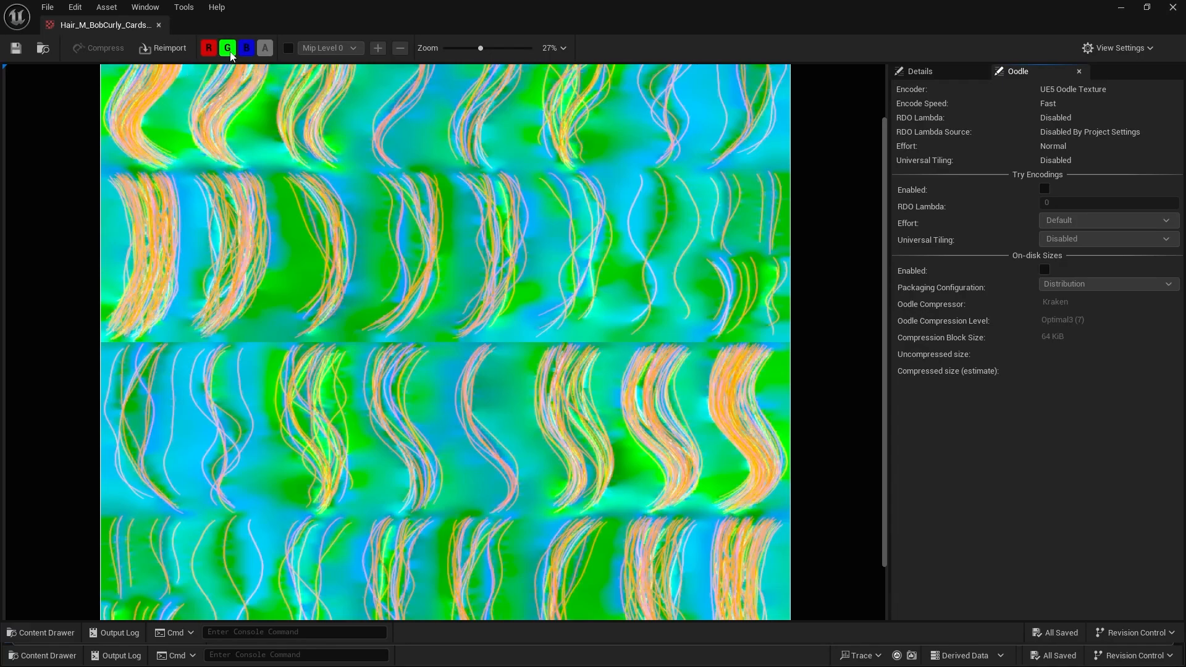
click(227, 47)
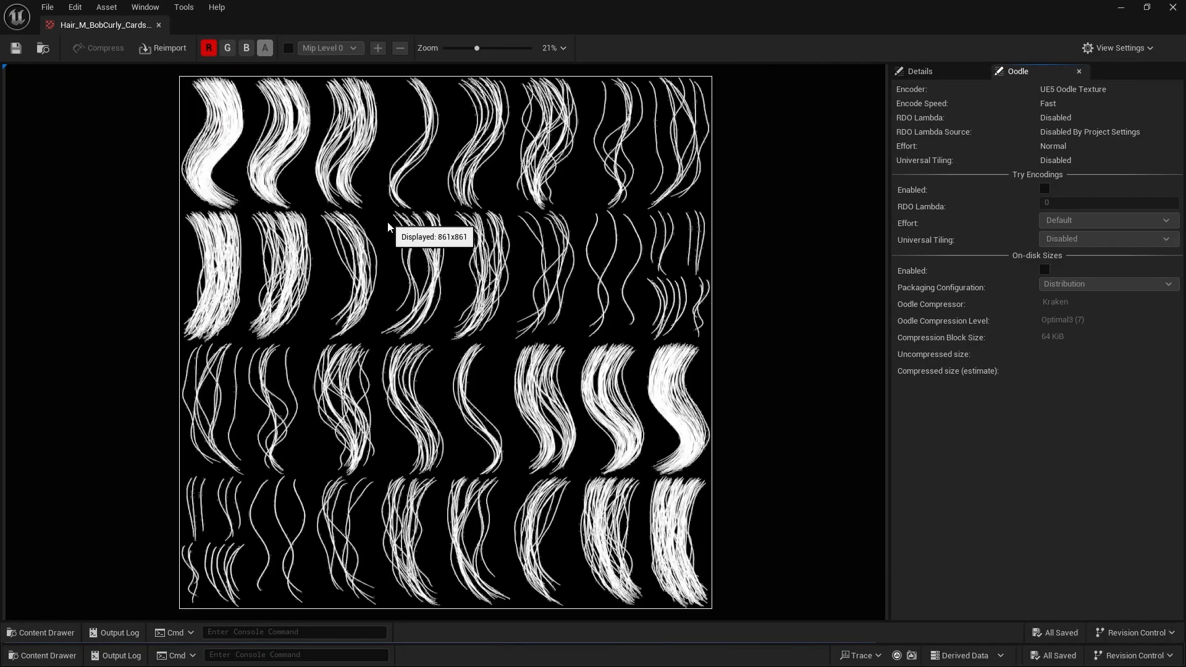
Step: Export the attribute atlas texture from the Content Browser as a PNG
click(41, 638)
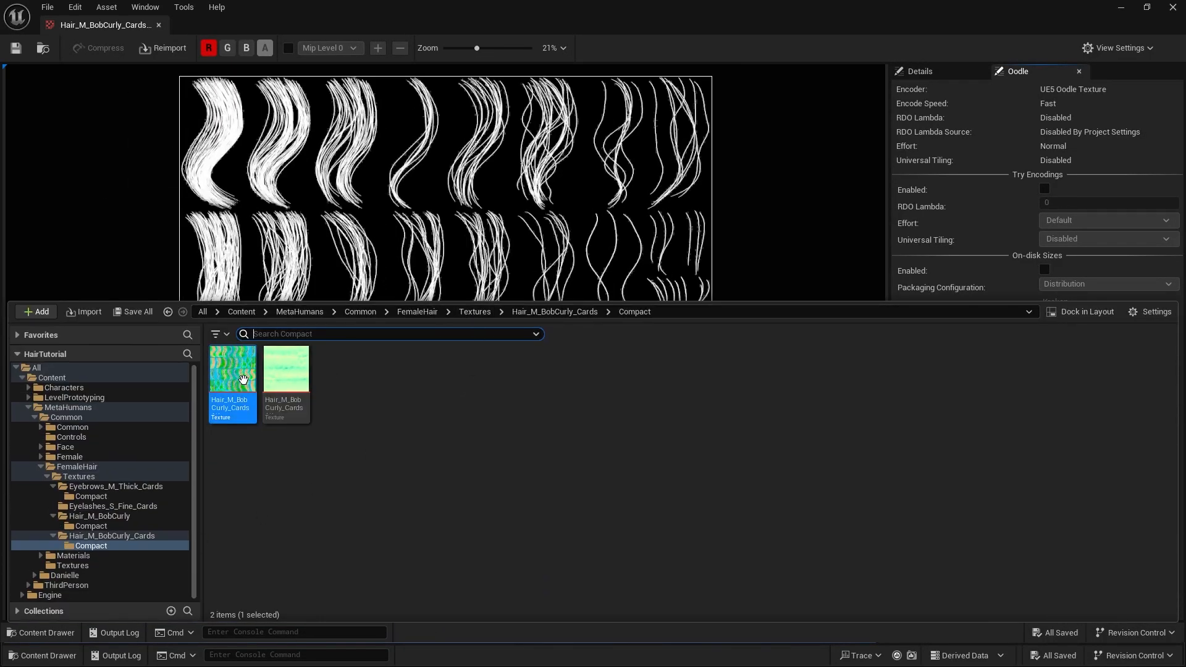
right_click(233, 370)
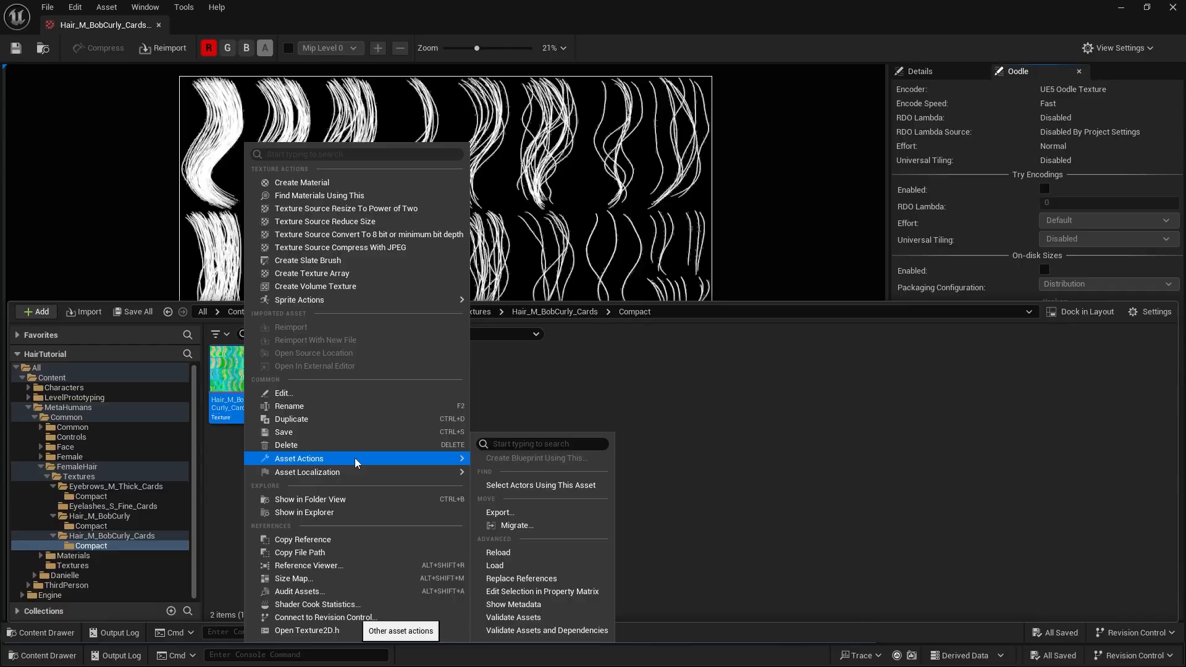
click(499, 512)
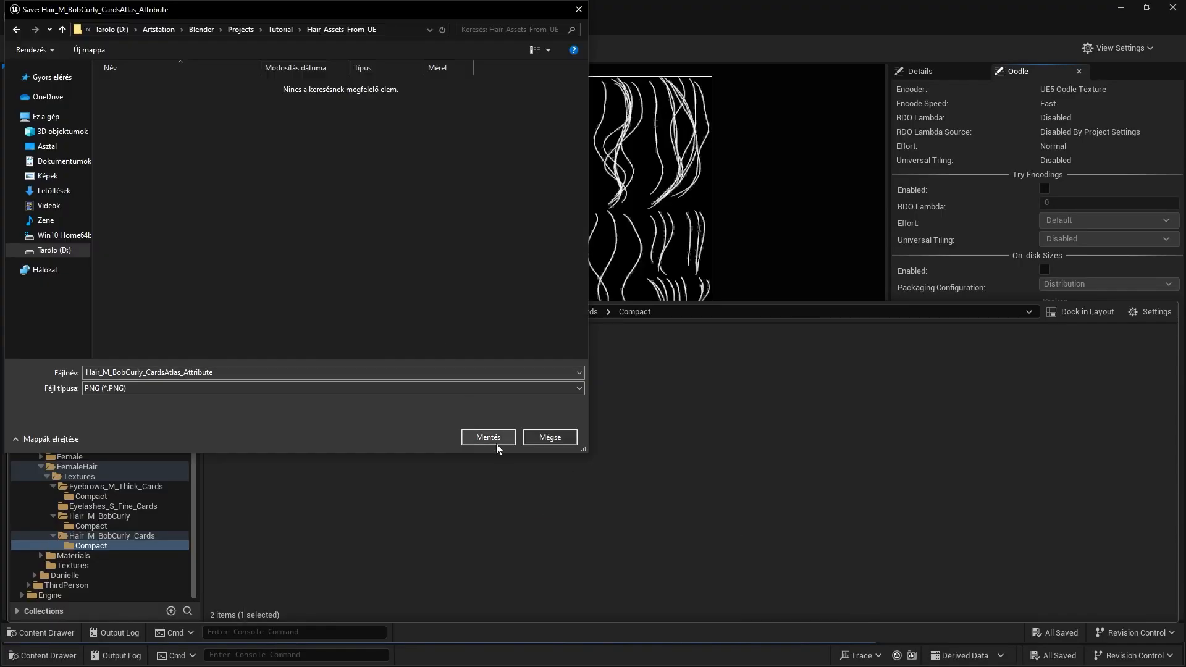
click(487, 437)
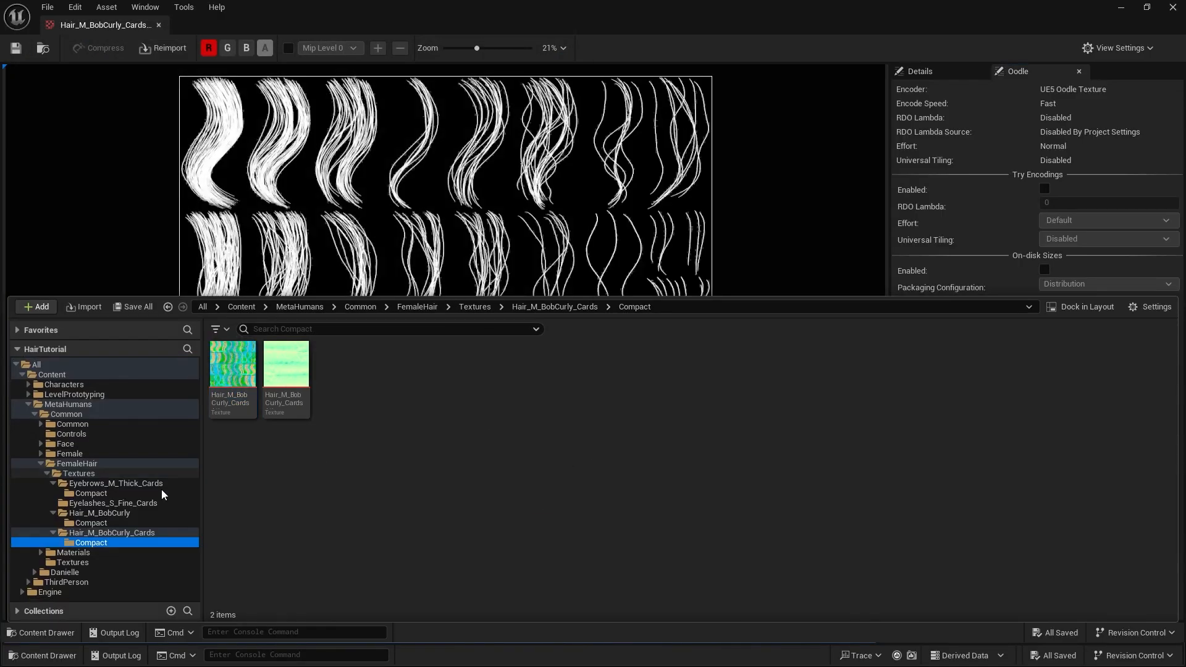
Step: Export Danielle's Hair_M_BobCurly_Cards mesh as an FBX file without level of detail
click(64, 573)
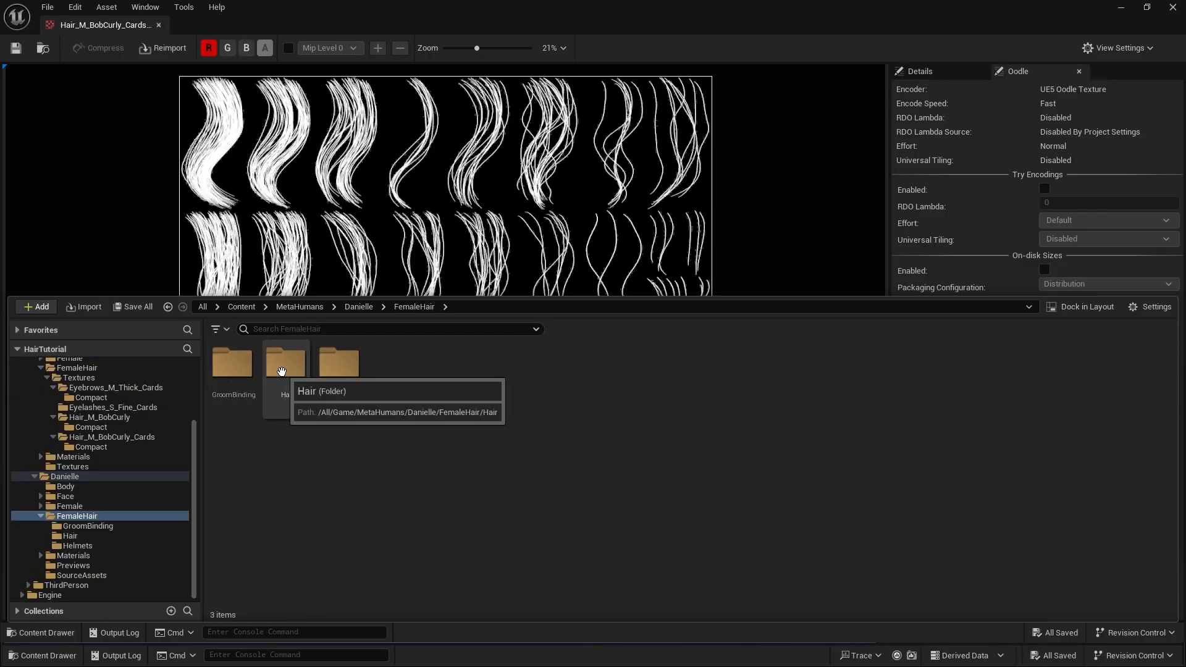
double_click(285, 361)
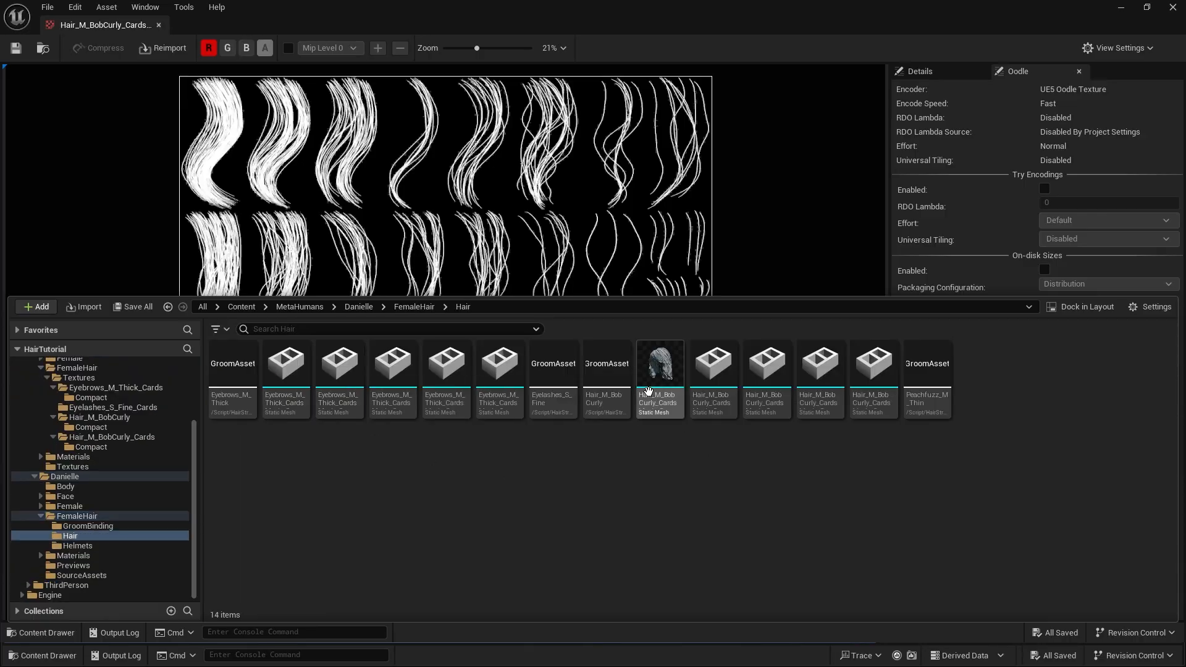
mouse_move(657, 367)
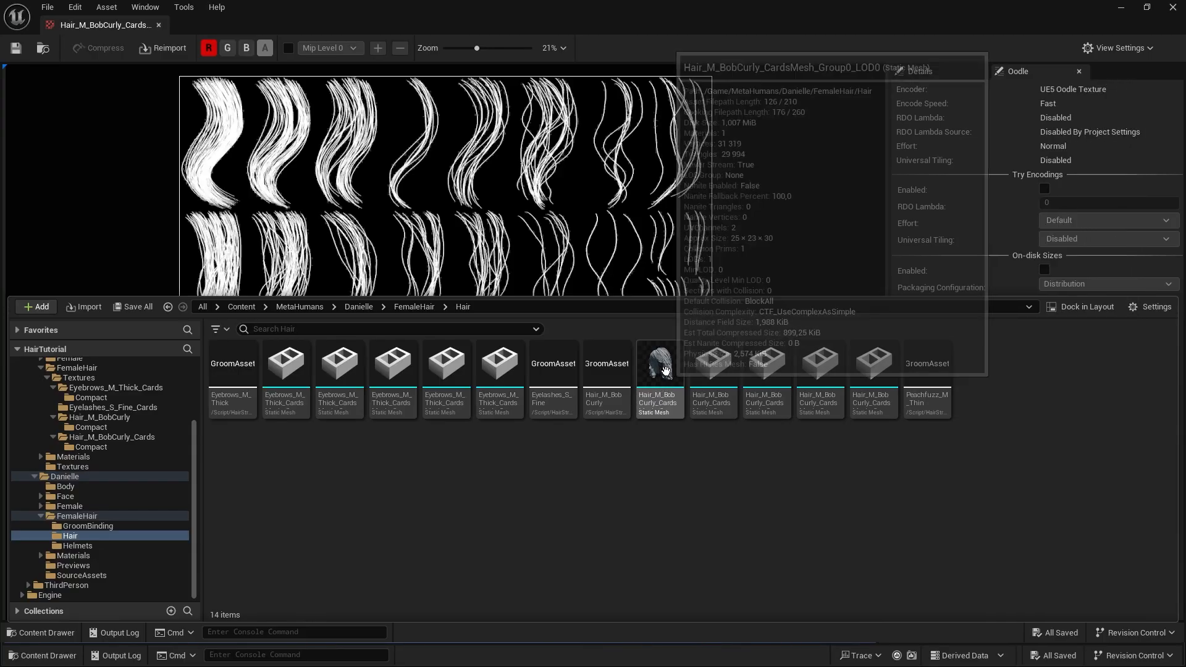
double_click(660, 364)
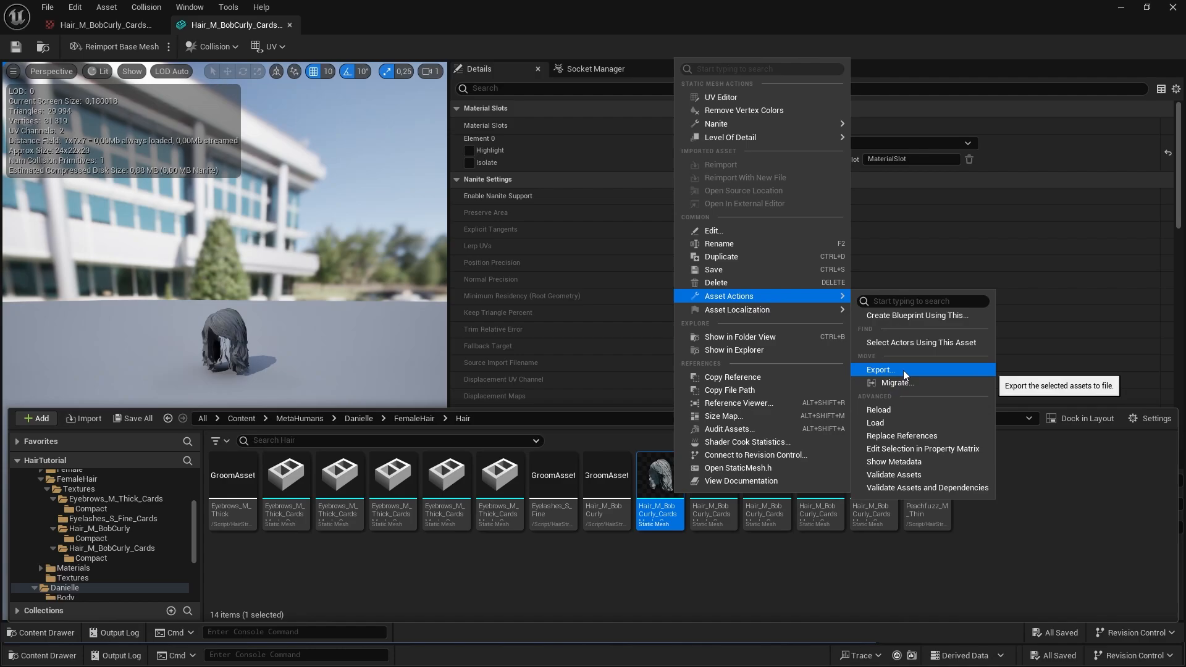
click(880, 370)
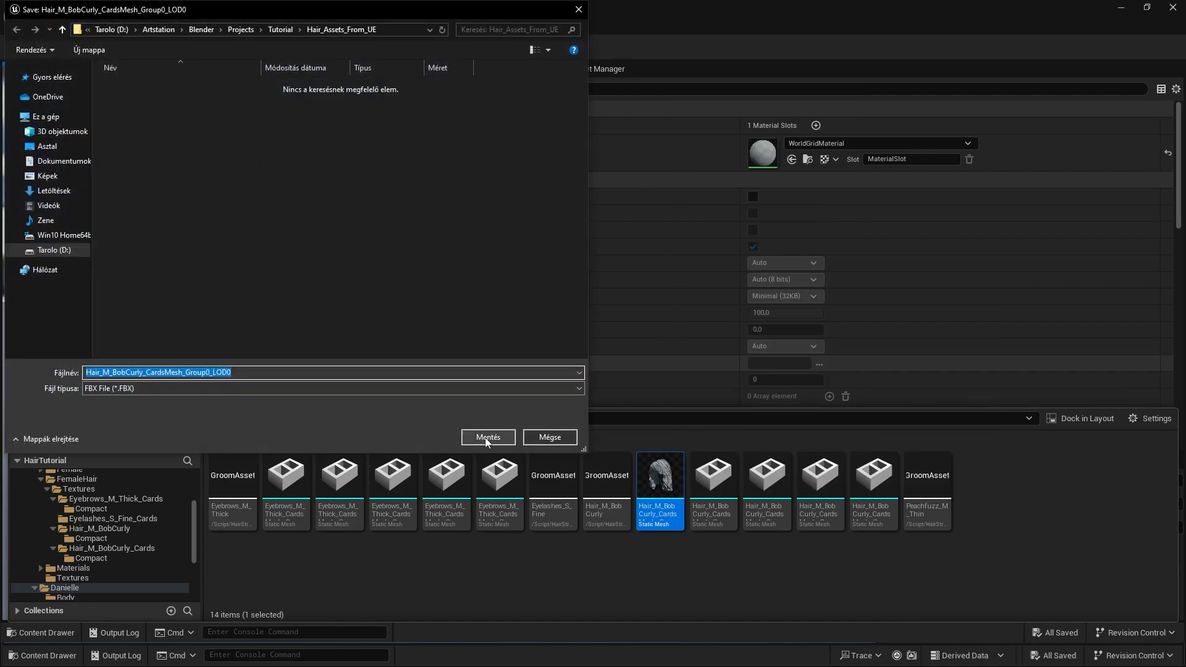
click(488, 437)
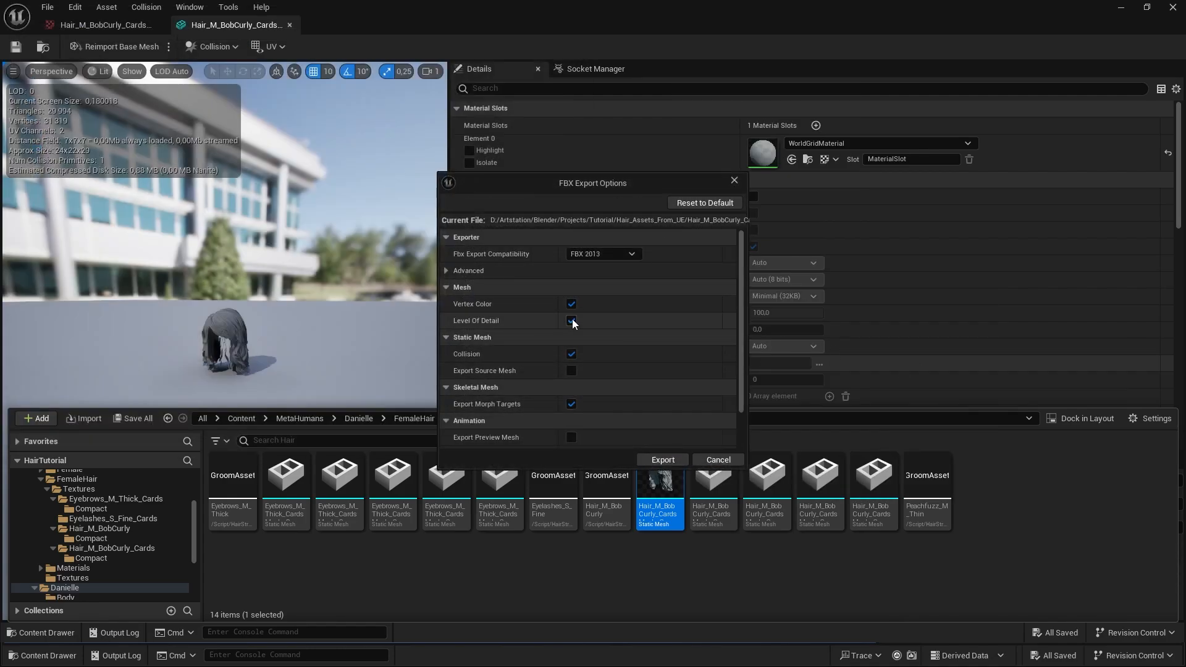
click(571, 320)
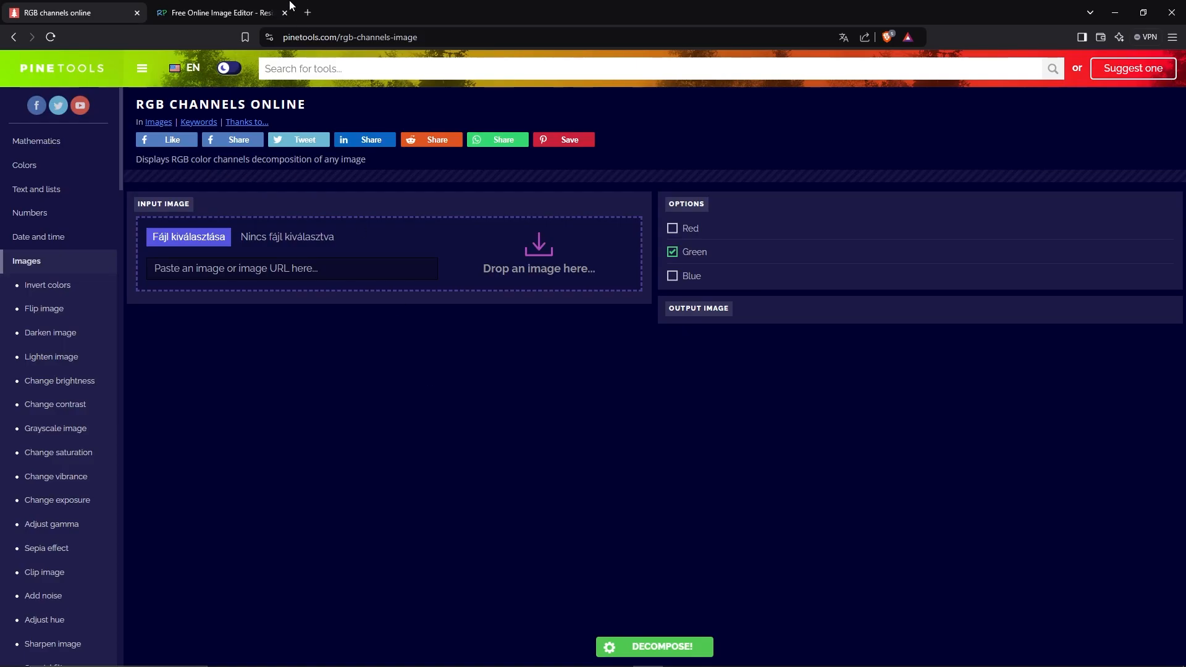
Step: Load the atlas PNG, decompose it to the red channel only, and save as PNG
click(188, 237)
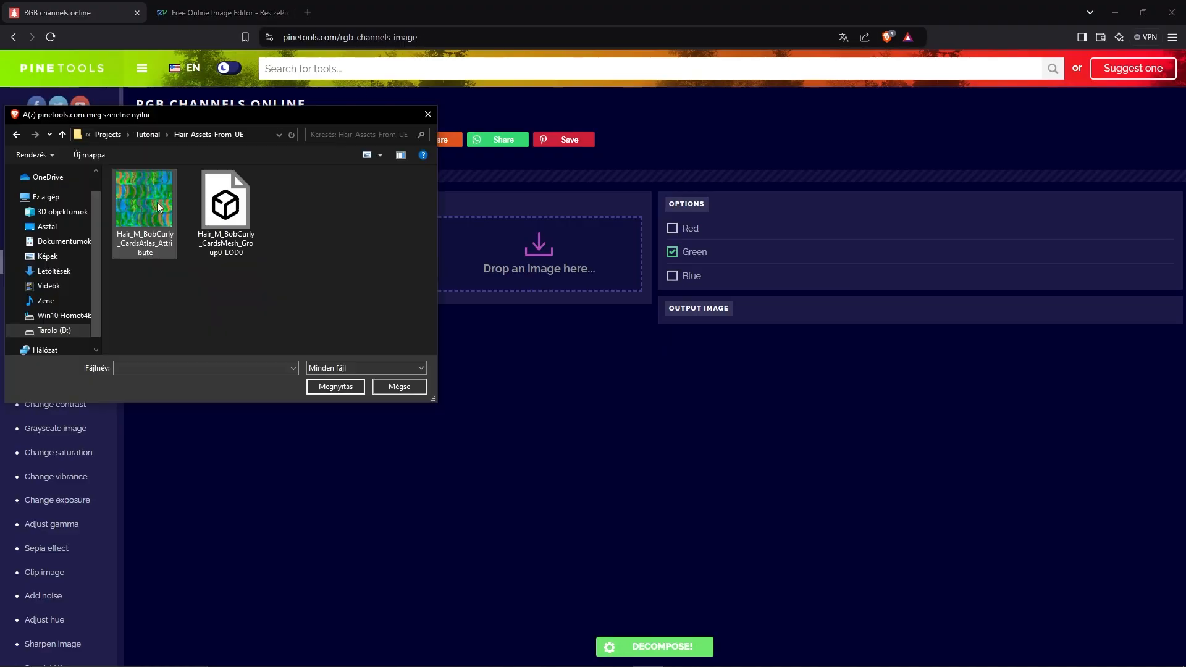
click(398, 387)
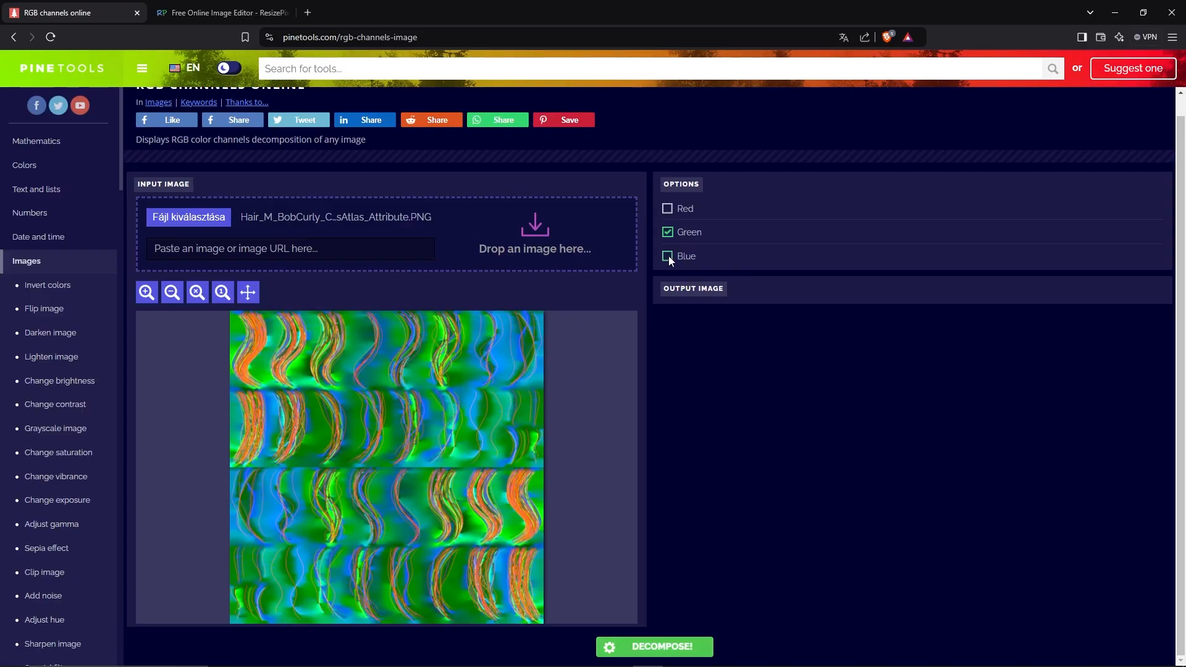
click(668, 208)
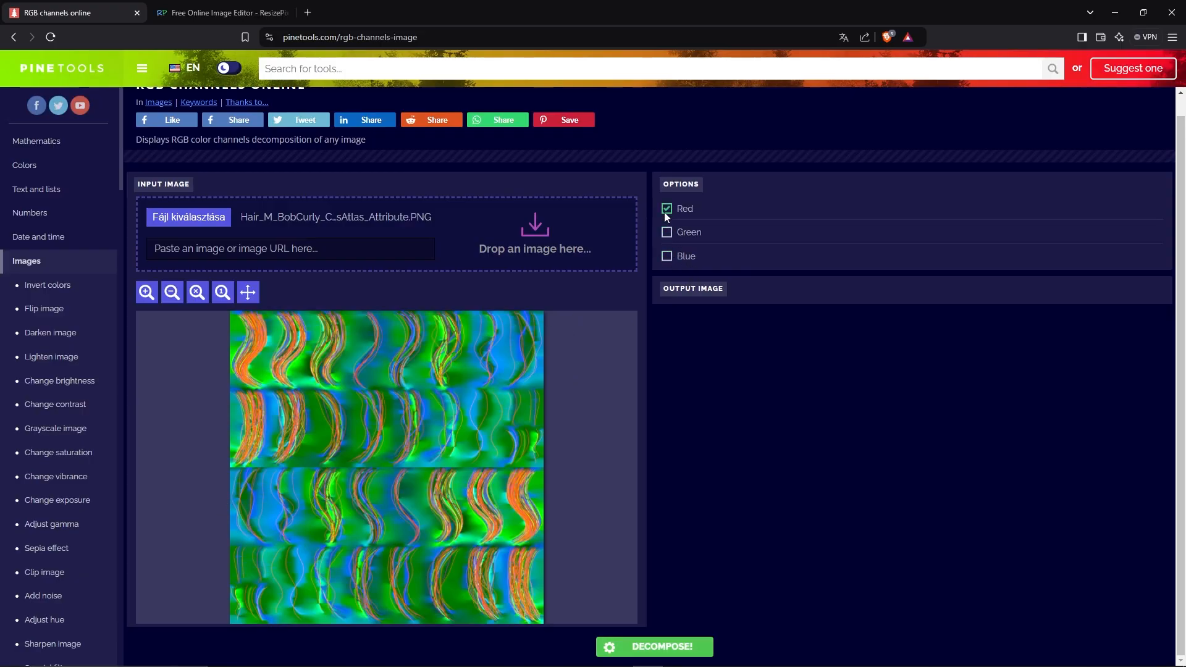
click(652, 647)
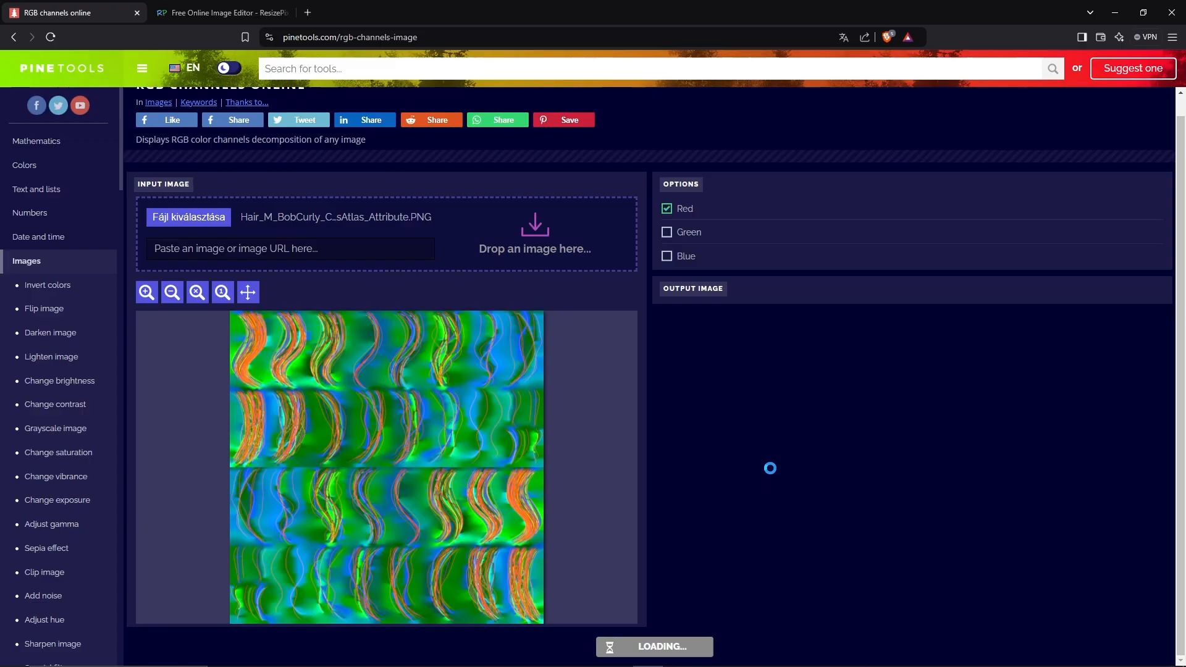
click(654, 647)
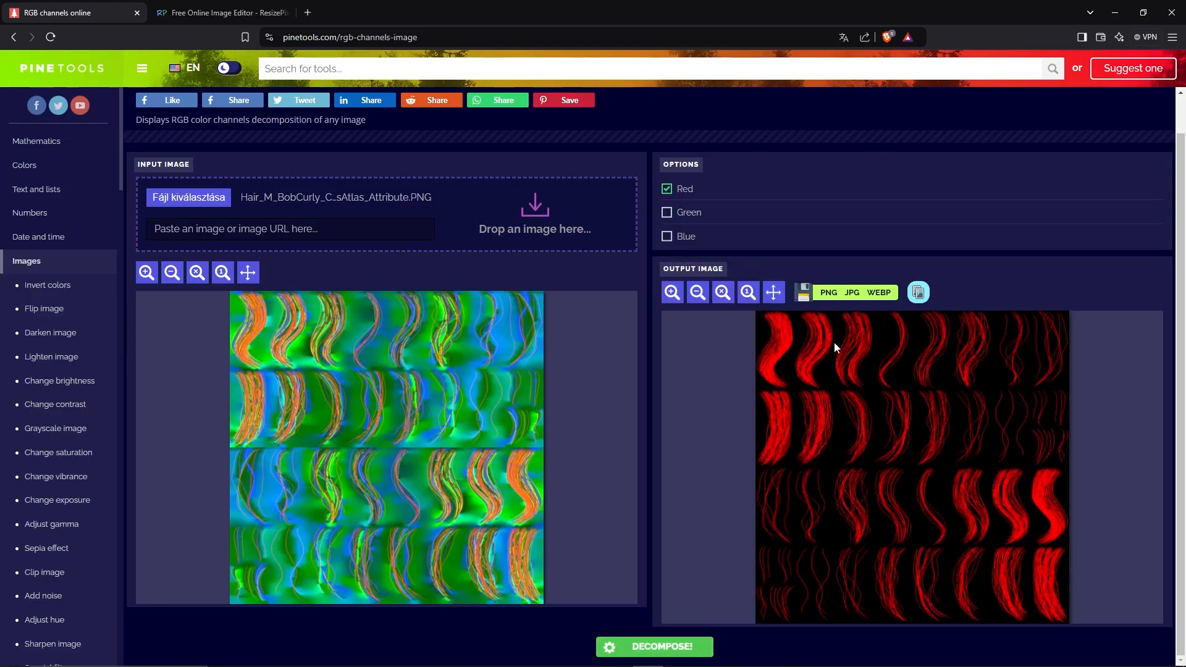
mouse_move(828, 293)
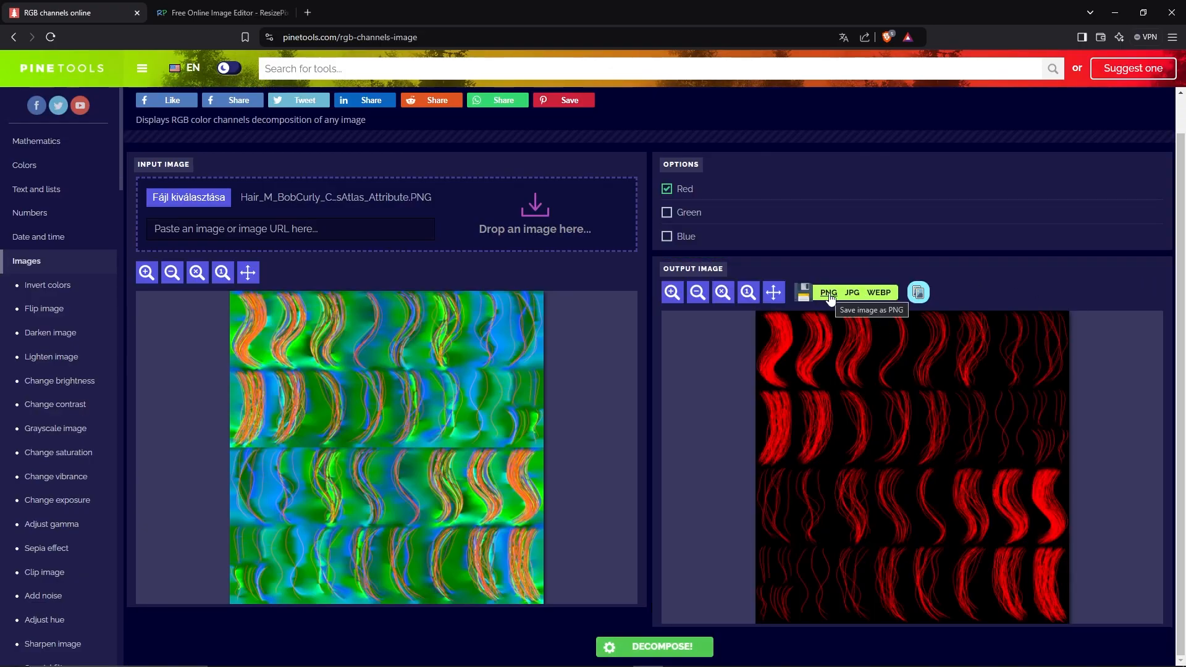
click(918, 293)
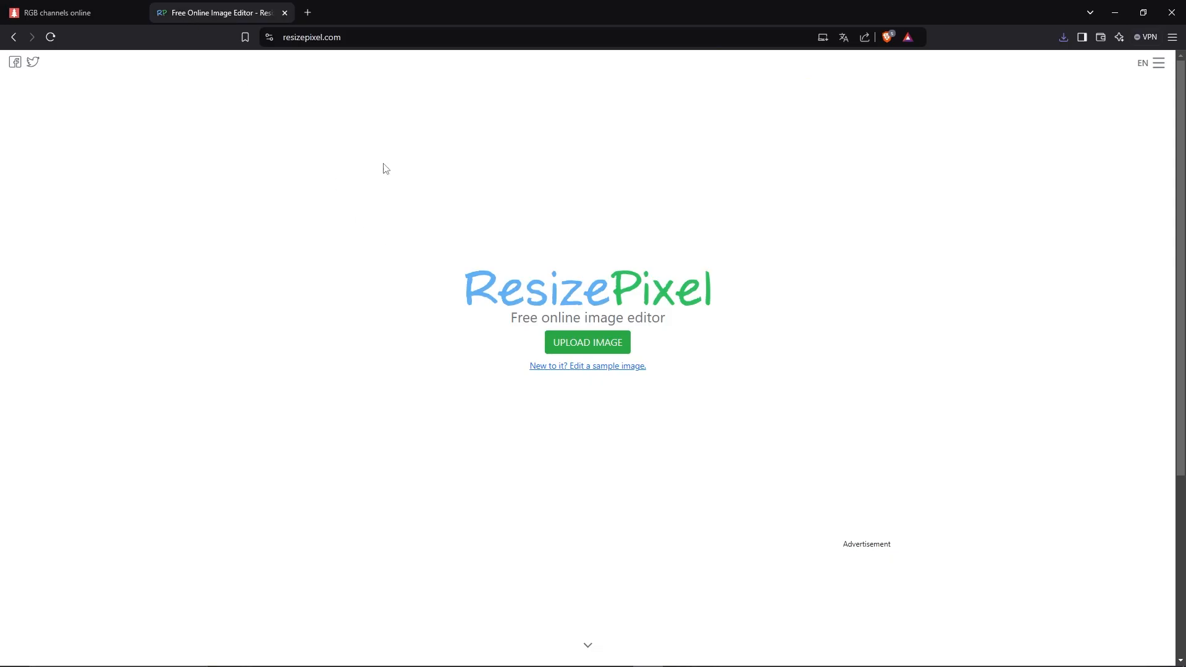
mouse_move(587, 341)
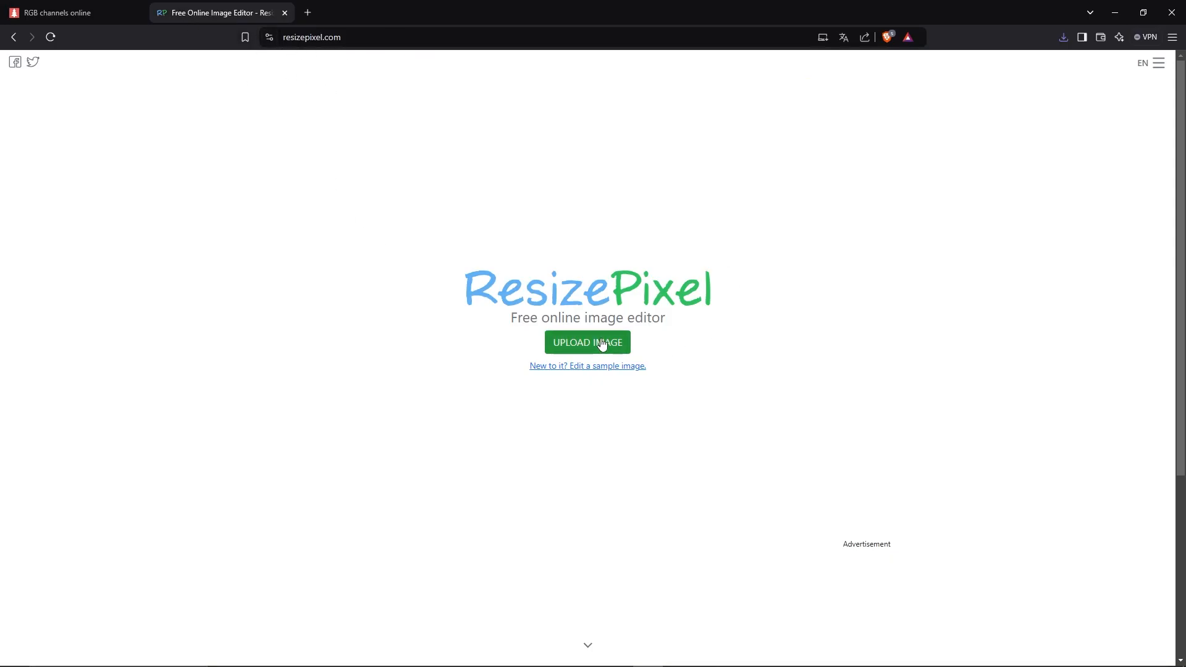
Step: Convert the red-channel atlas to black and white only and download the mask
click(587, 341)
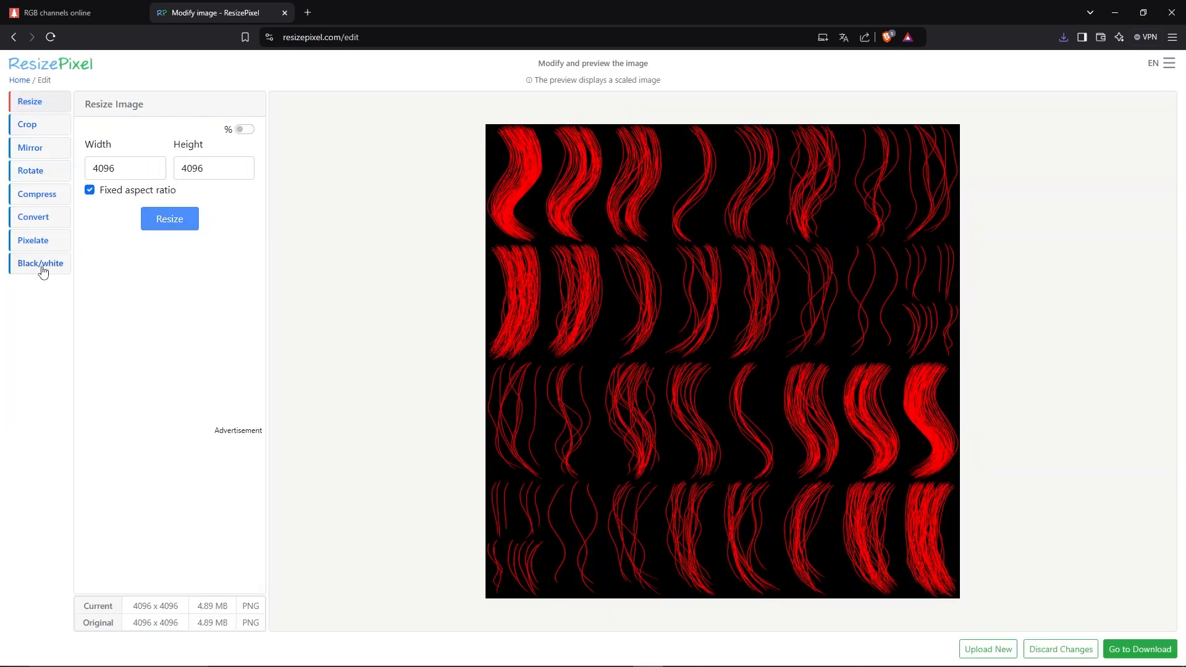
click(40, 263)
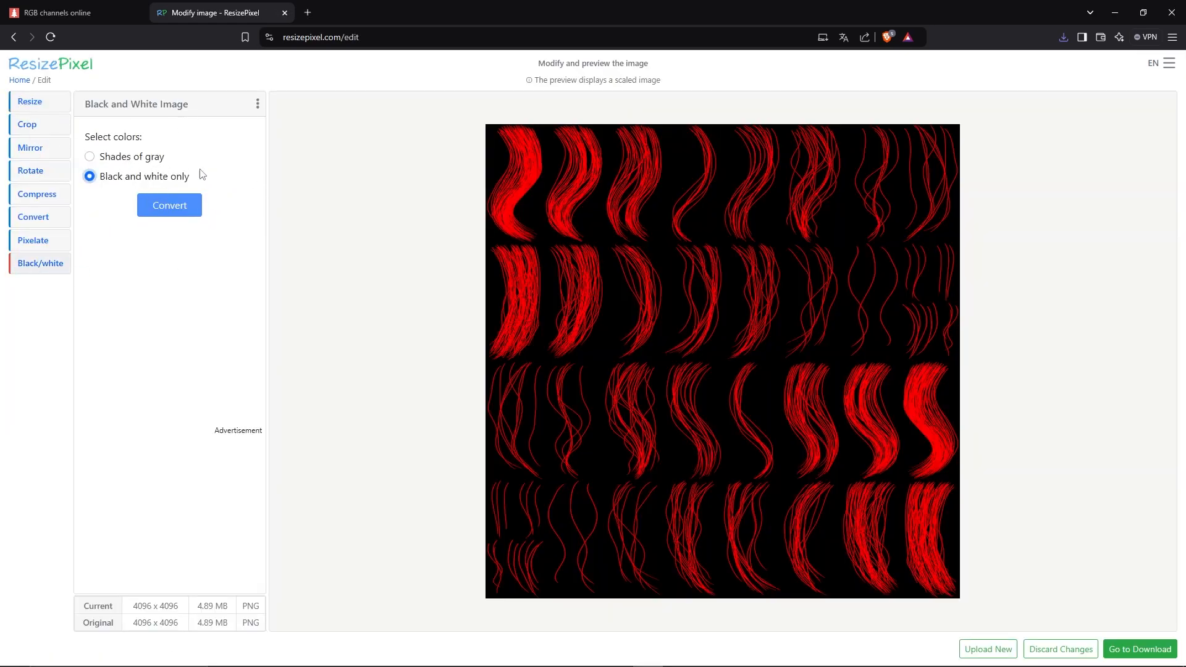
click(168, 206)
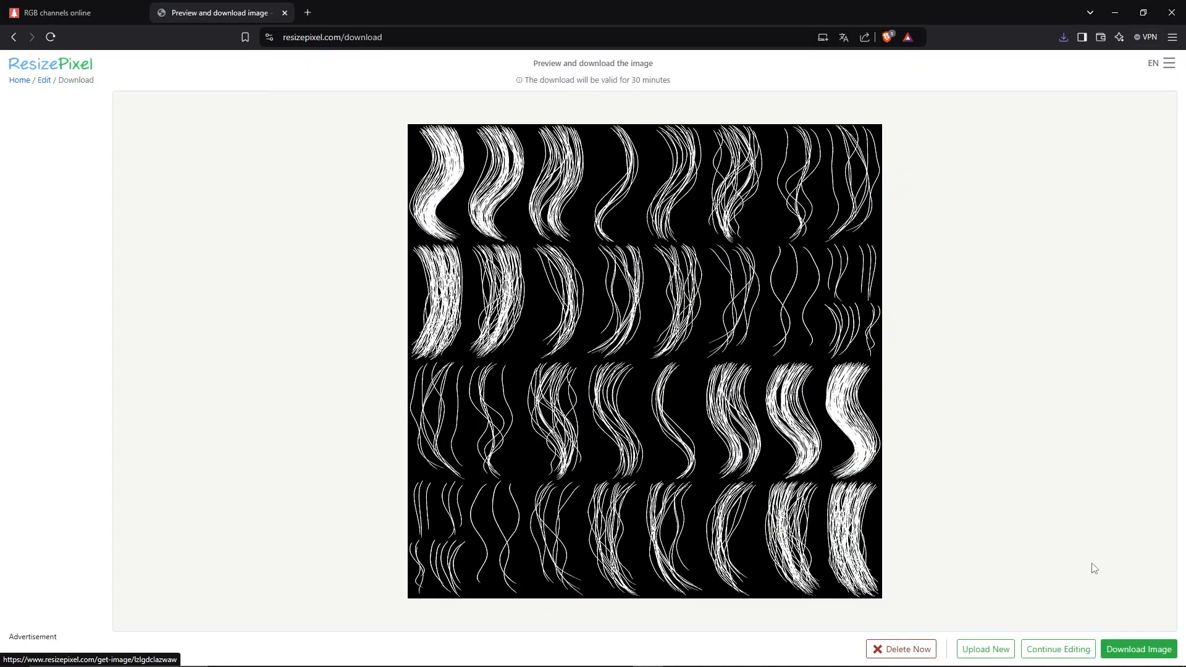
click(1139, 654)
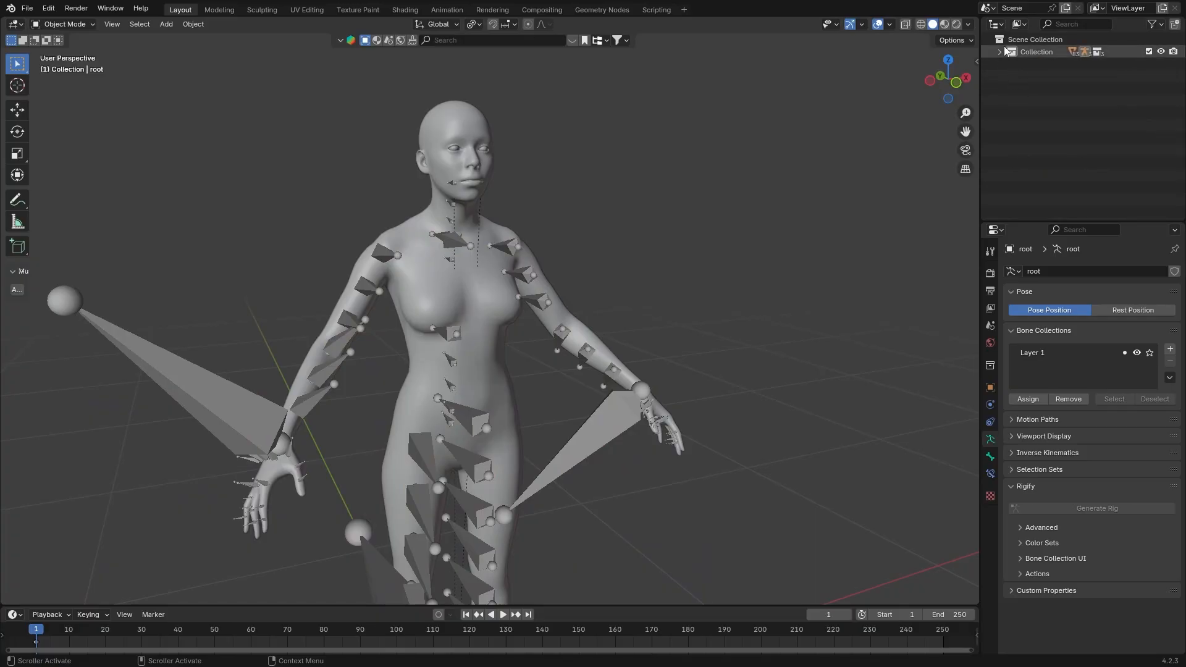
Step: Create a new collection and import the bob hair cards FBX file
right_click(1037, 51)
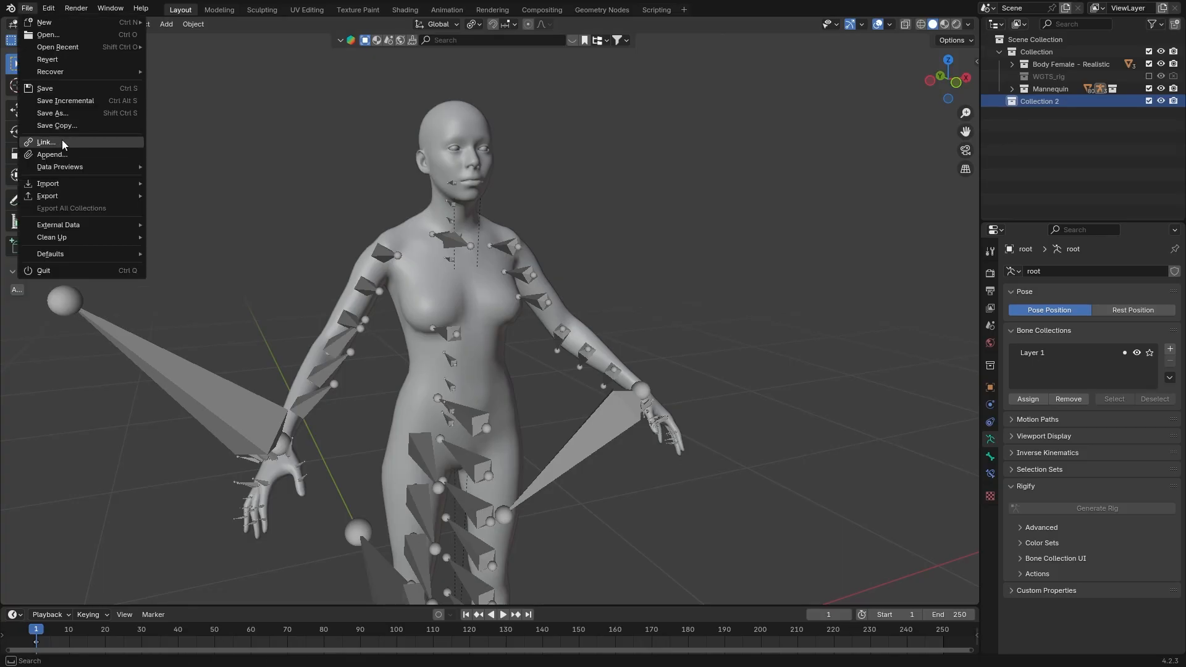
click(48, 183)
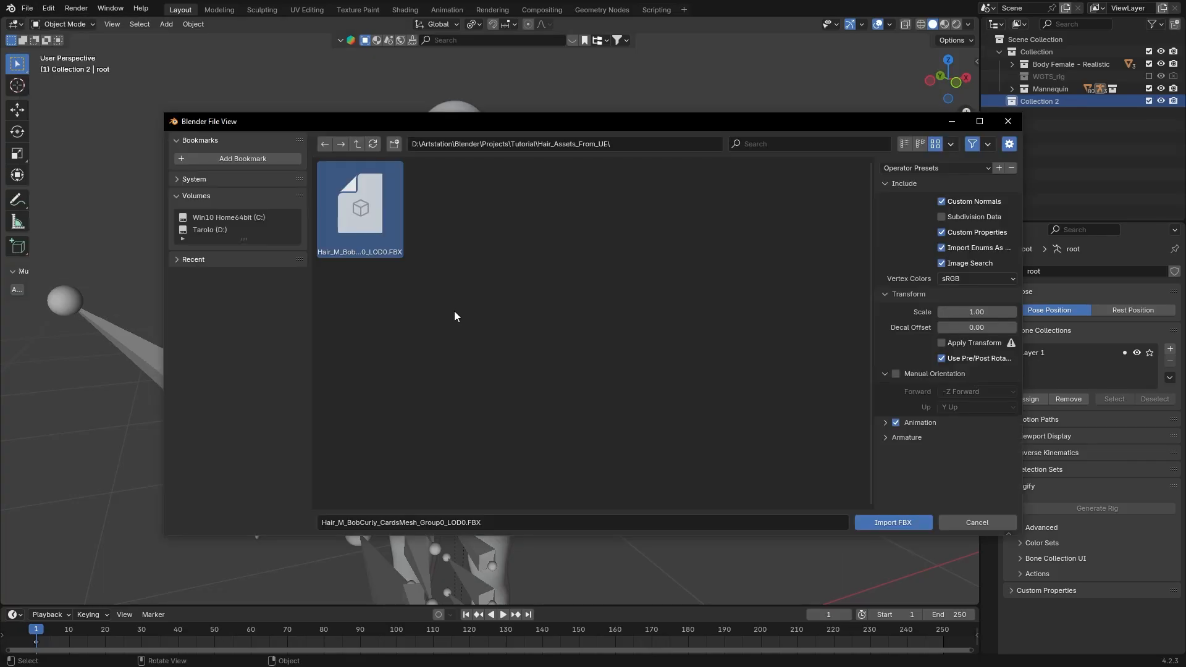
mouse_move(376, 200)
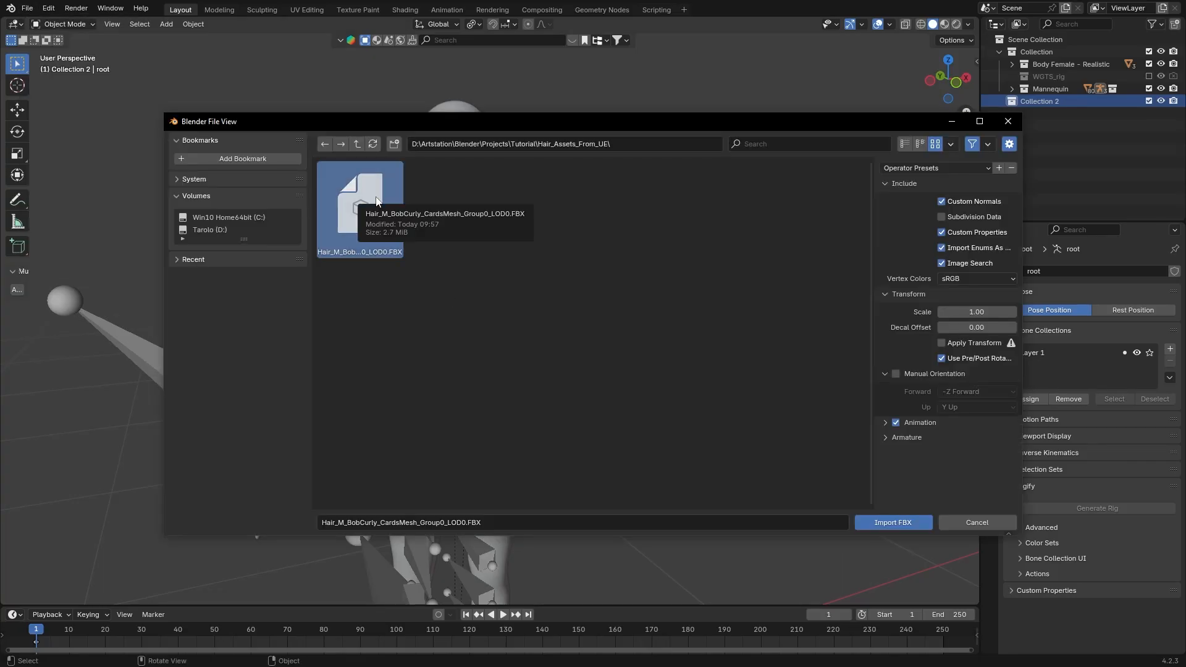
click(893, 522)
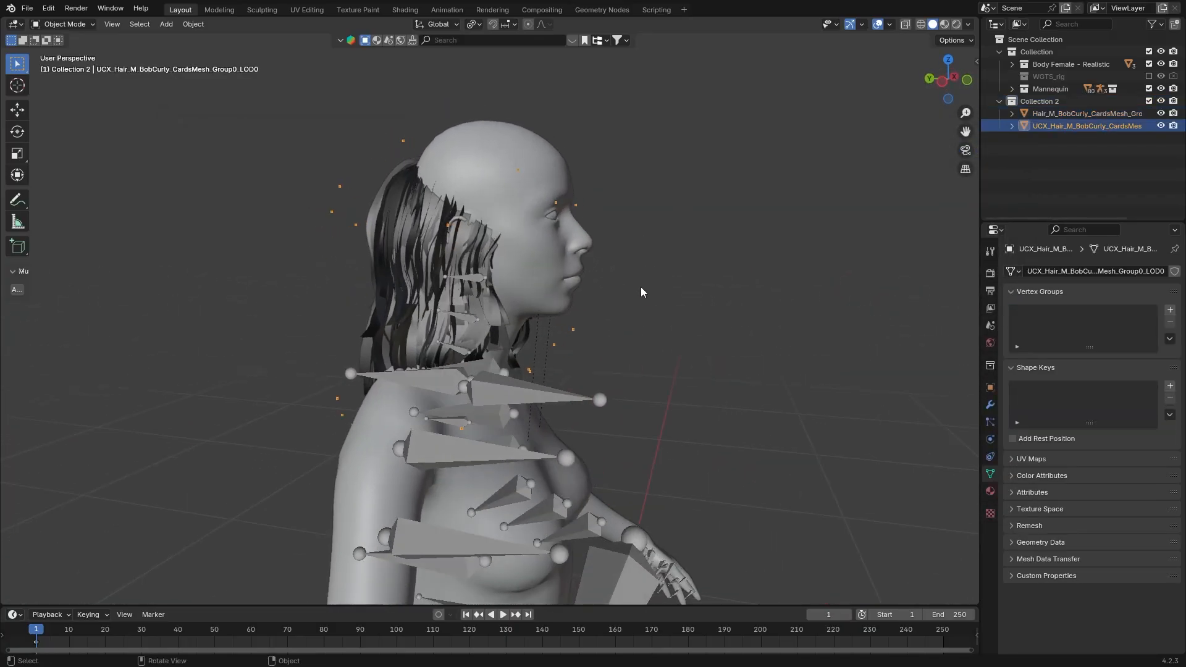
Step: Delete the UCX collision object and zoom in on the hair
key(x)
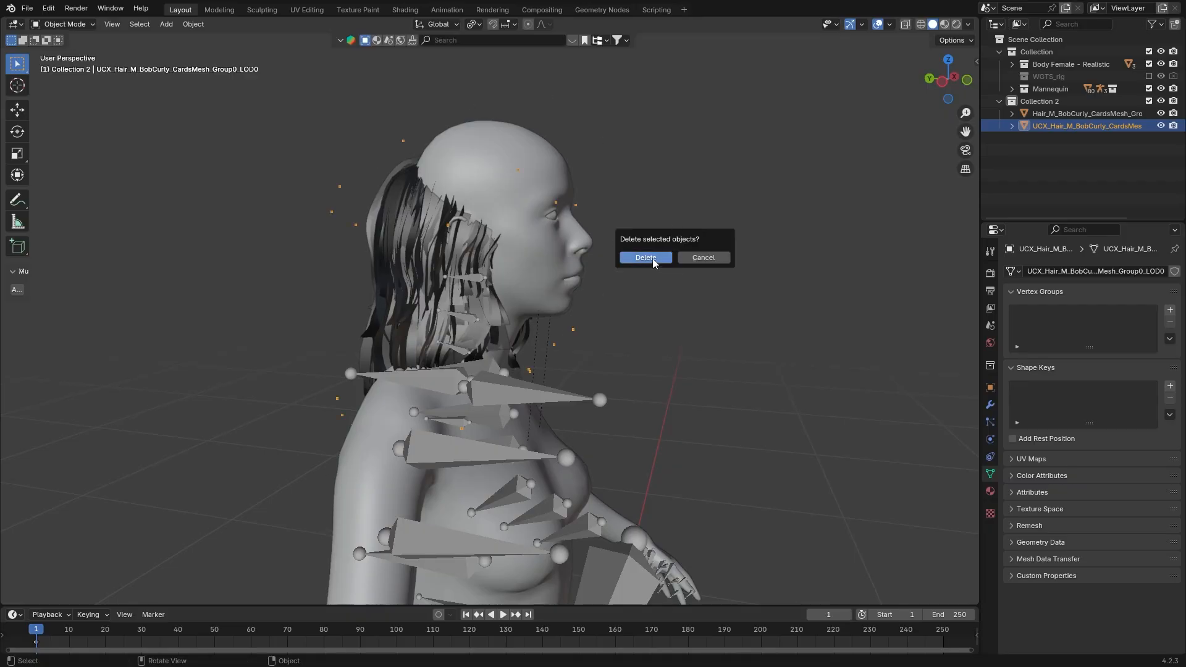
click(645, 257)
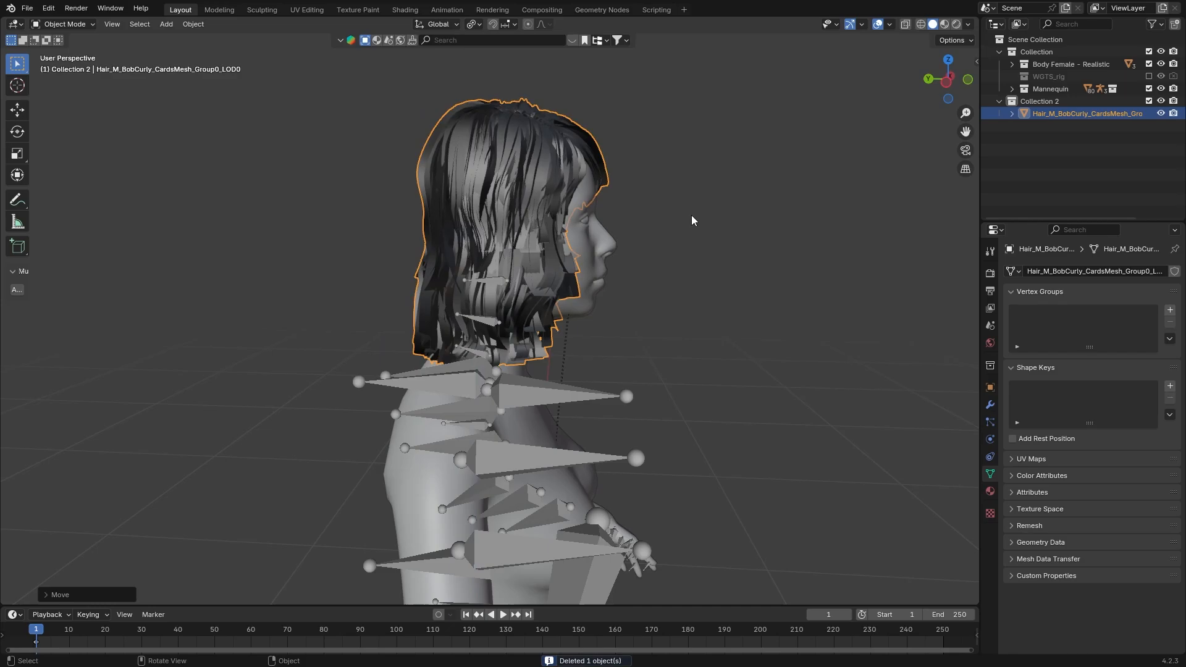
key(n)
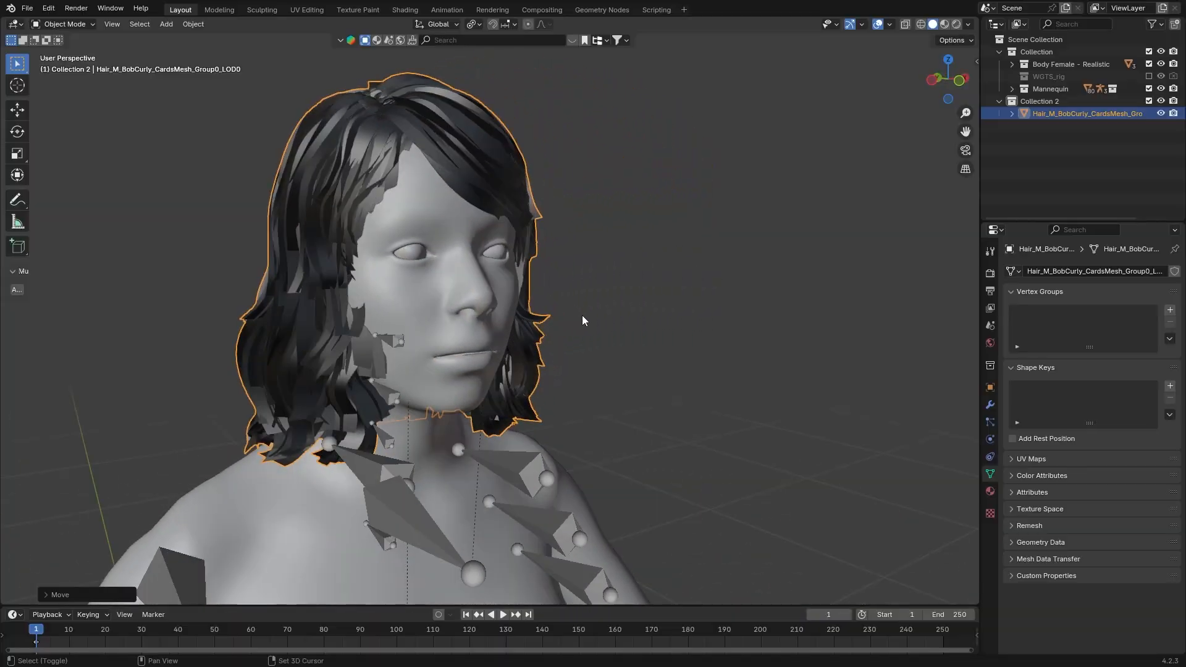
click(589, 319)
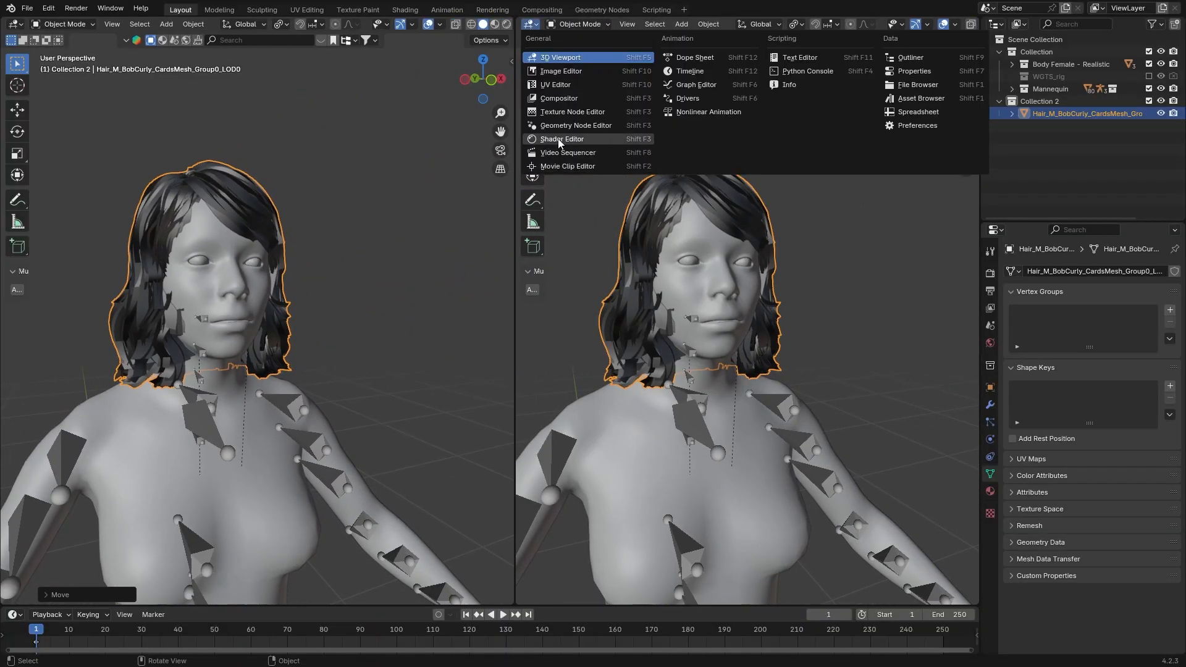
Step: Add a HairAlpha.png Image Texture node into the material's Alpha and make base colour black
click(562, 138)
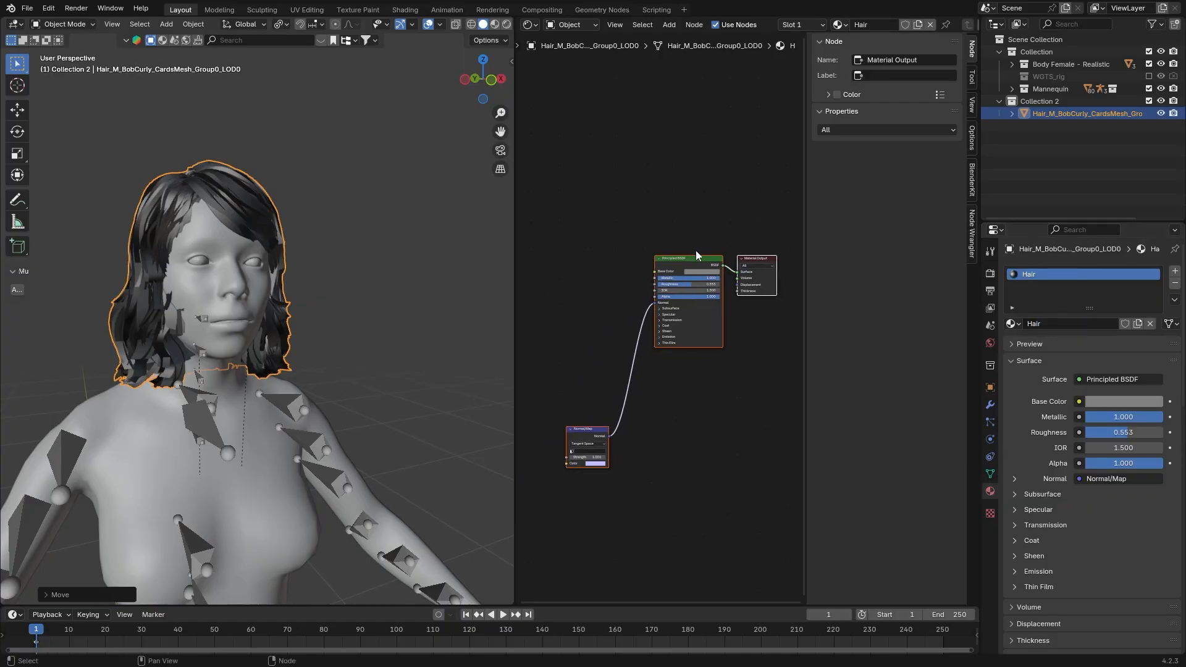
right_click(695, 254)
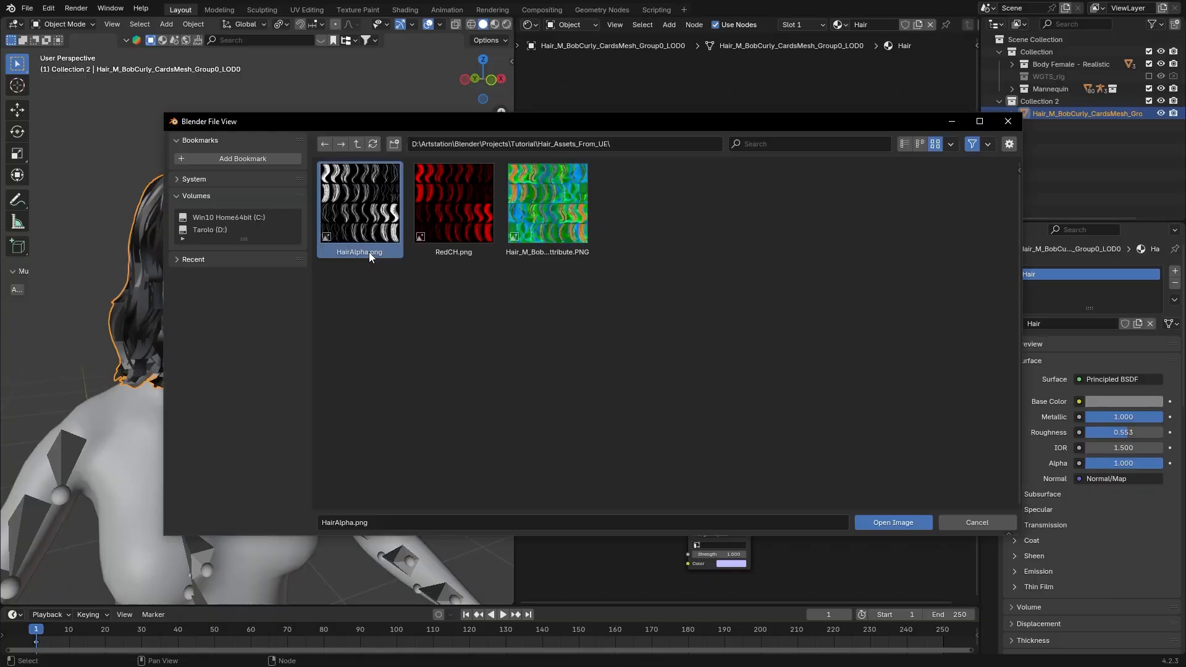
click(892, 522)
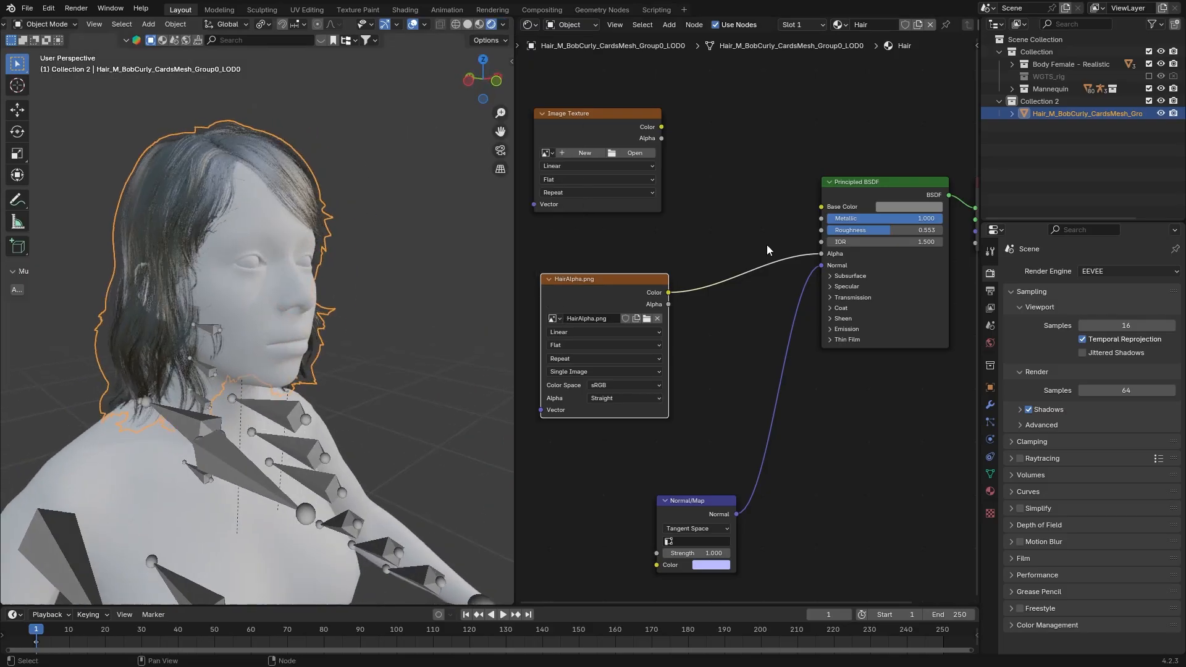
click(911, 206)
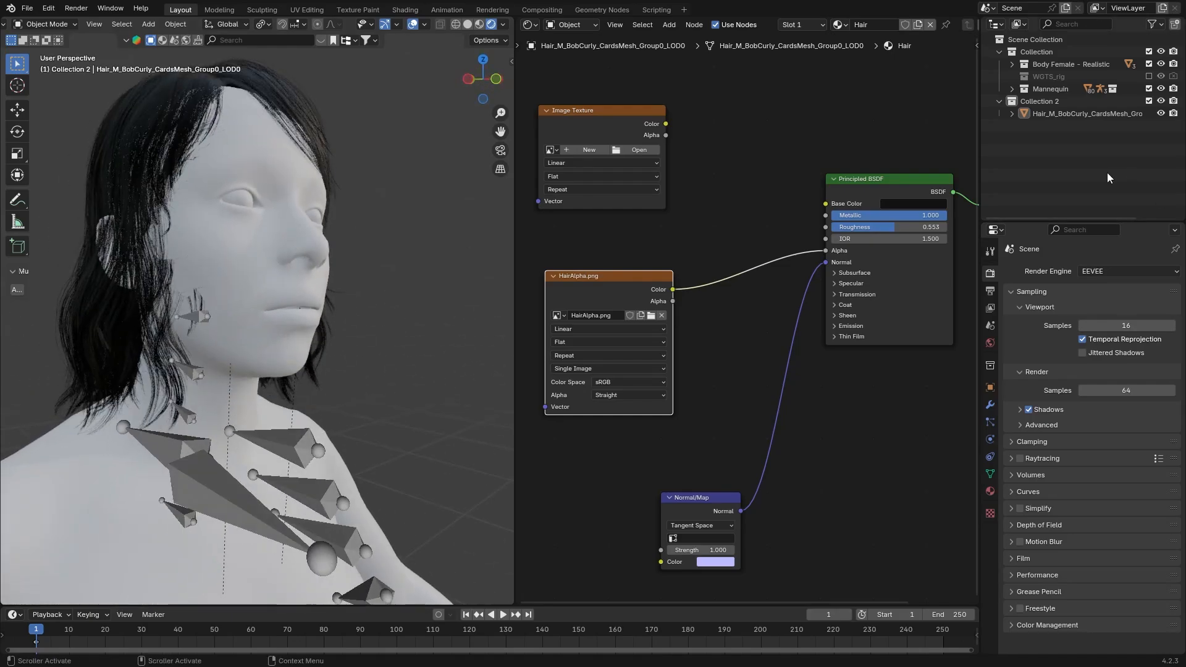
Step: Switch the render engine to Cycles and set transparent light bounces to 50
click(1128, 271)
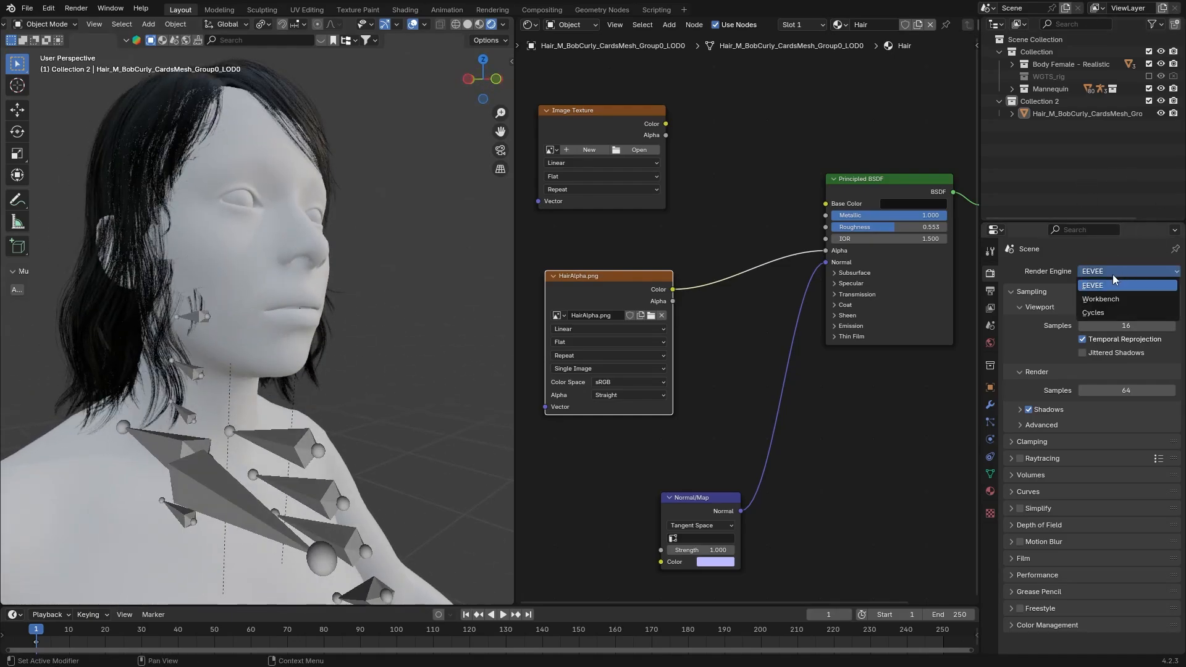
click(1093, 313)
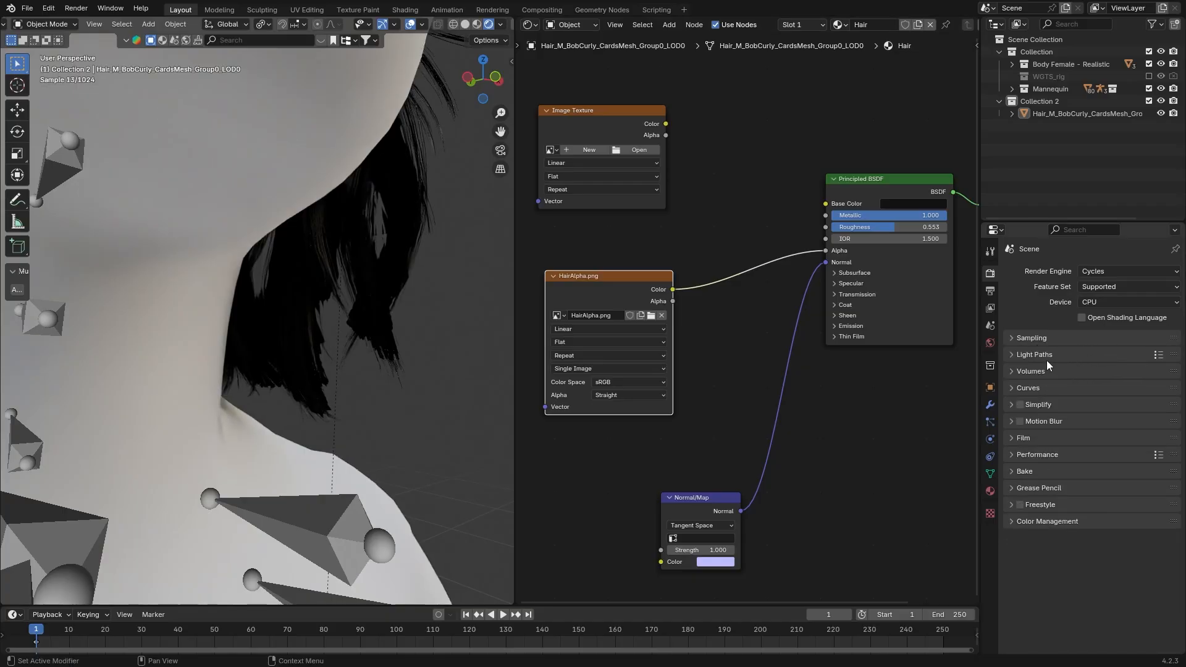
click(1035, 354)
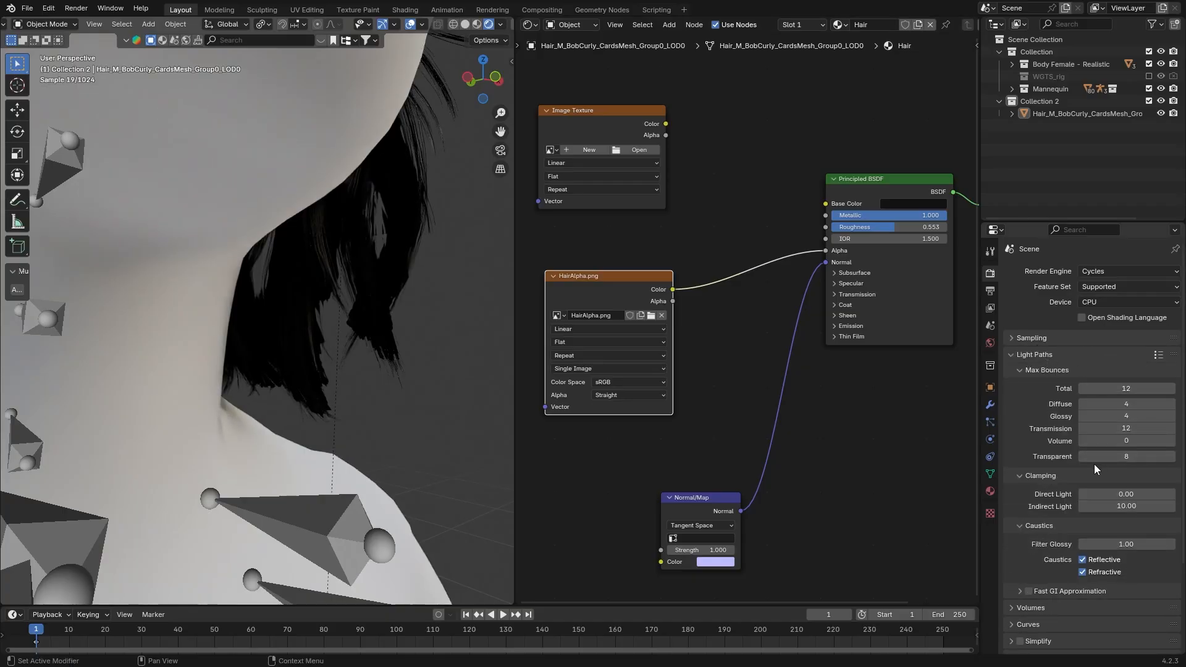
double_click(1125, 456)
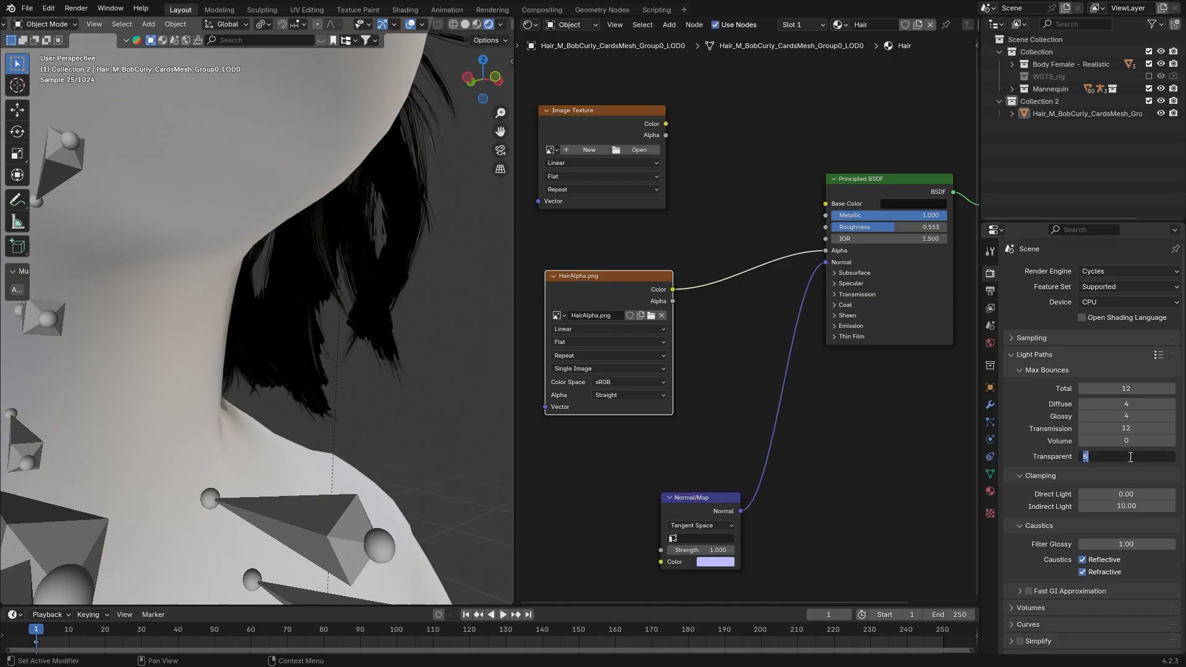
text(50)
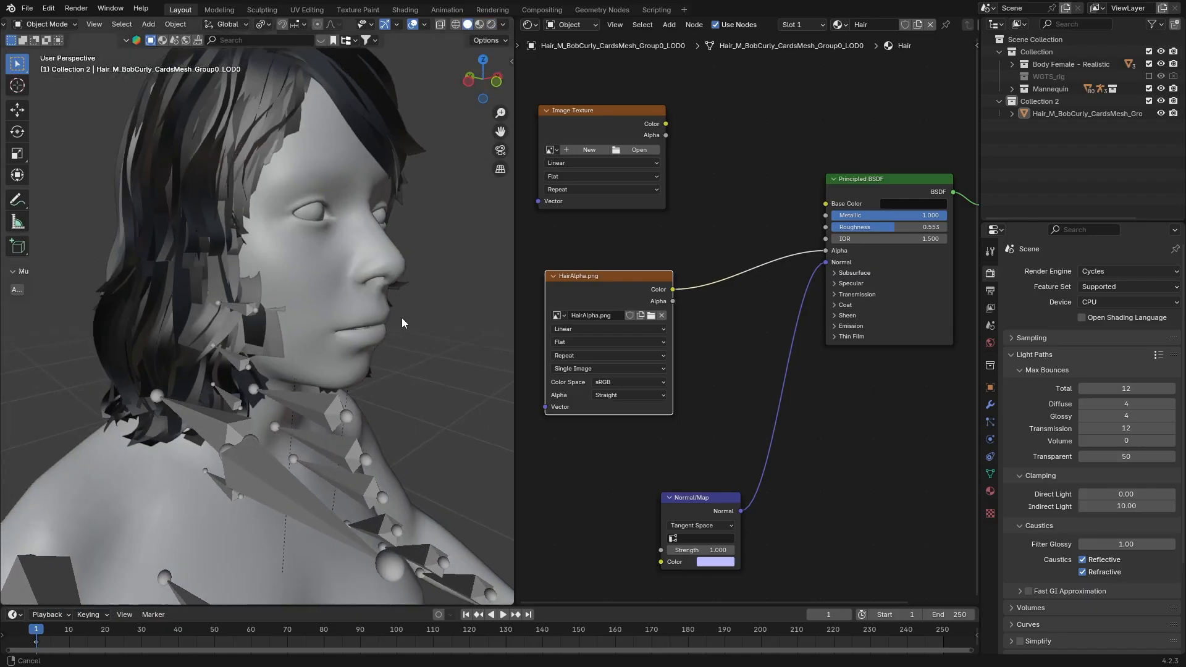
key(Tab)
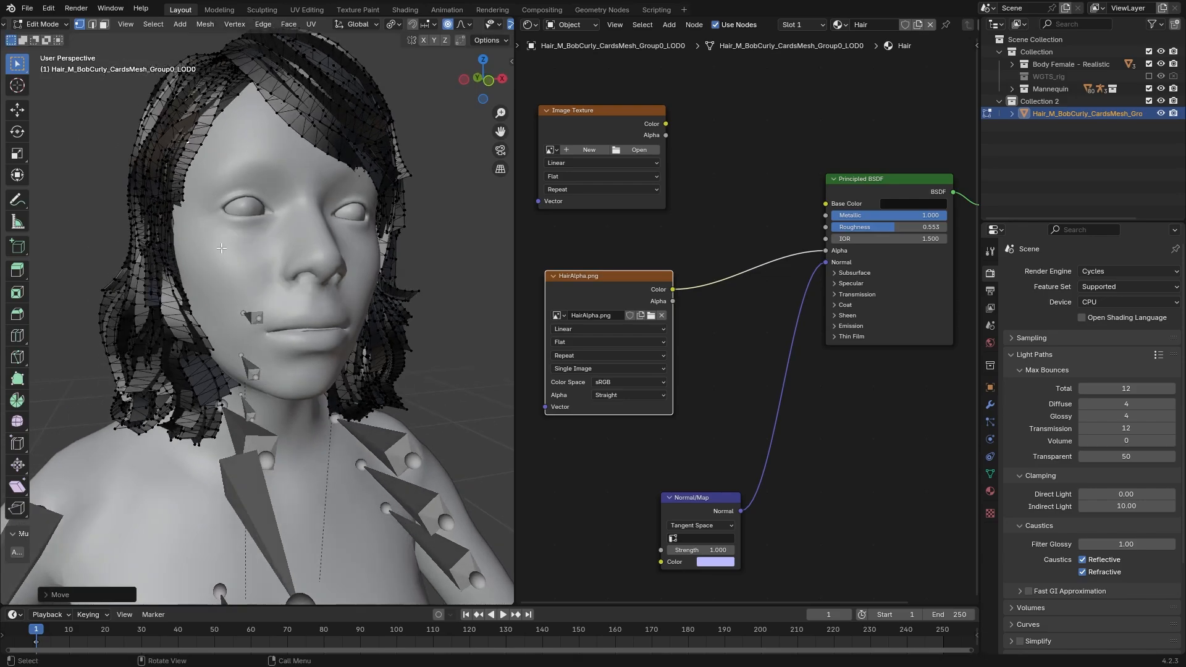
drag(222, 247, 208, 382)
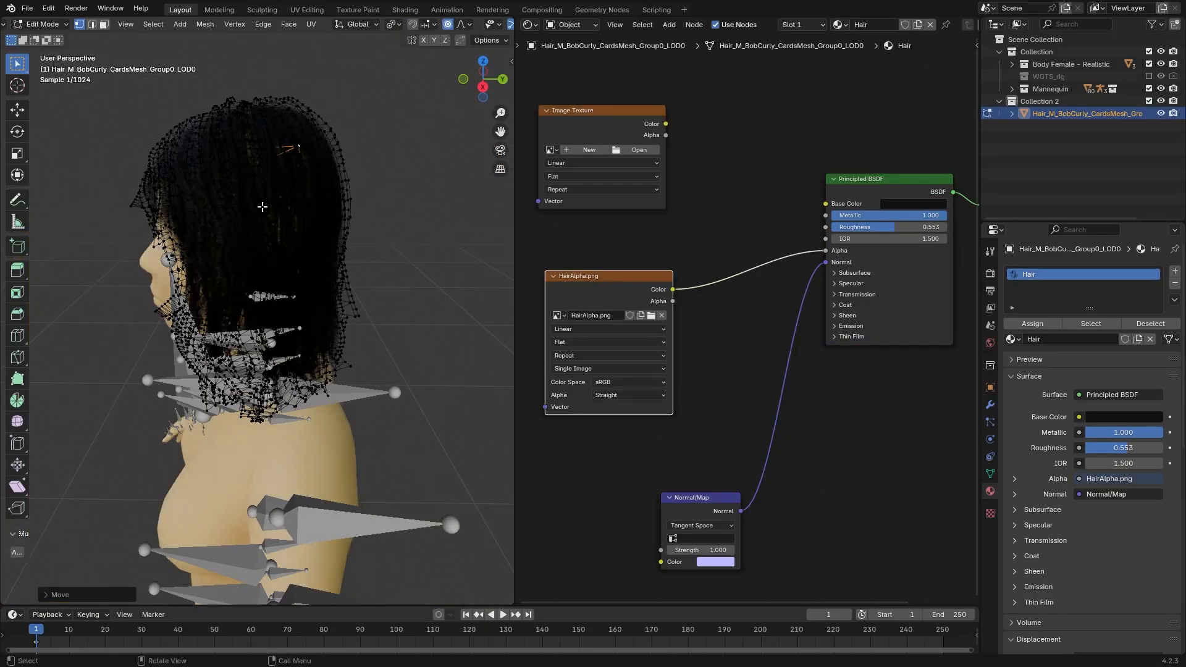
key(Tab)
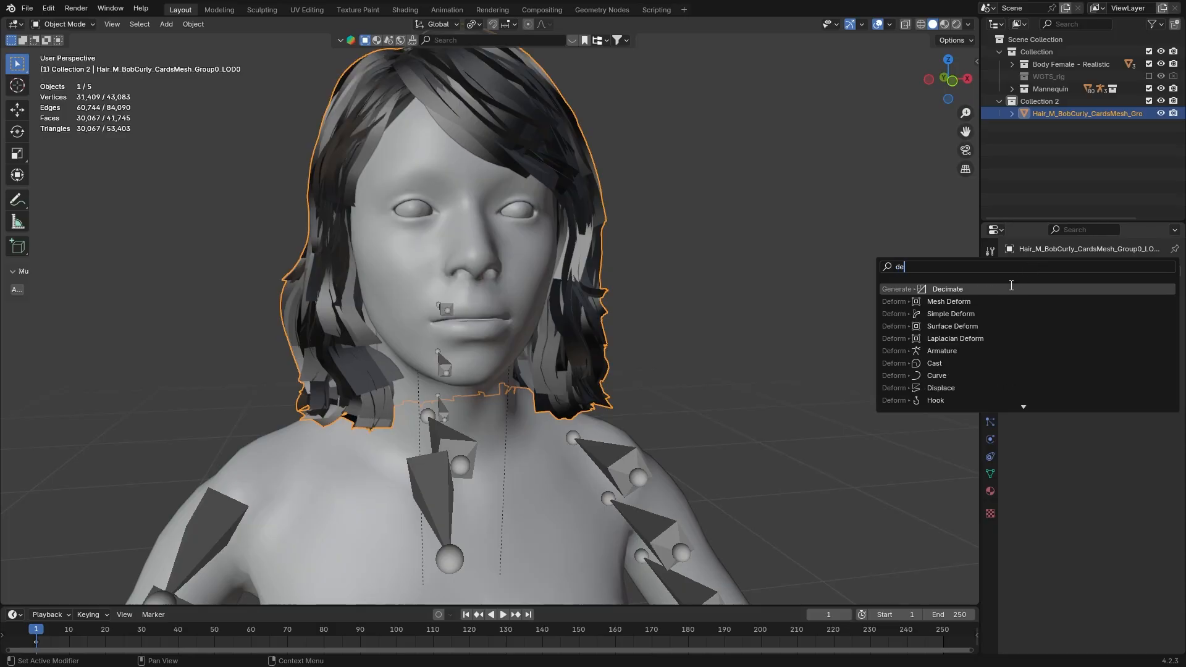
Step: Add a Decimate modifier to the hair mesh
click(948, 289)
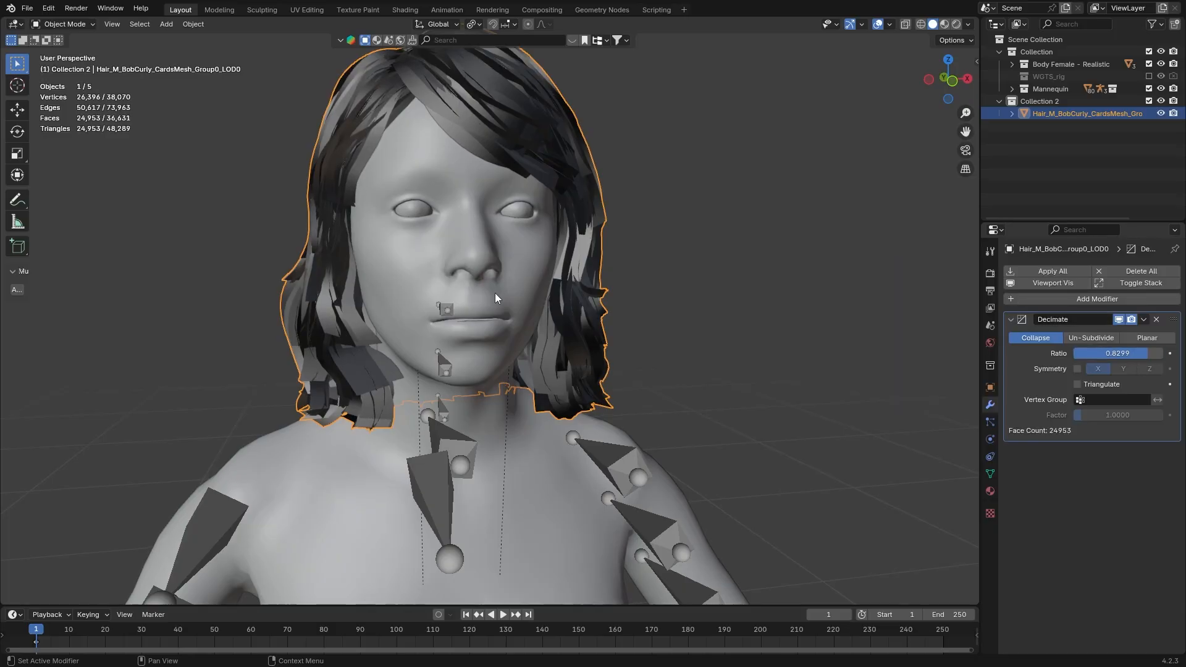
mouse_move(1095, 365)
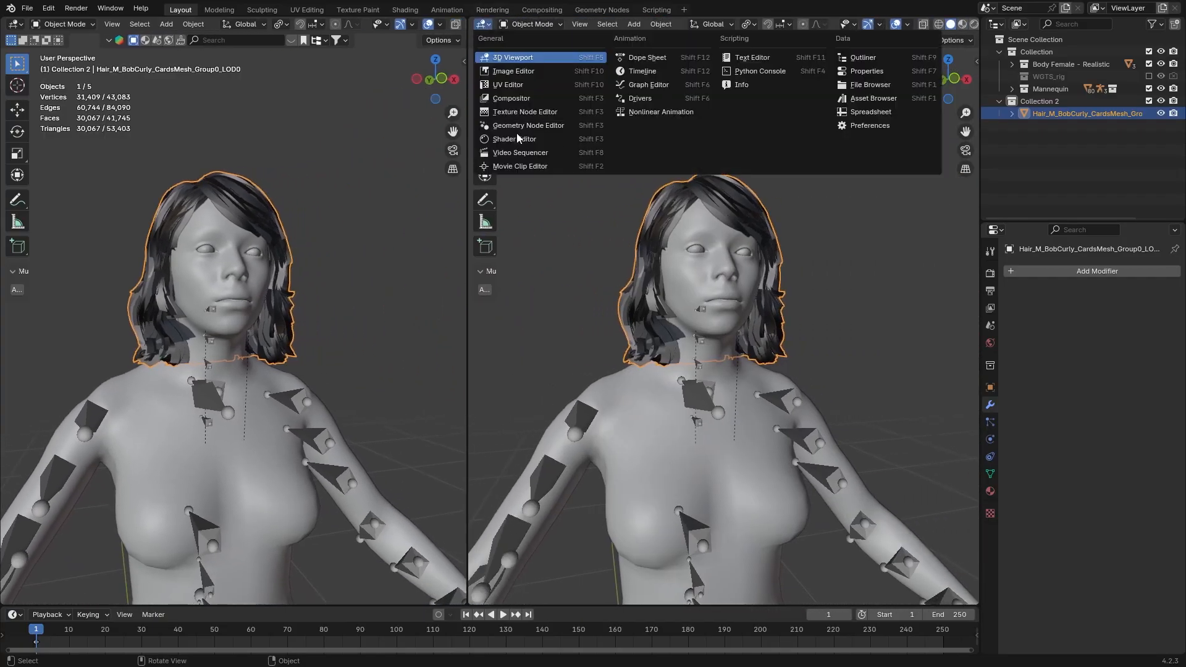
Step: Set up Shader and Image Editor areas and create a new image named Hair_BaseColor
click(513, 138)
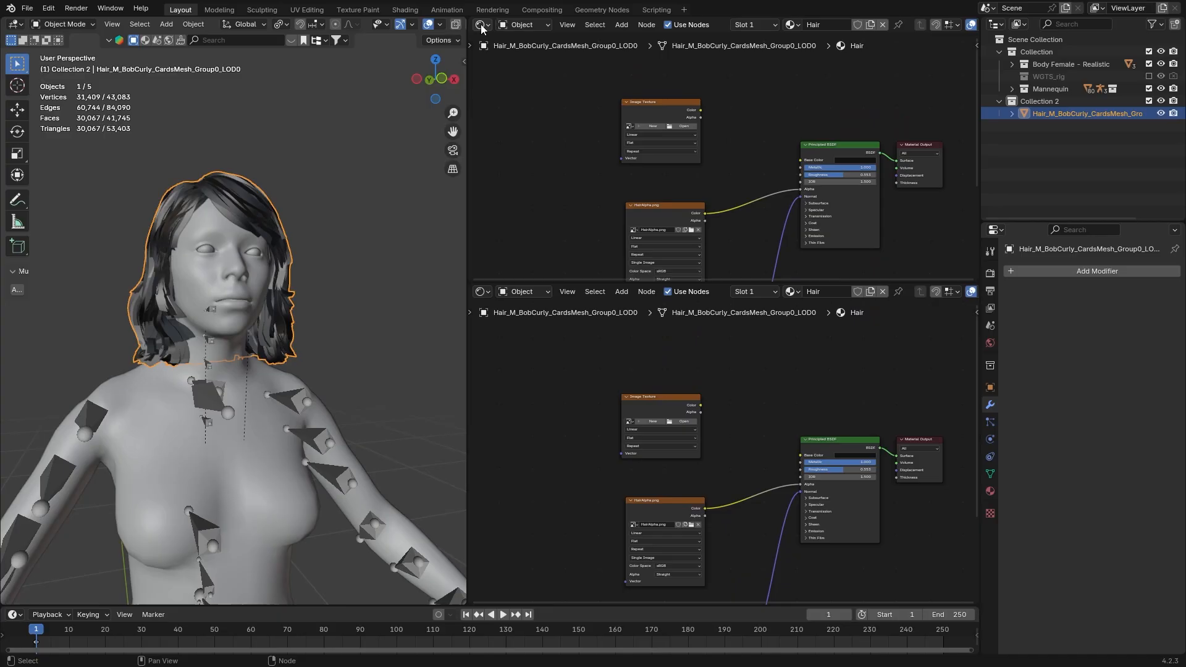
click(652, 126)
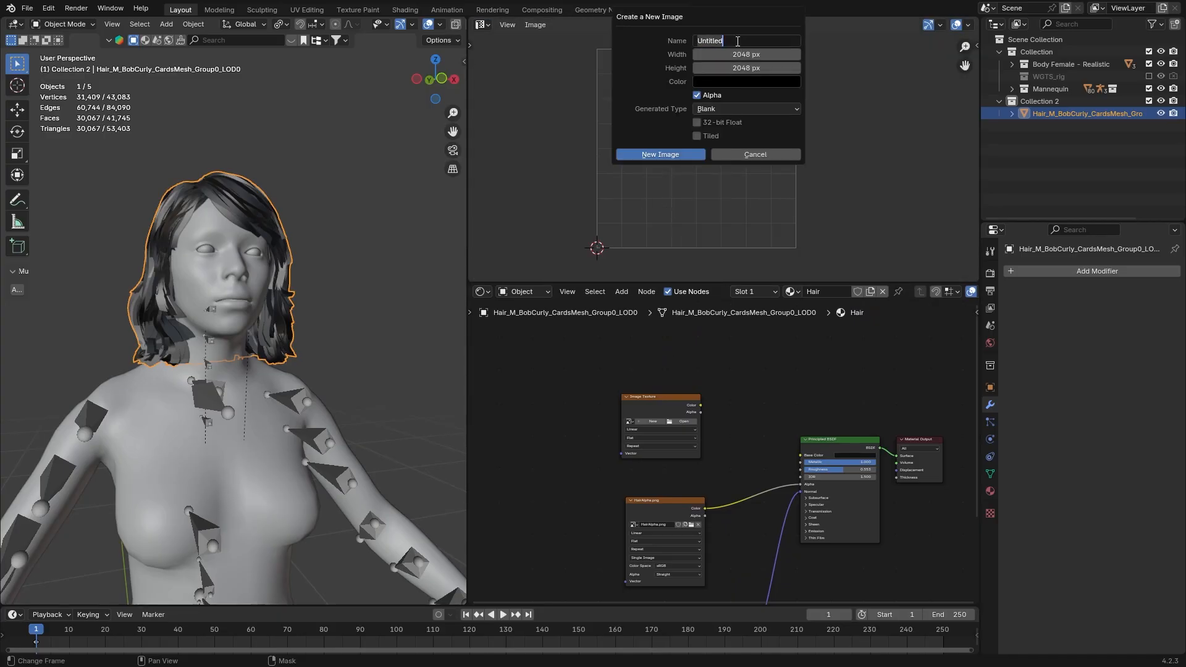
text(Hair_BaseColor)
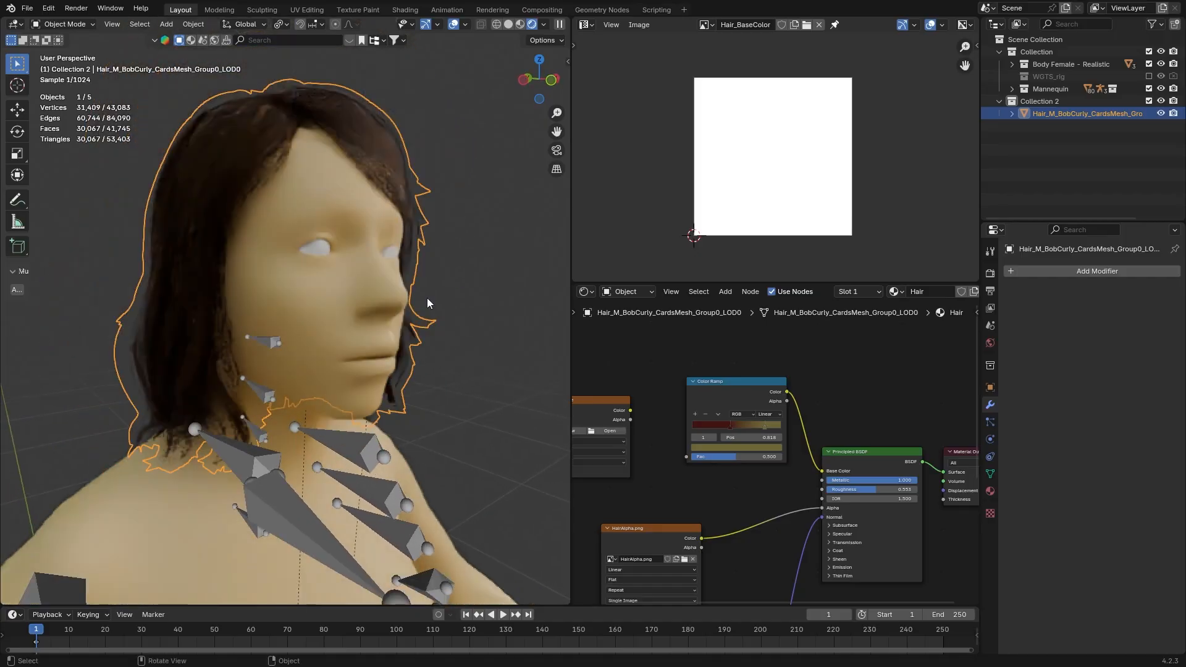
Step: Switch the render device to GPU Compute and move the hair Color Ramp stop to 0.427
click(990, 250)
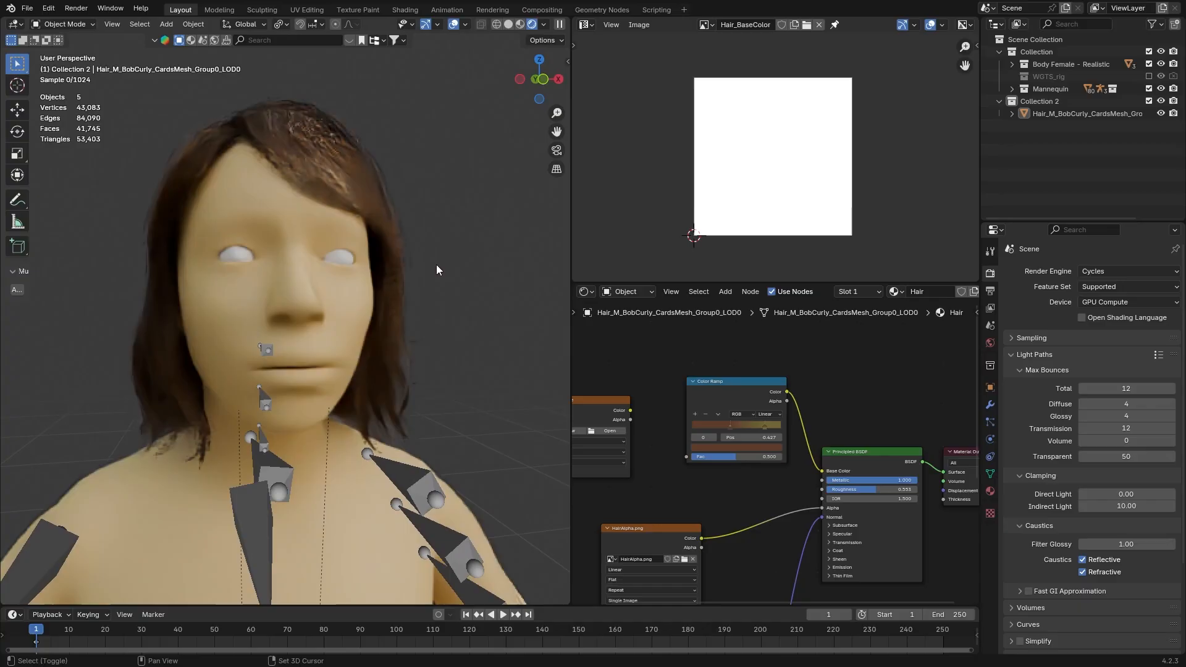
drag(437, 270, 424, 227)
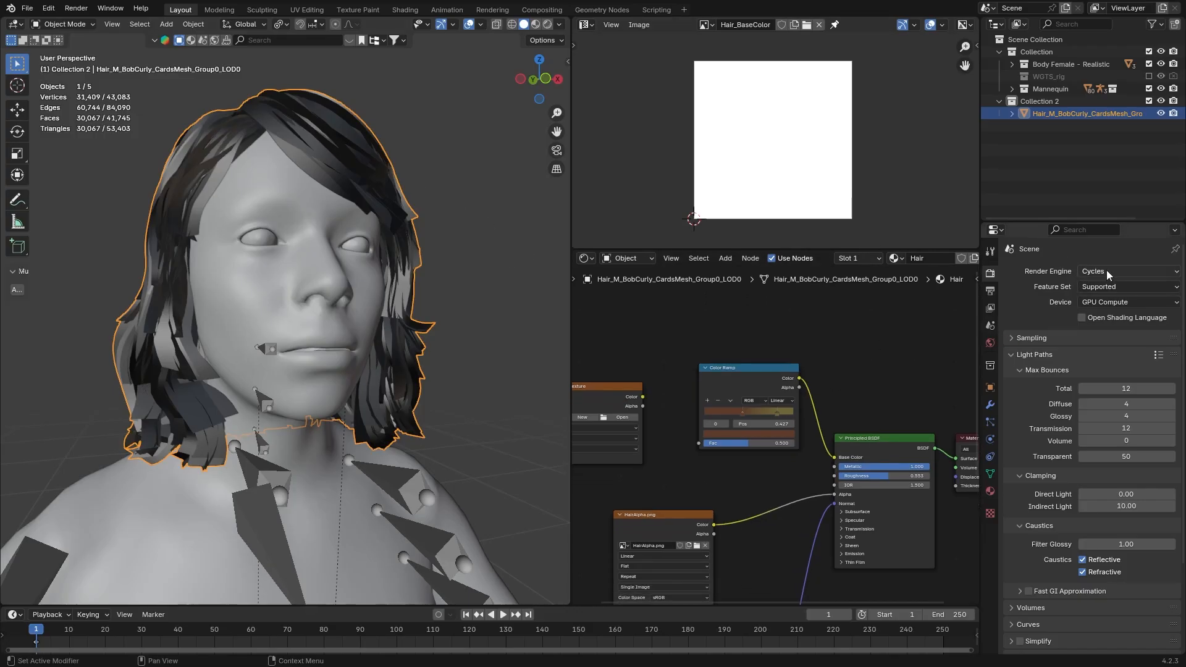
Step: Bake Diffuse color only into the Hair_BaseColor image texture node
click(1035, 354)
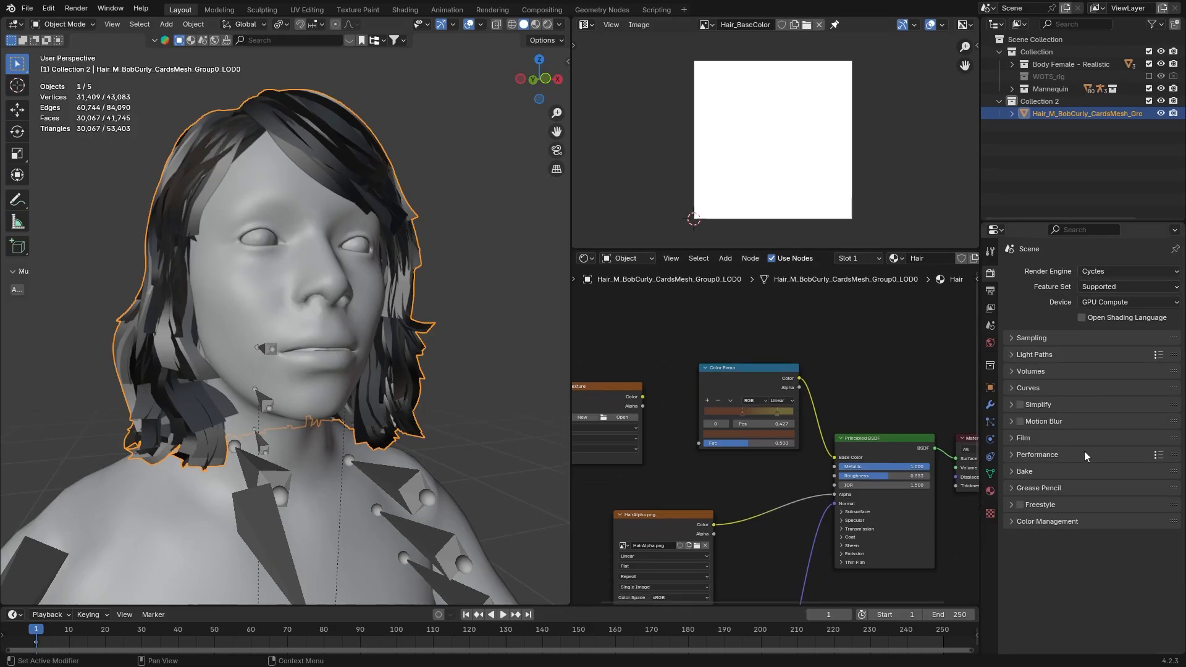
click(1025, 471)
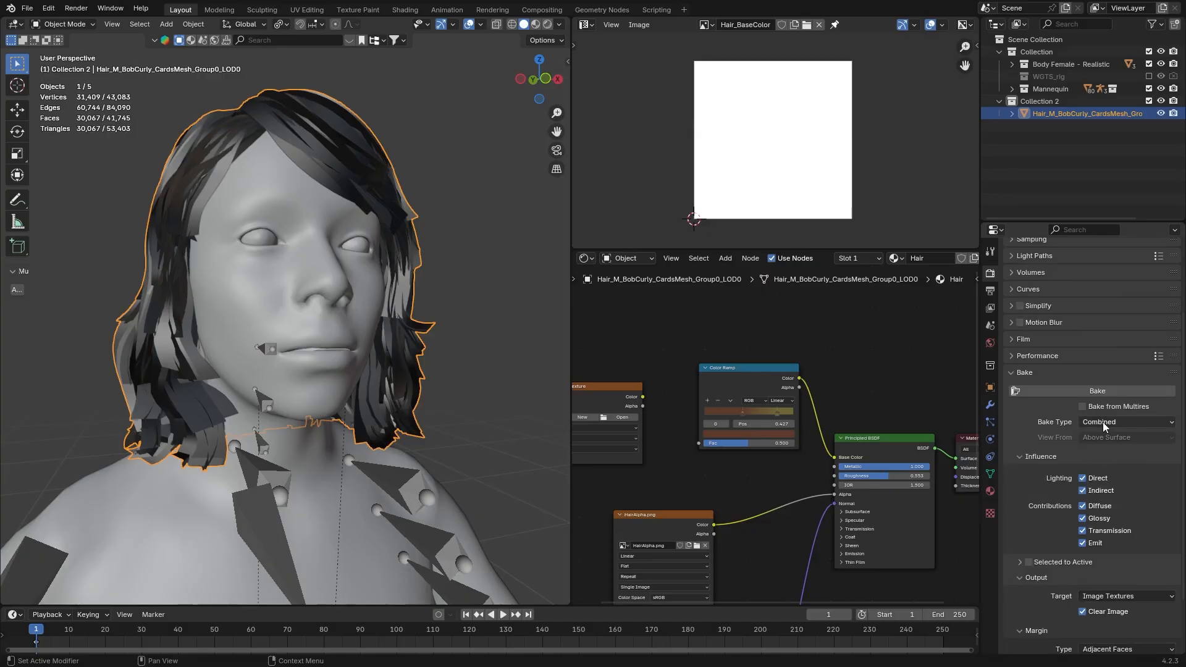
click(1127, 422)
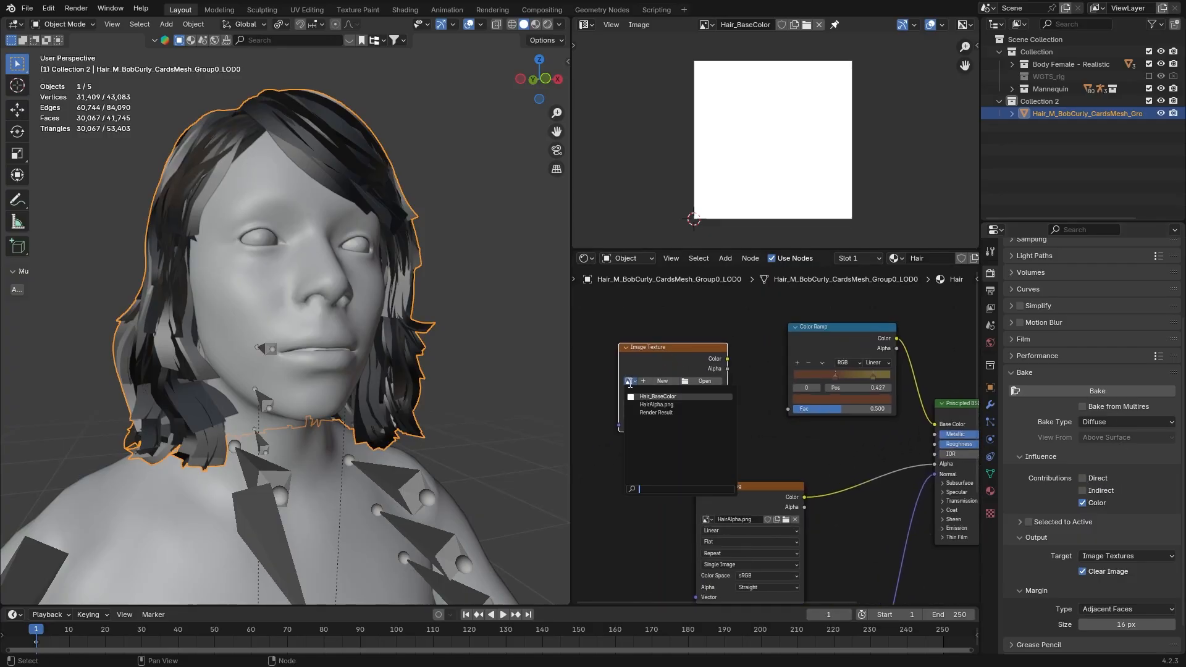
click(657, 397)
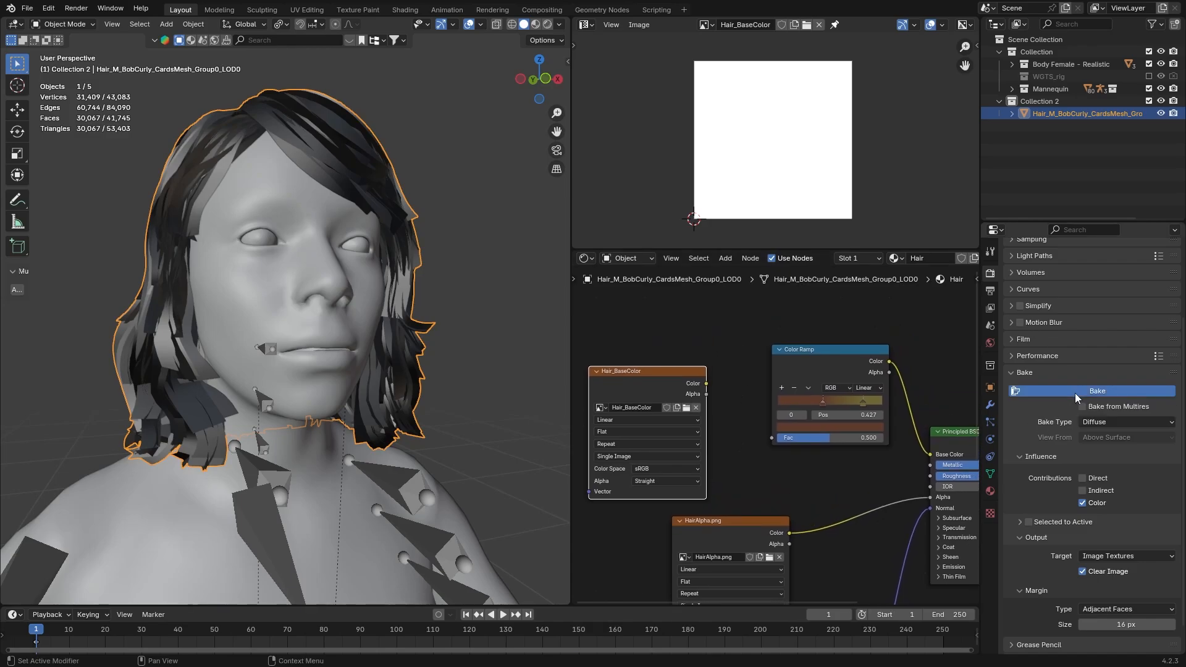
click(1096, 391)
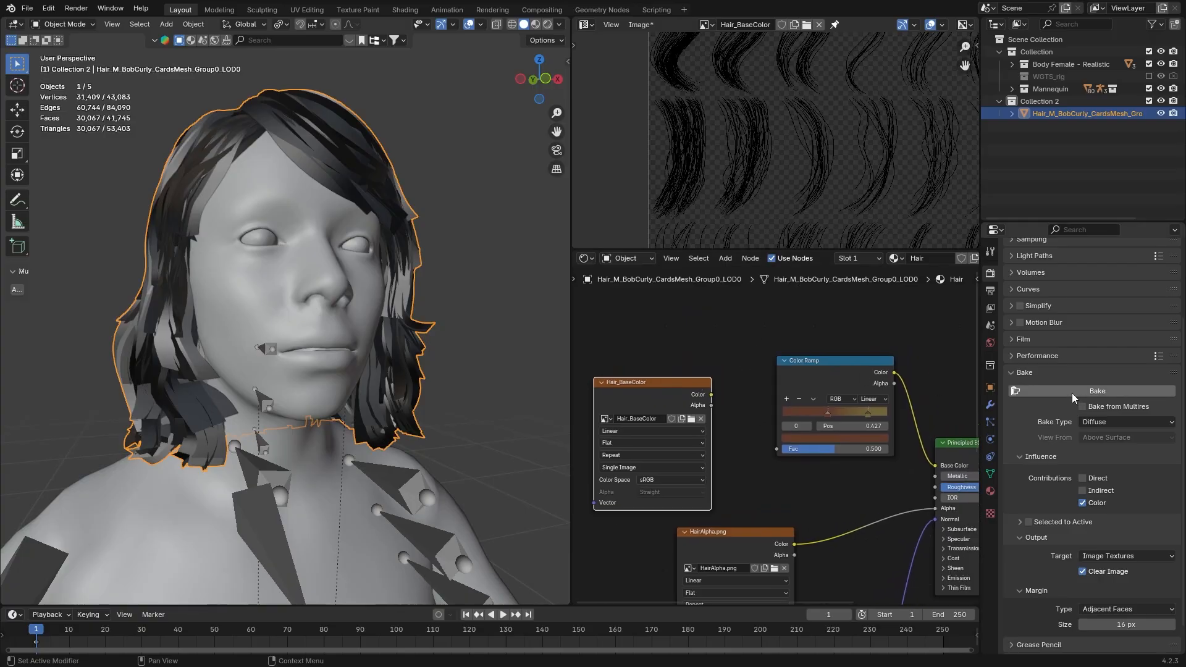
click(1098, 391)
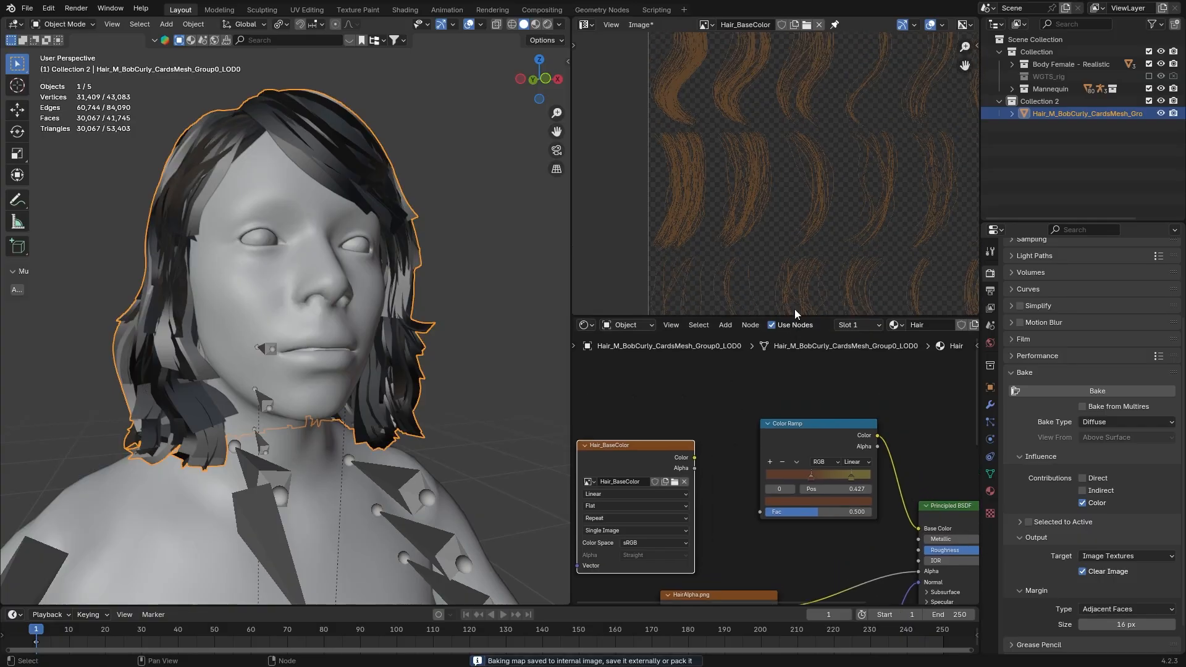
click(611, 24)
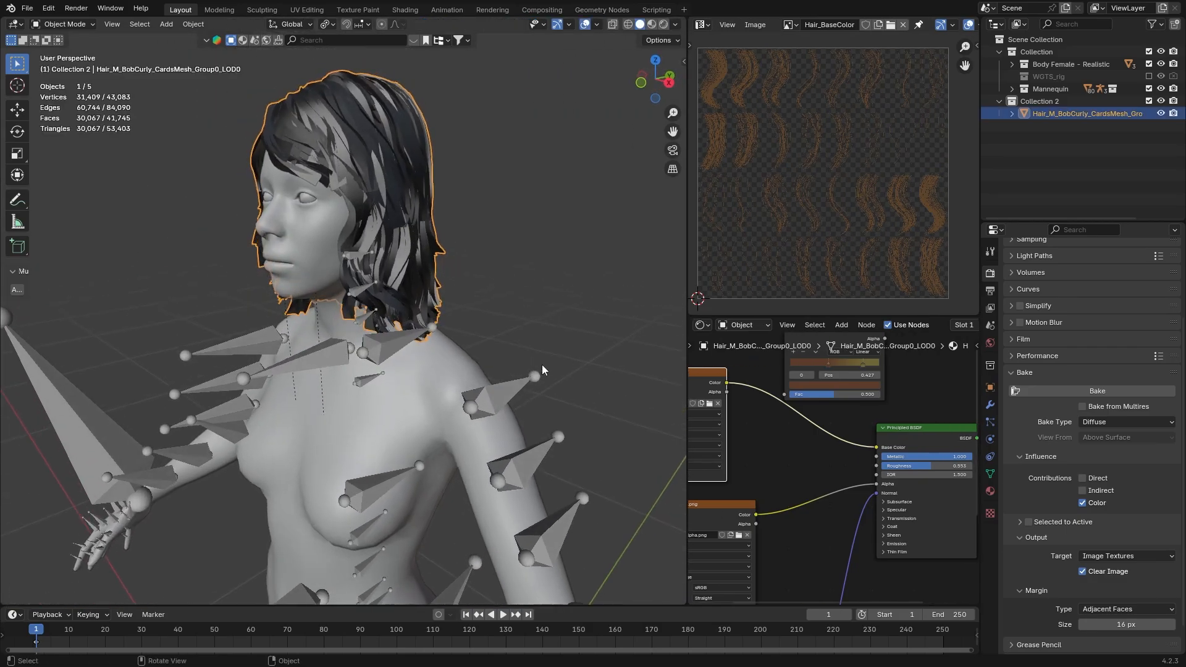
Step: Bind the hair with Armature Deform, keep only the locked head vertex group, and test a head rotation
key(ctrl+p)
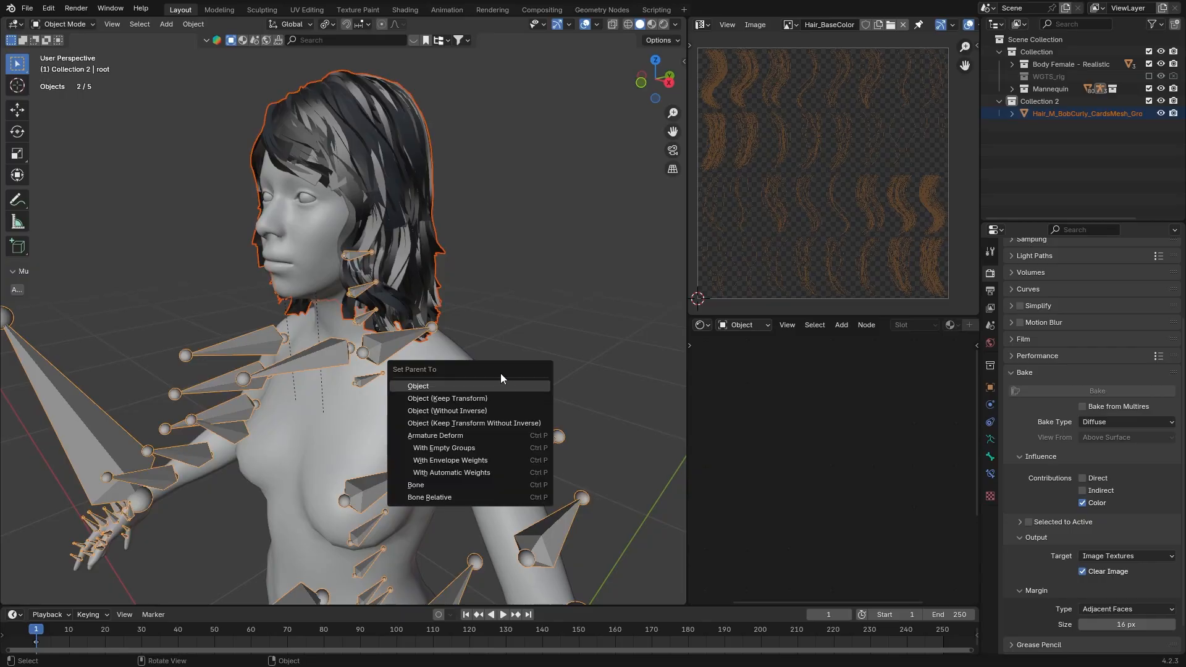
click(418, 385)
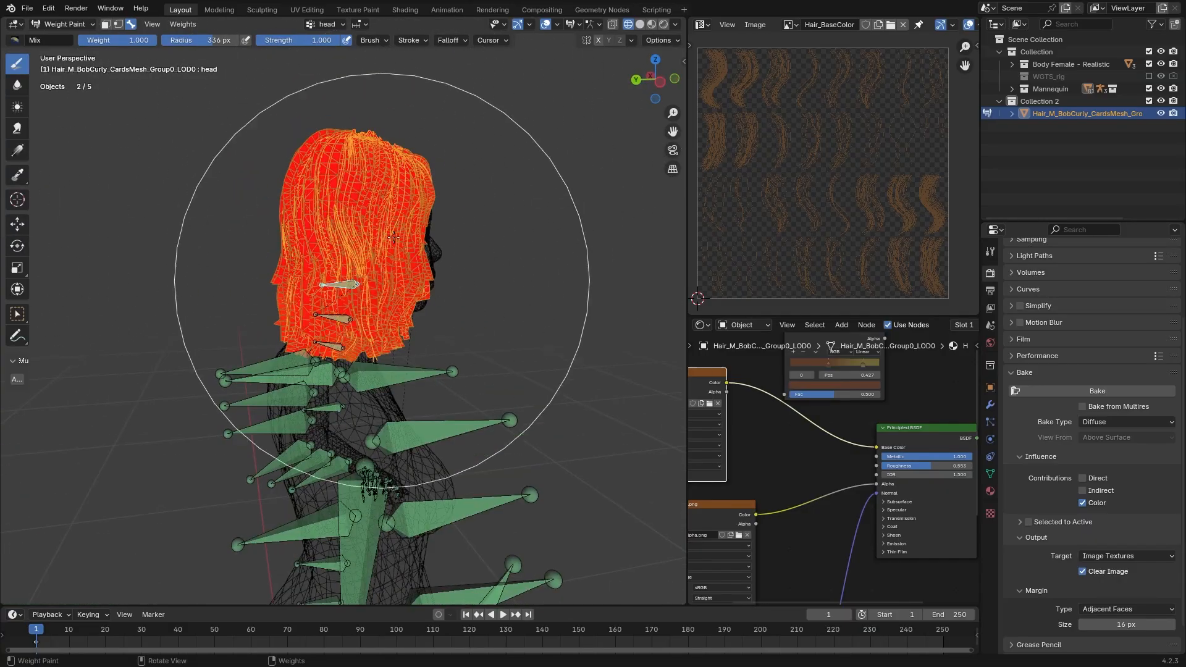
click(64, 24)
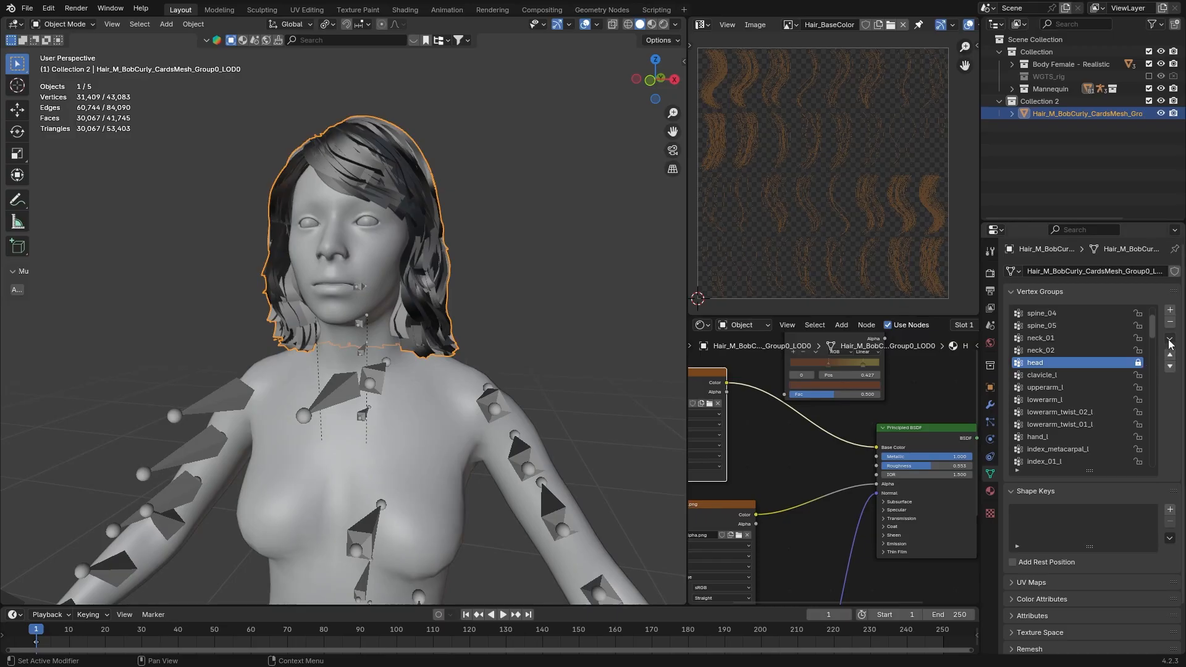
click(1168, 340)
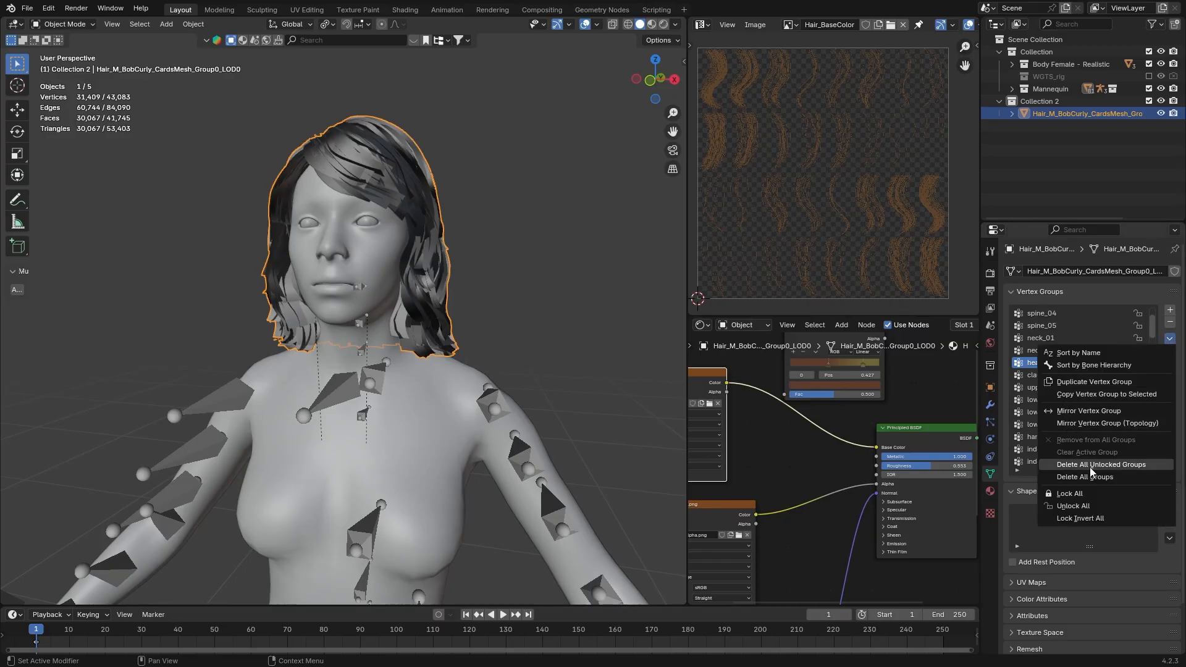
click(1099, 464)
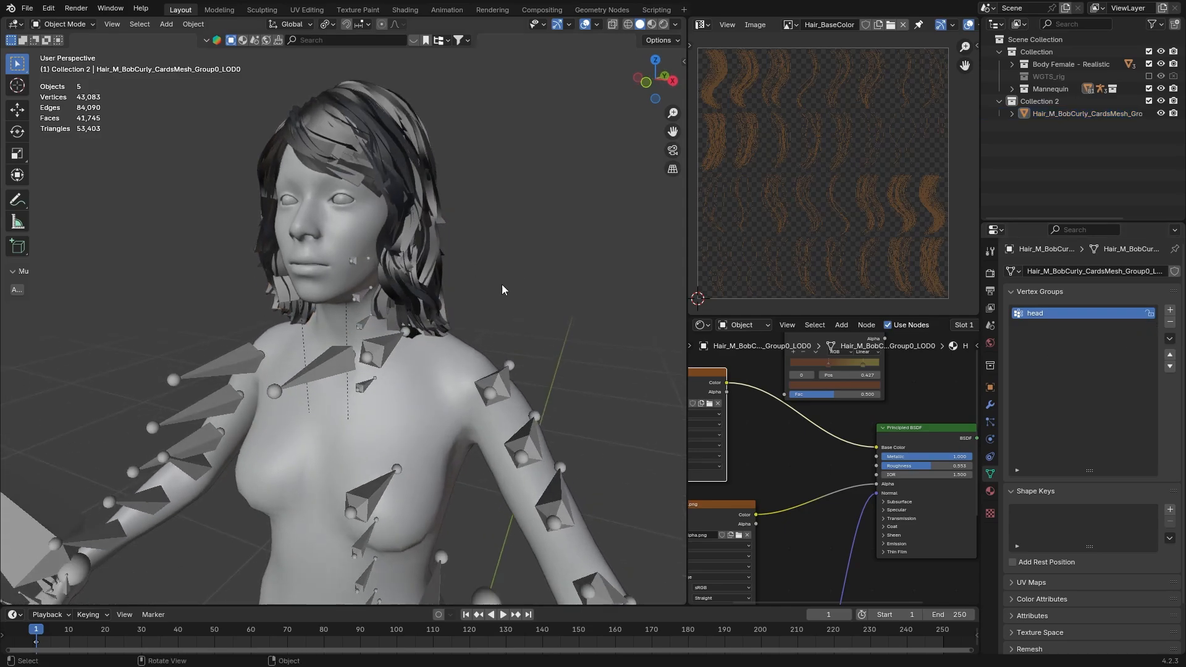
click(64, 23)
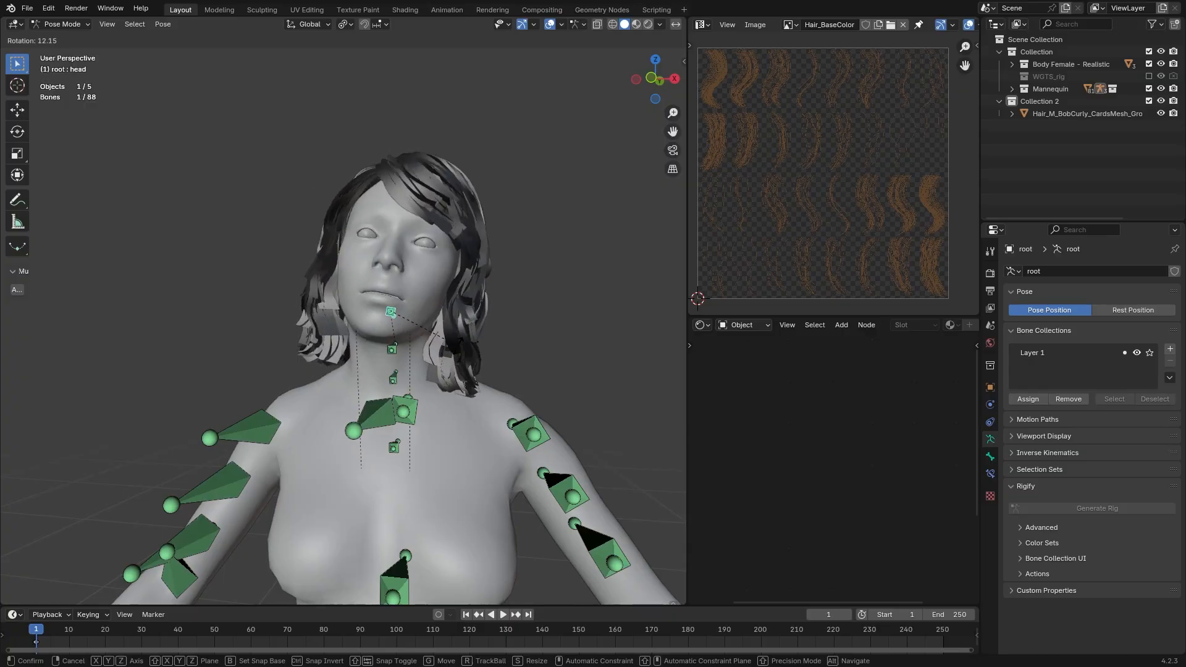
click(63, 23)
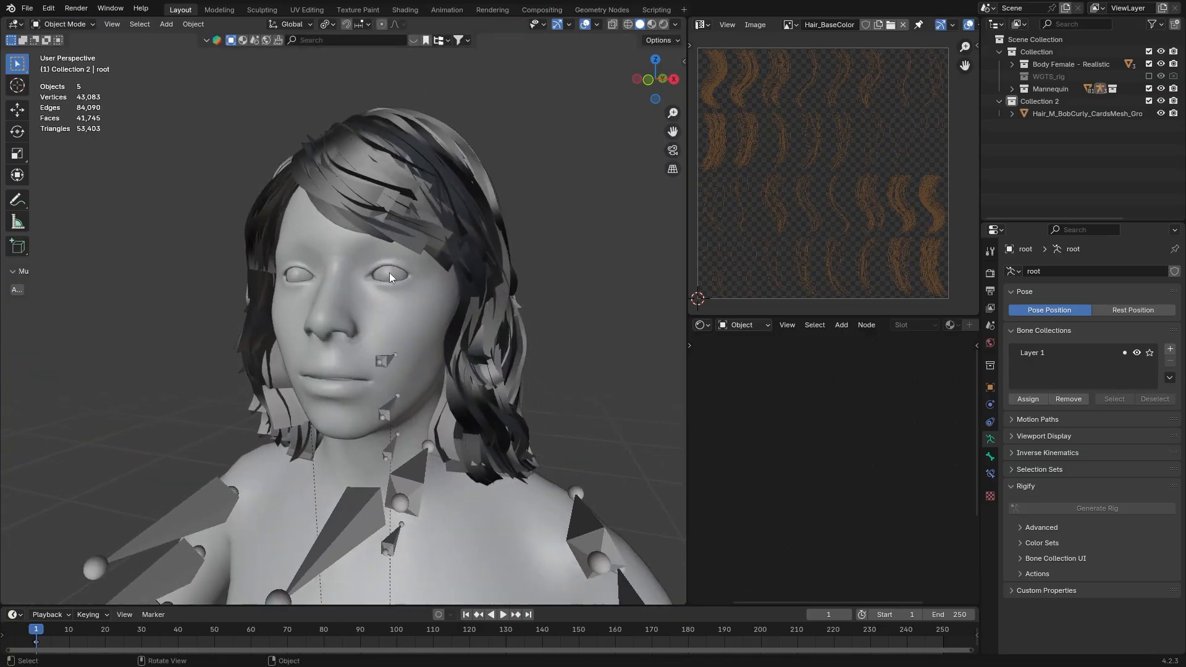
Step: Select everything and export it as QuickHairTutorialBlender.fbx in Hair_Tut
click(1086, 114)
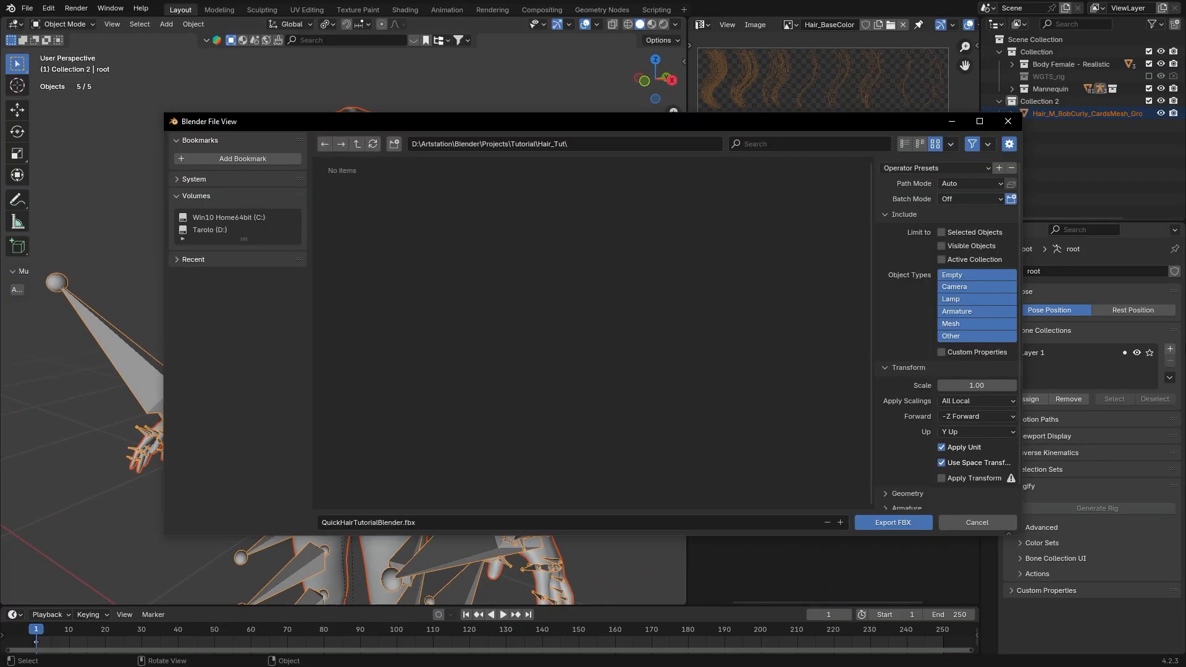
click(935, 167)
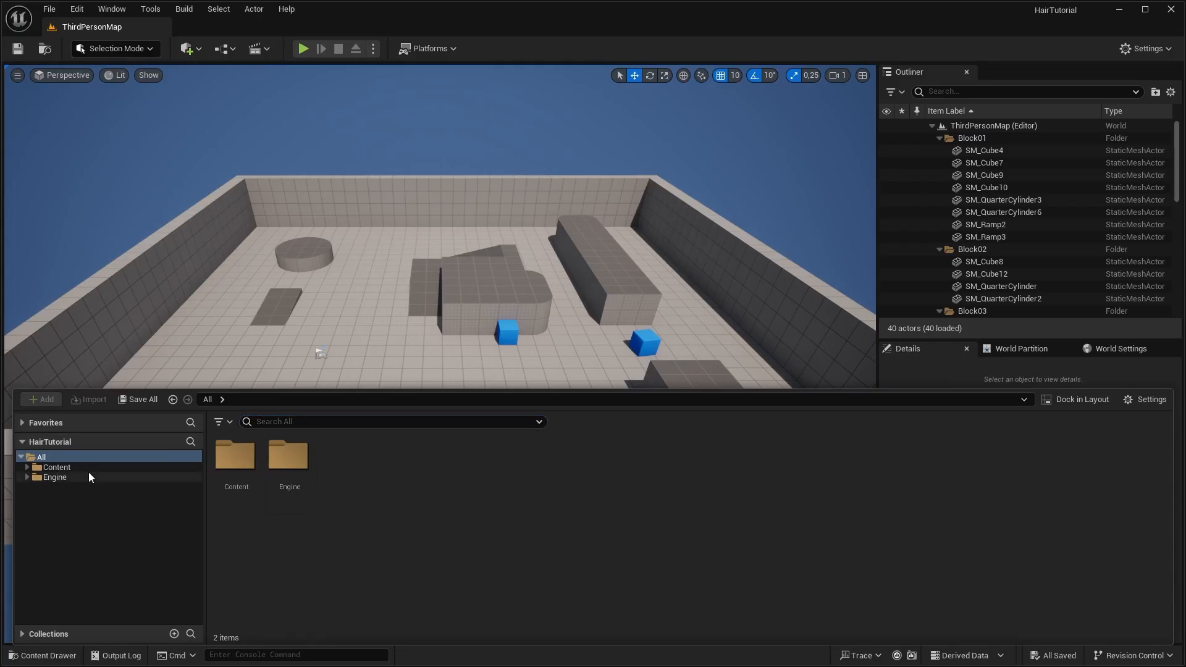
Step: Import QuickHairTutorialBlender.fbx into a new Content > Characters > Own_Char folder
click(66, 476)
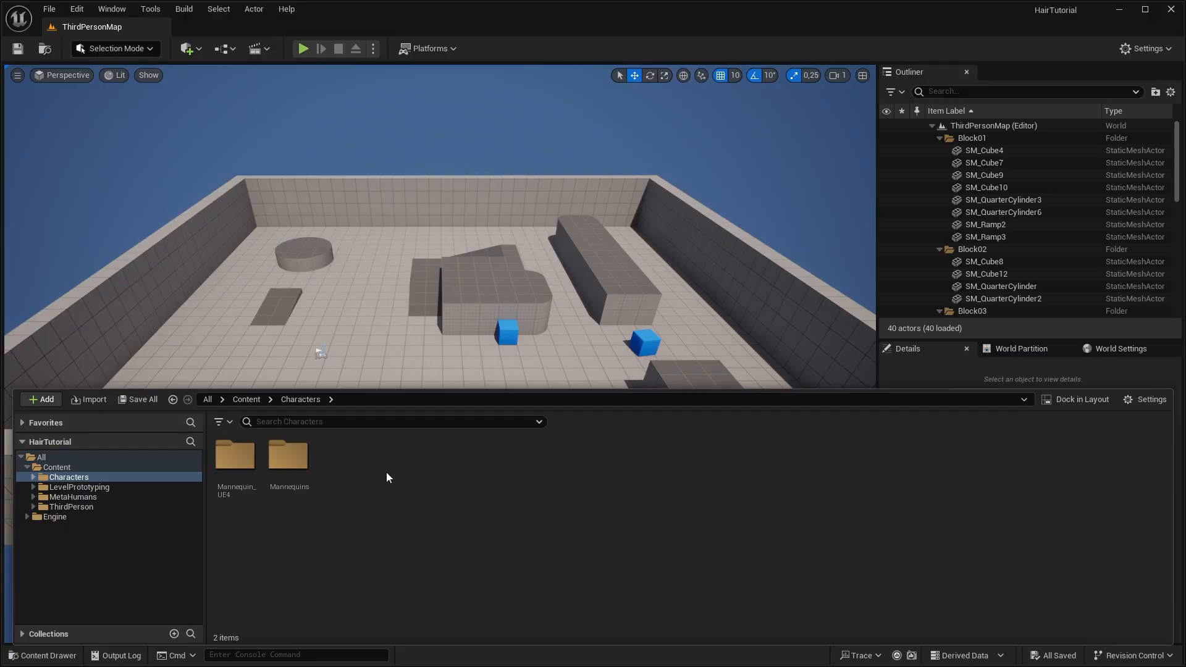
click(88, 400)
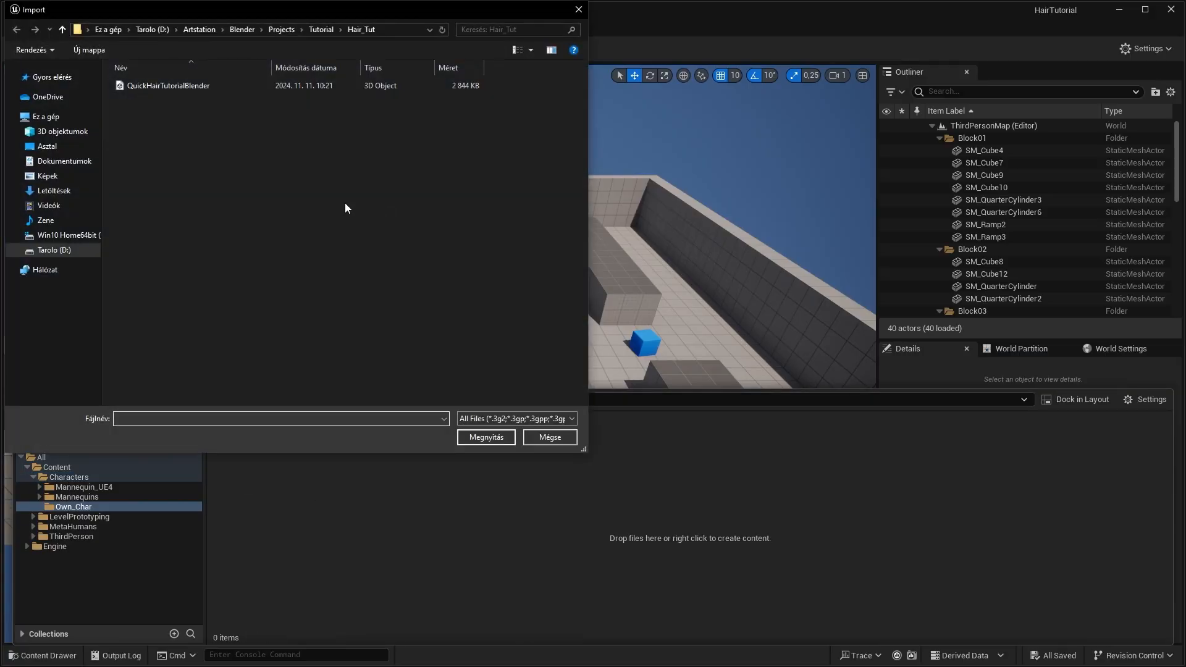
click(486, 438)
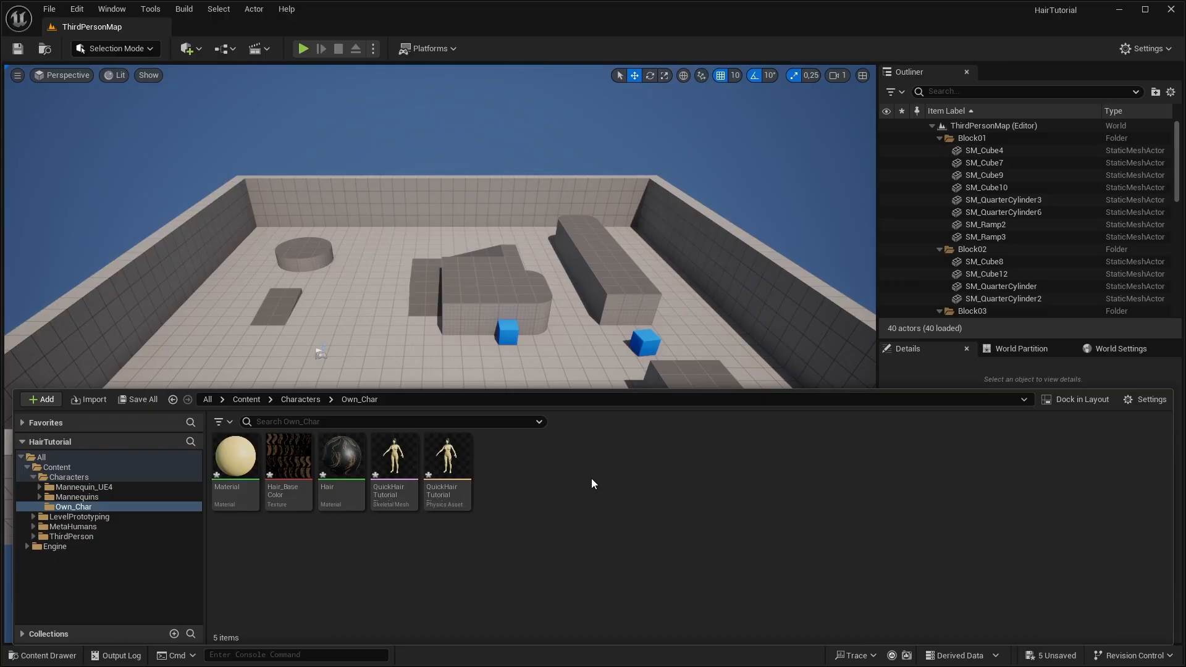
double_click(341, 456)
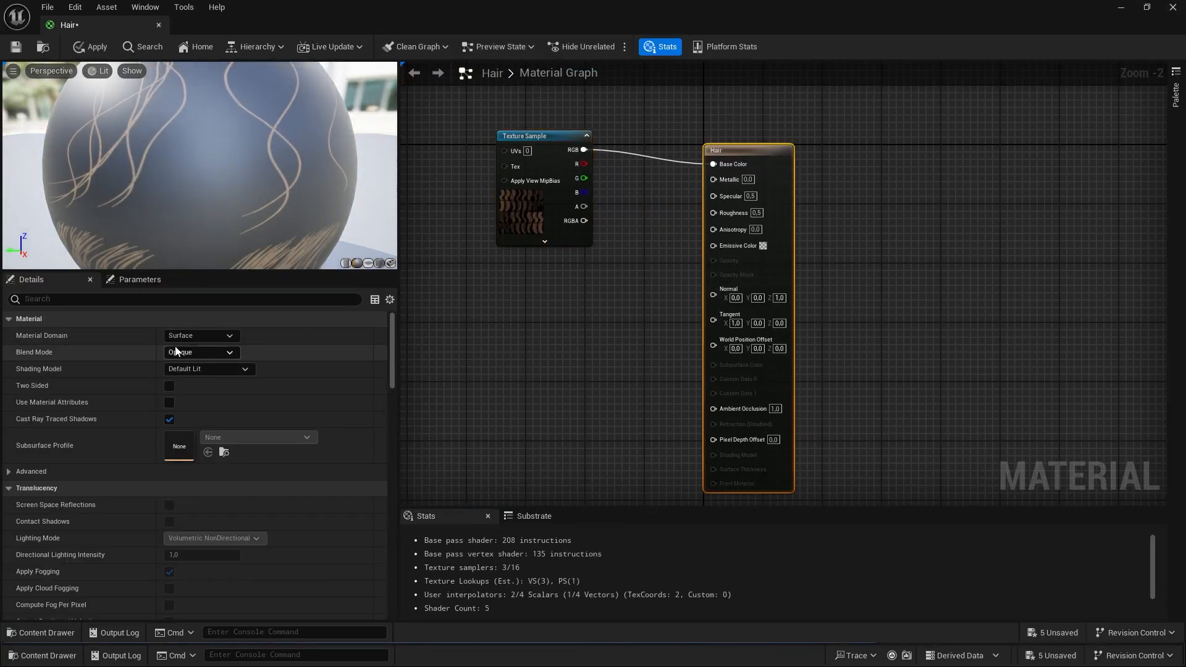
Step: Make the Hair material Masked and two-sided, with HairAlpha driving Opacity Mask and Metallic 1
click(201, 352)
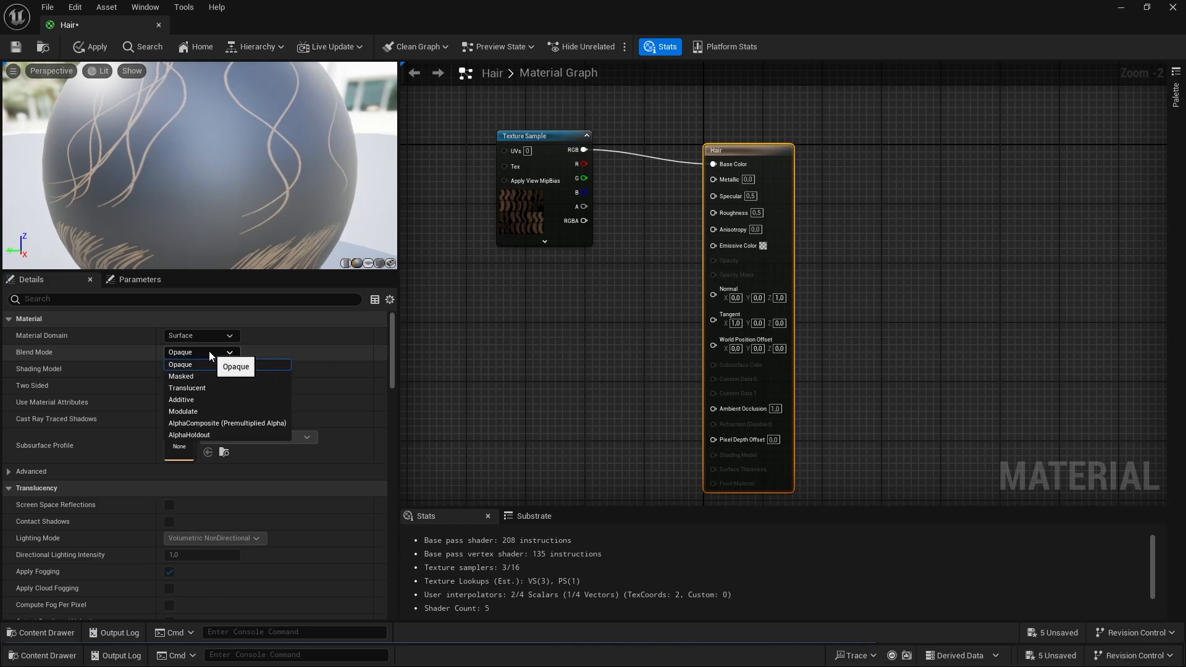
click(181, 387)
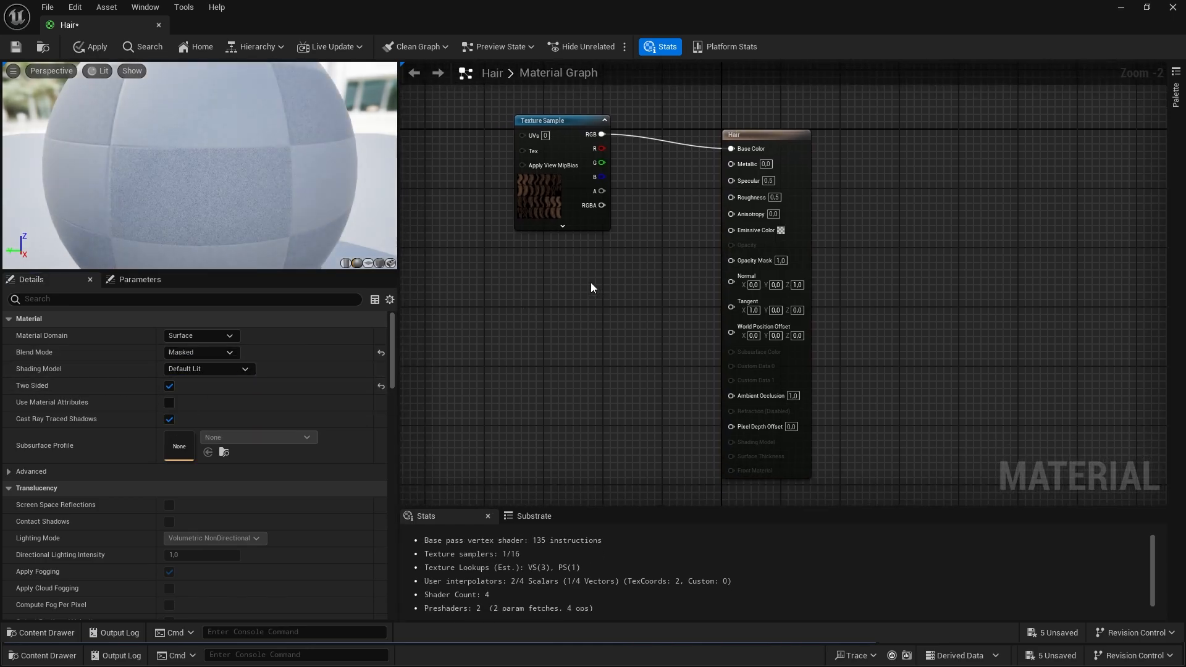
scroll(down, 3)
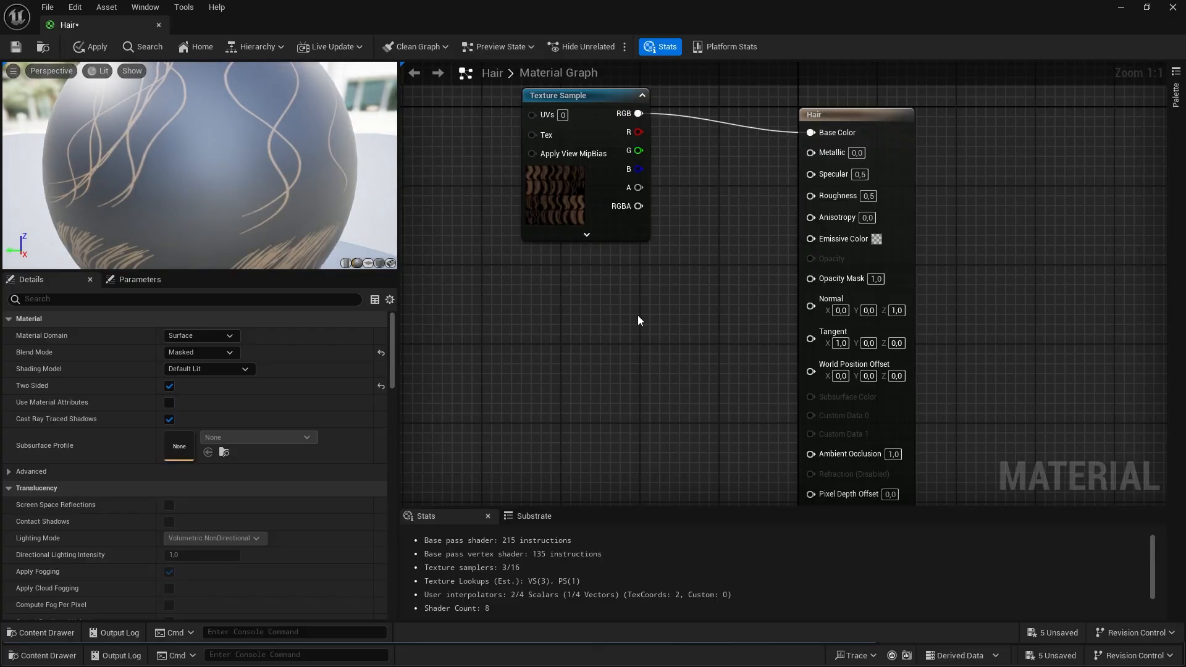
click(41, 633)
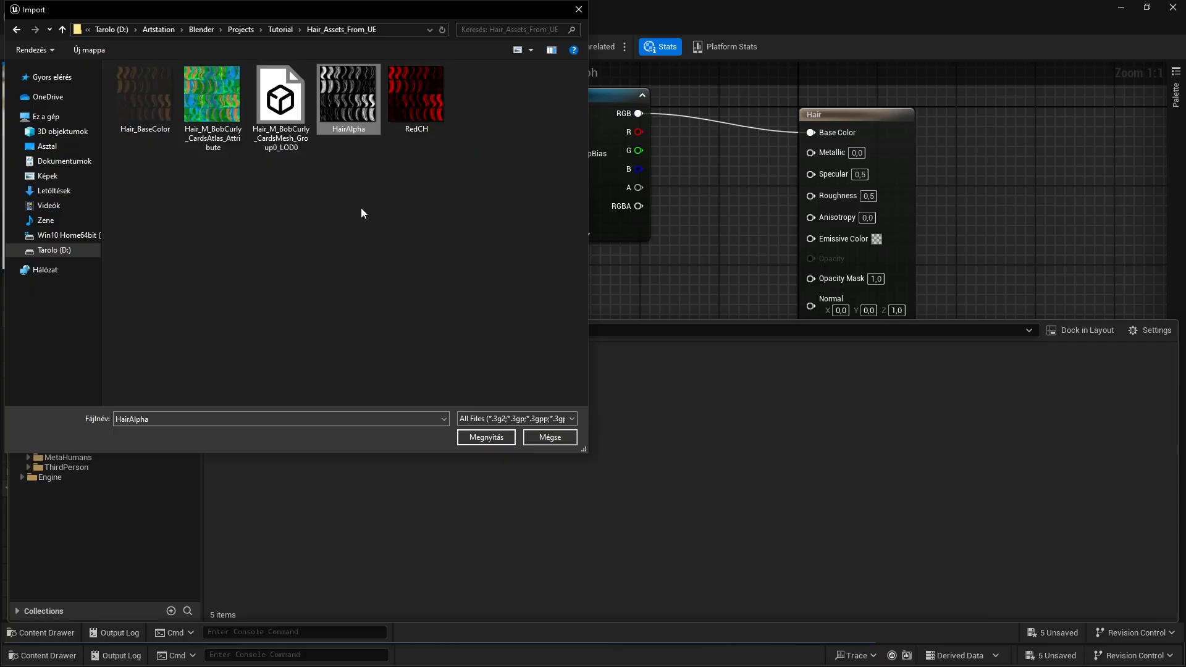
mouse_move(382, 149)
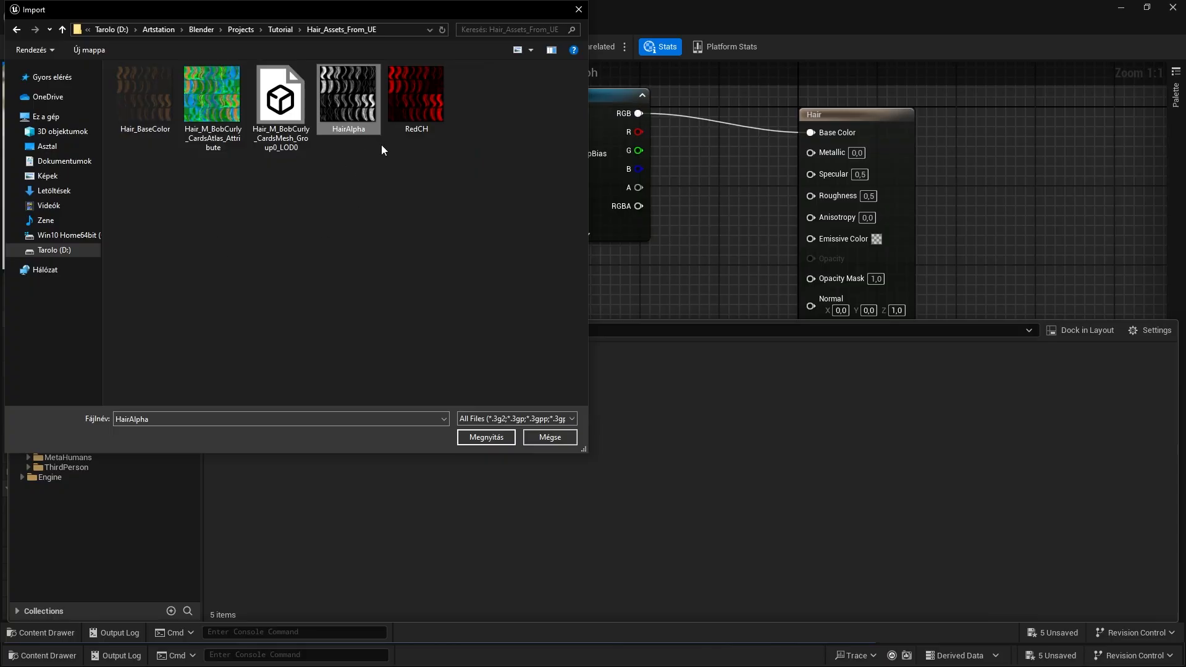
click(485, 437)
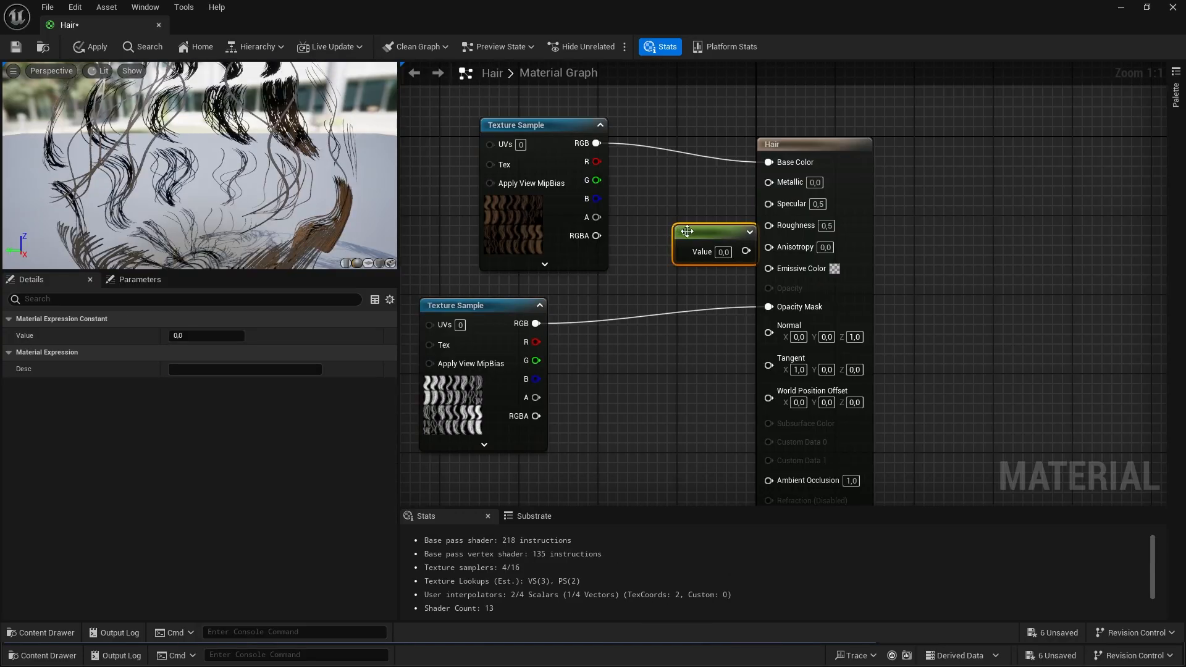
drag(702, 233, 670, 253)
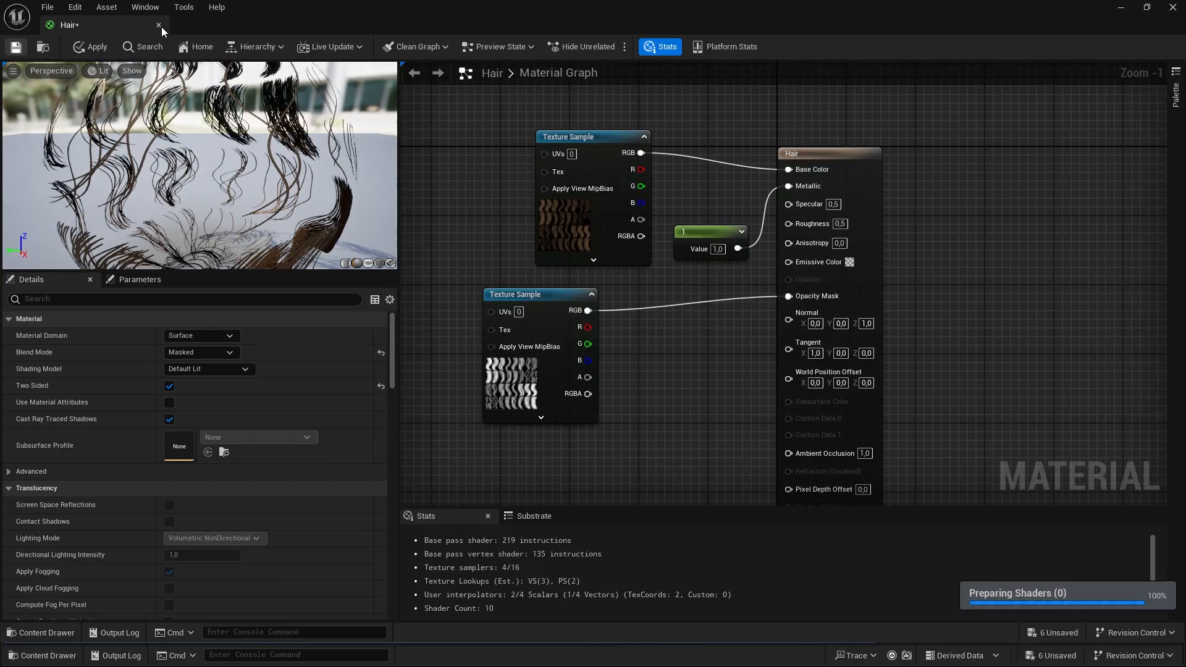
click(158, 25)
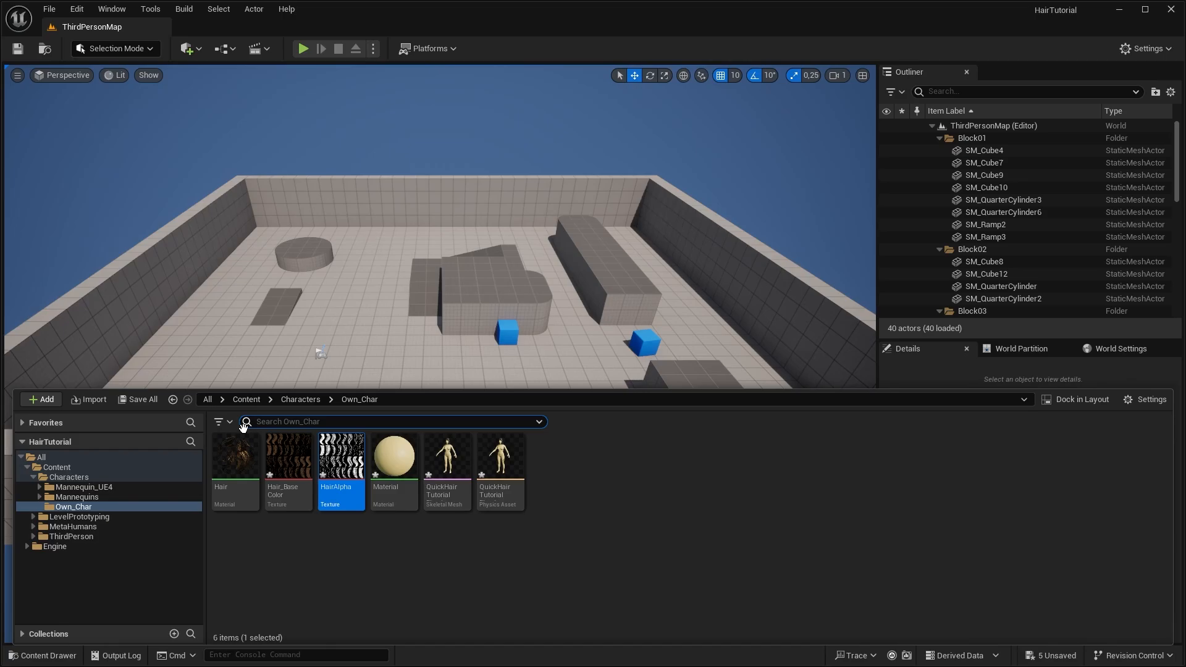
Step: Hide the Content Drawer and start a Play-in-Editor session of the level
click(71, 536)
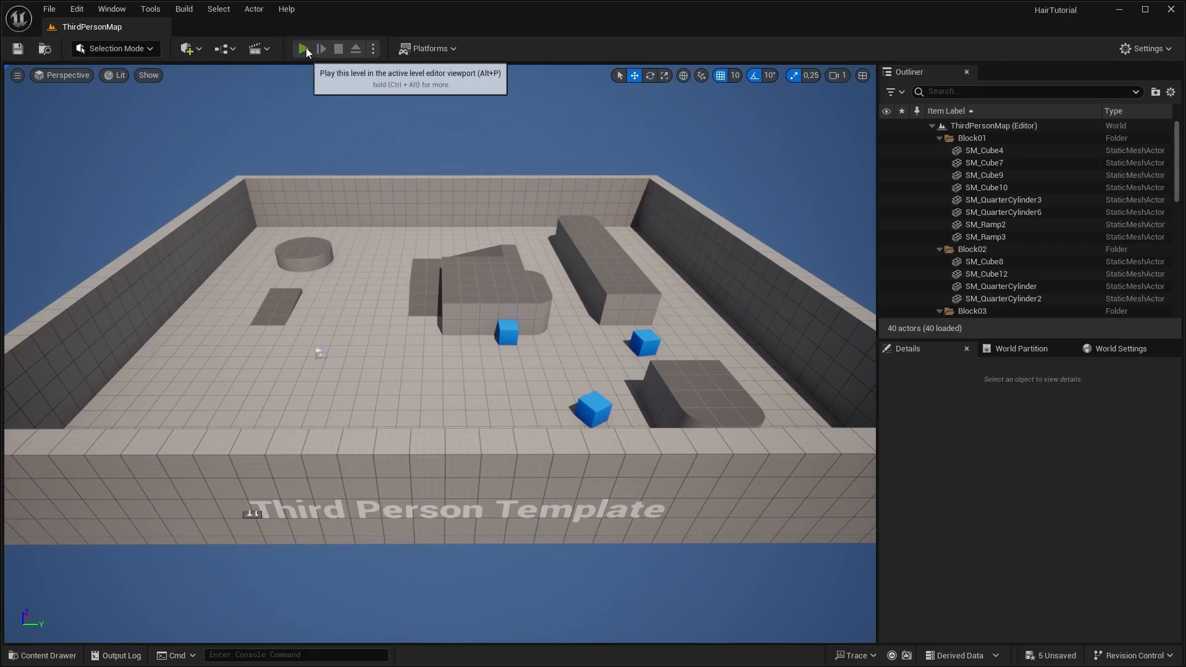
click(301, 49)
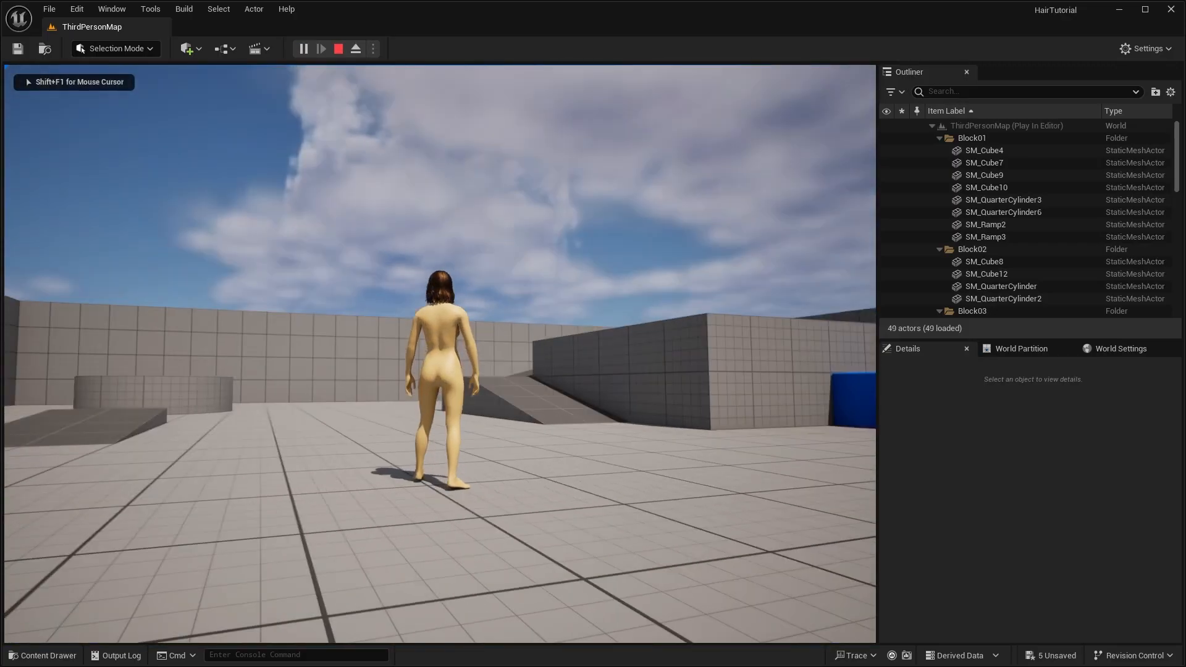